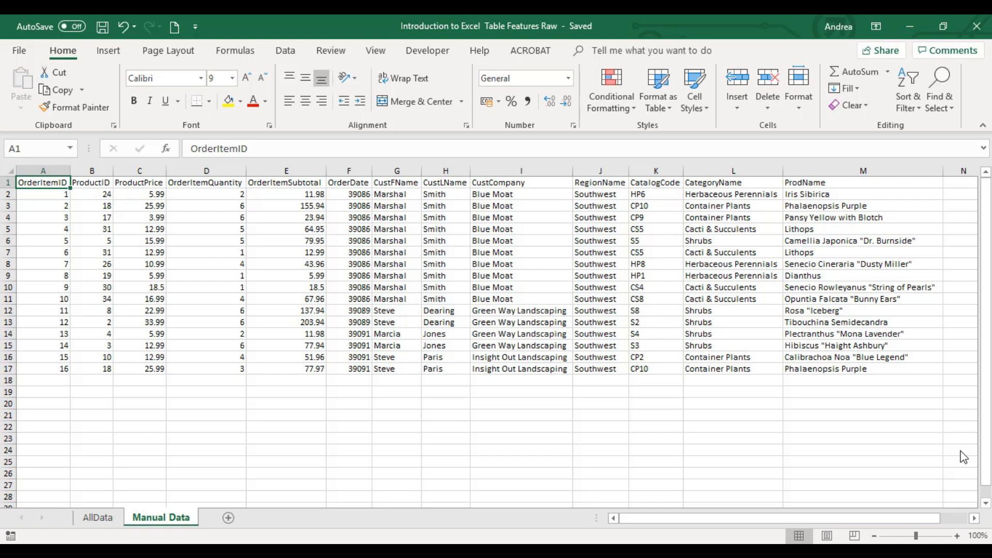
pyautogui.moveTo(862, 157)
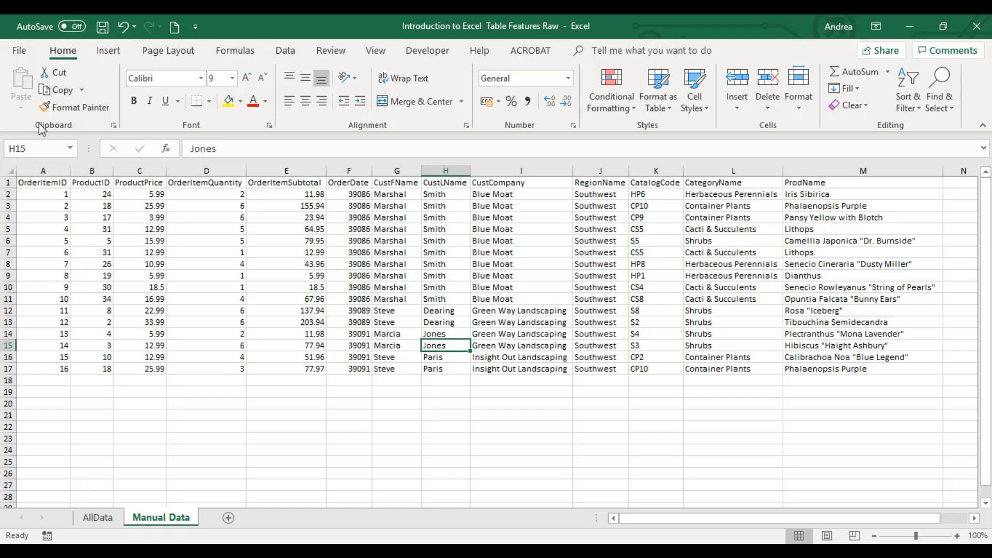
# Step: Review the File backstage account and product information, returning to the worksheet afterwards
pyautogui.click(19, 51)
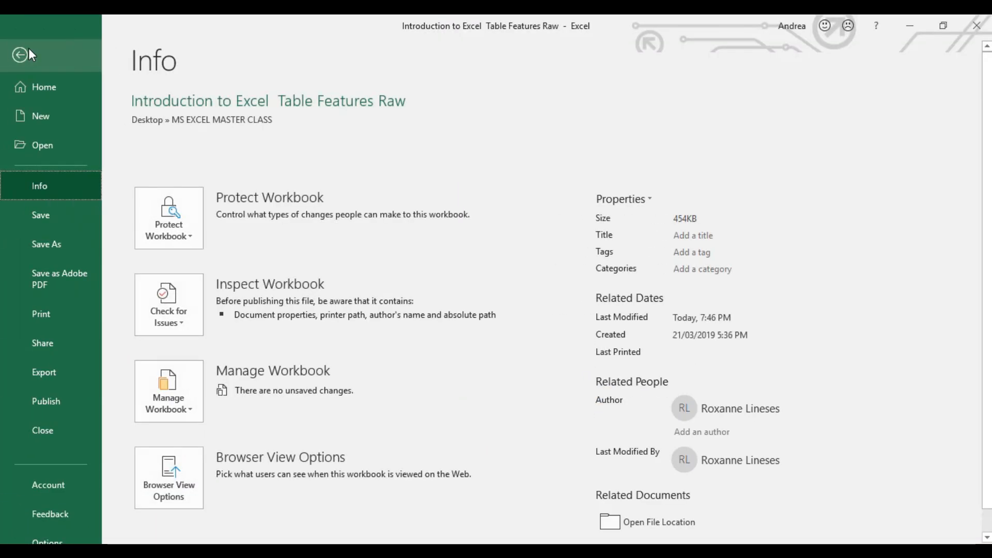
pyautogui.moveTo(43, 430)
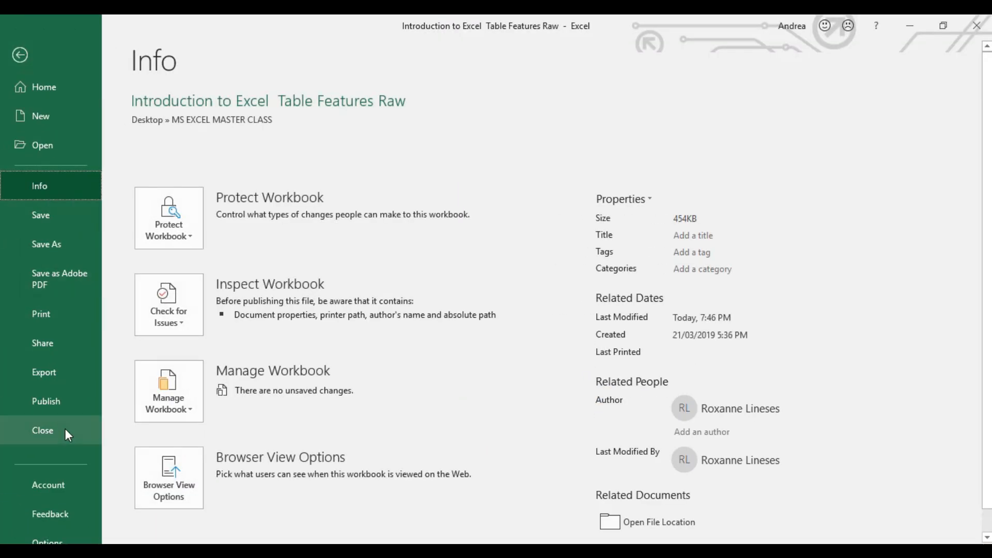
pyautogui.click(49, 471)
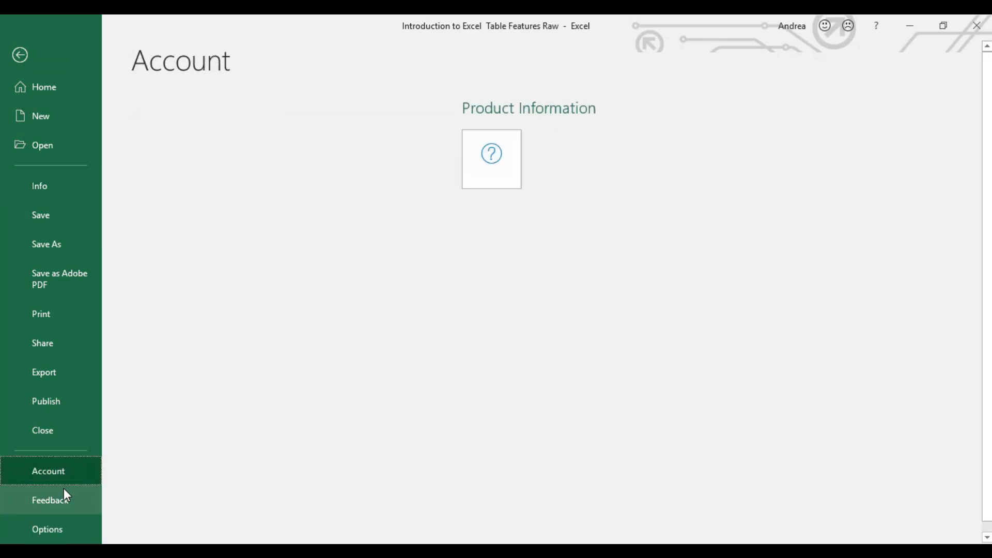
pyautogui.click(49, 471)
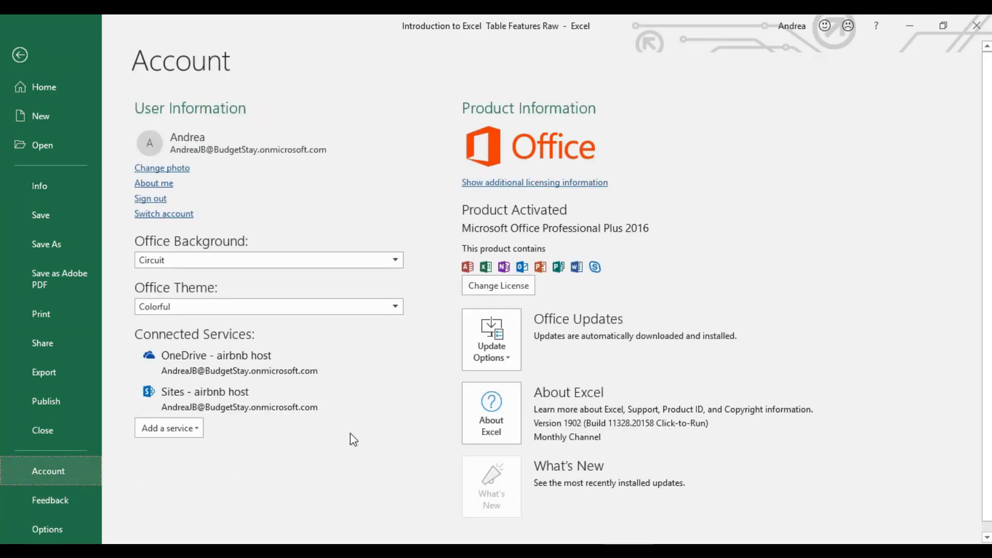
pyautogui.moveTo(597, 176)
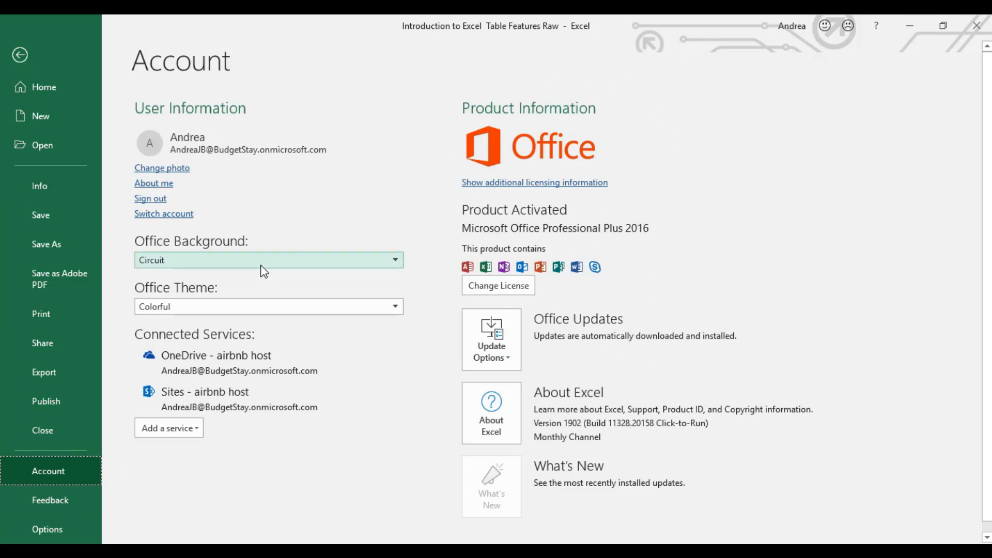
pyautogui.click(20, 55)
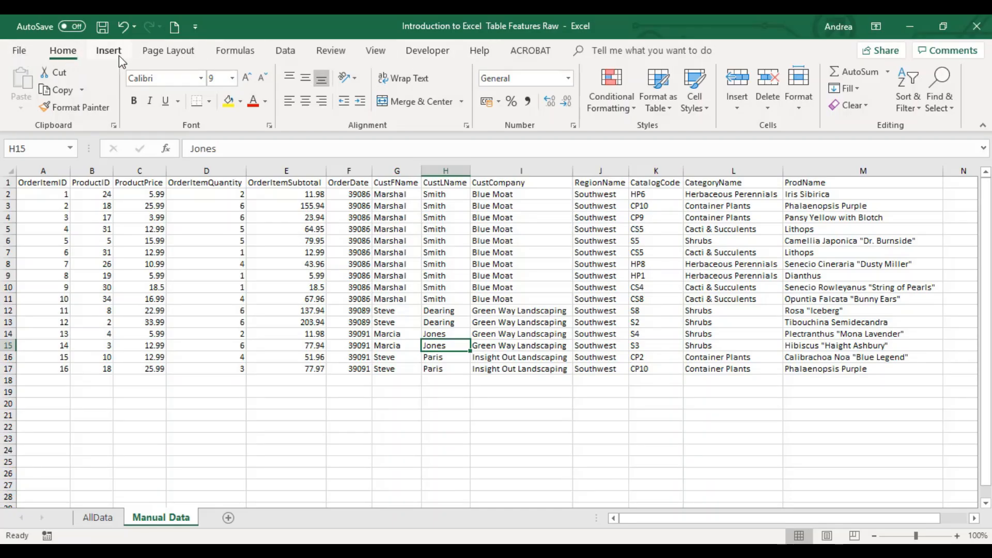
pyautogui.moveTo(286, 56)
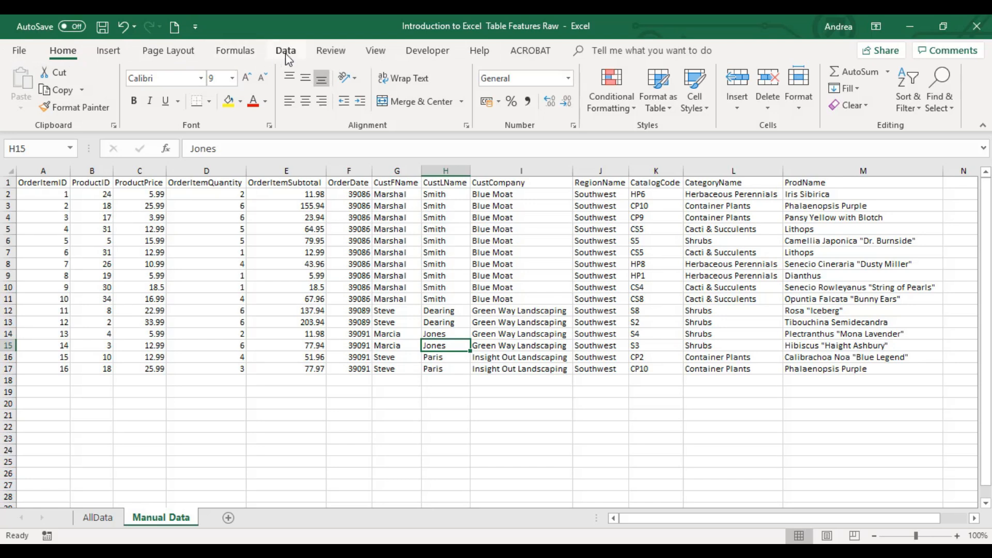
pyautogui.moveTo(462, 53)
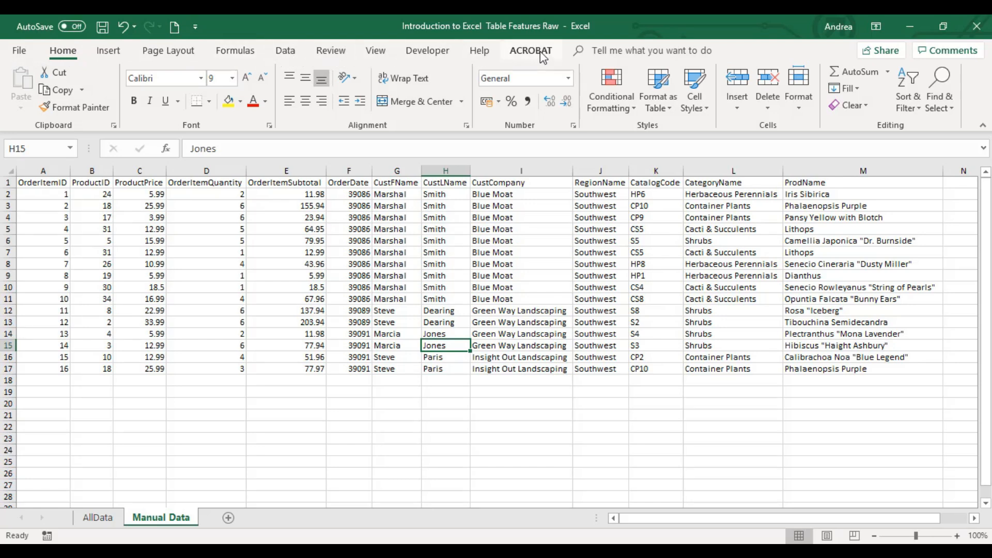
pyautogui.moveTo(108, 51)
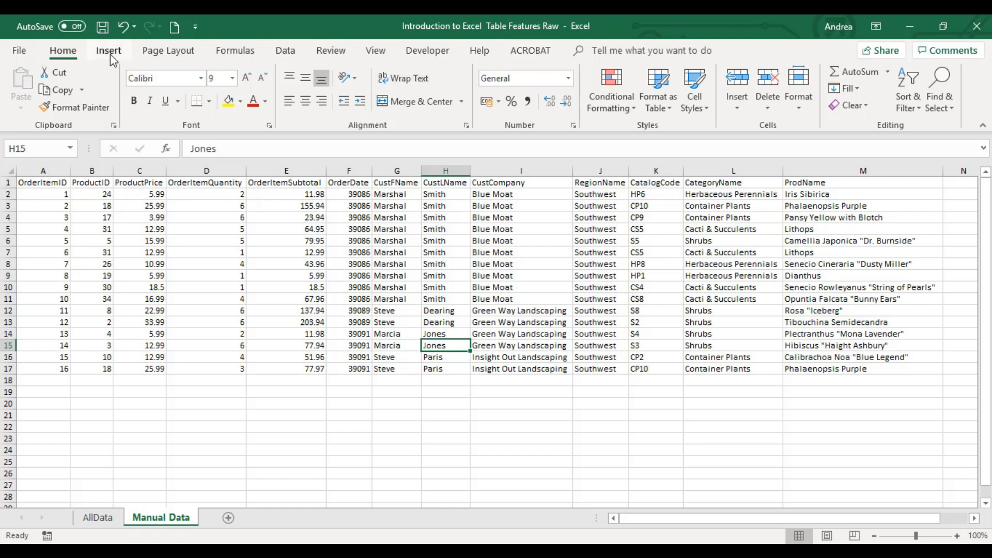
# Step: Browse the Insert, Page Layout and Review ribbon commands, dismissing the comments notice
pyautogui.click(109, 51)
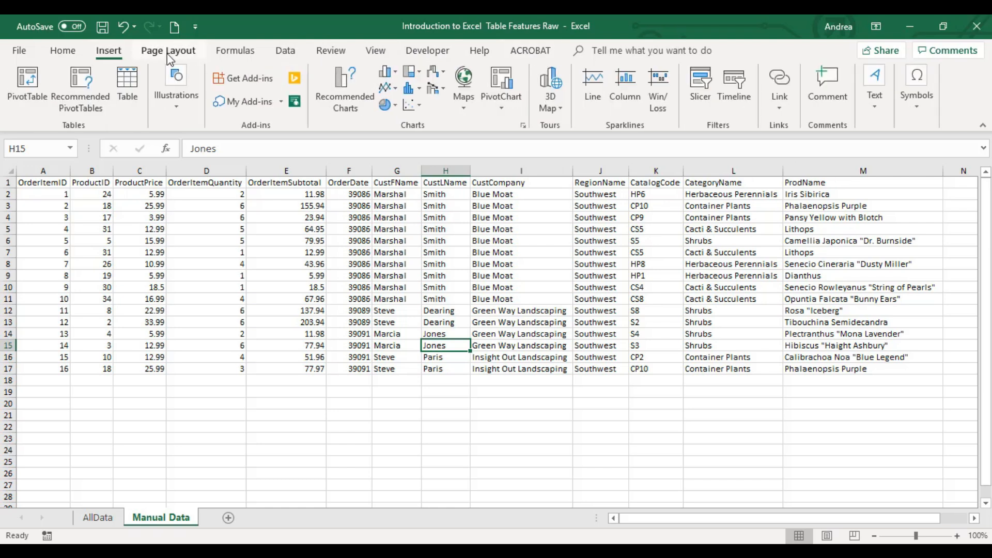
pyautogui.click(167, 51)
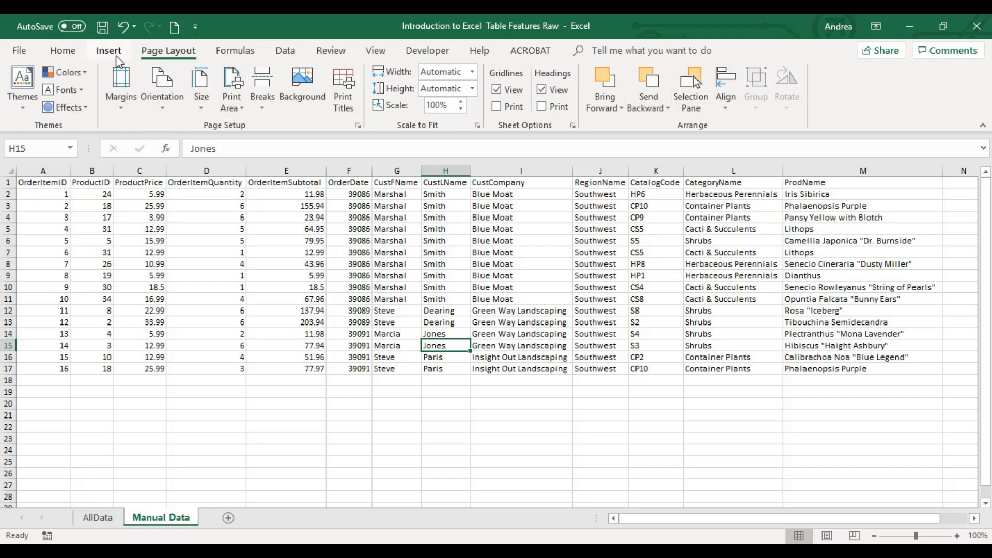
pyautogui.click(63, 51)
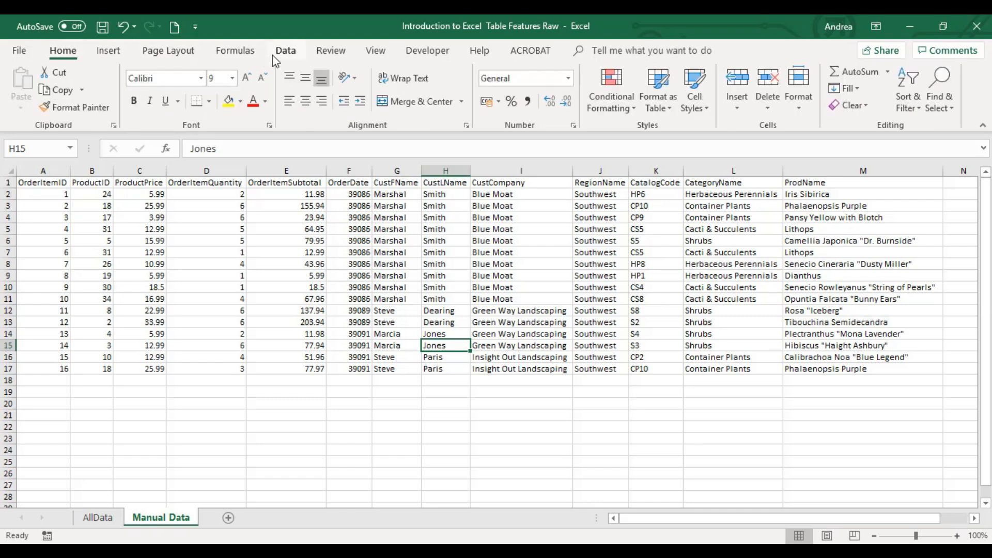
pyautogui.click(331, 51)
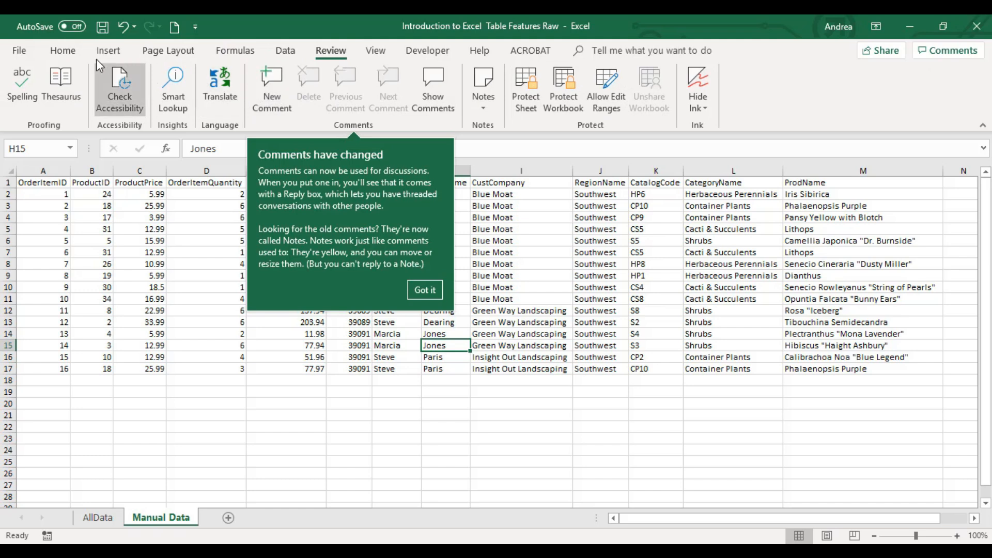
pyautogui.click(63, 51)
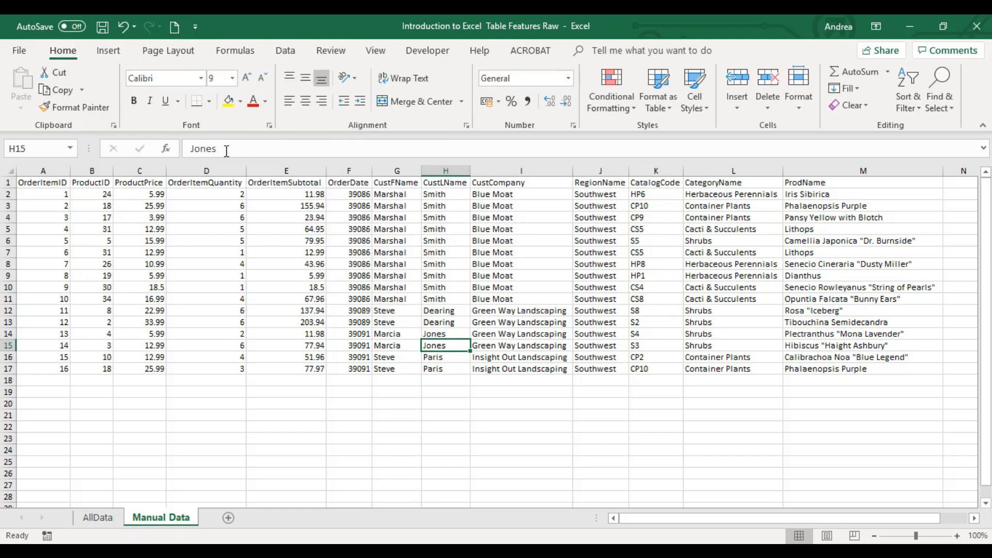
# Step: Browse the Insert Function list for cell D3 and select several quantity cells in column D
pyautogui.click(206, 241)
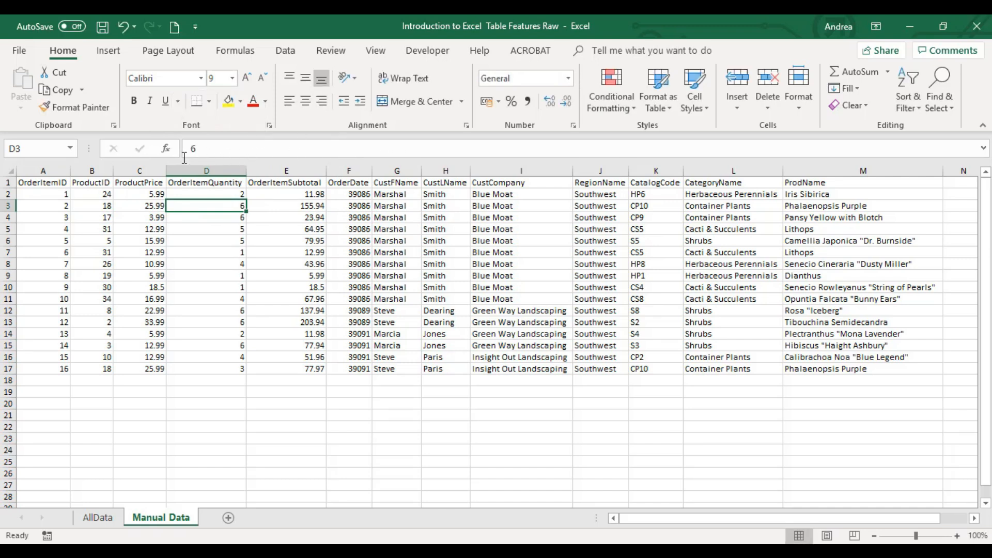
pyautogui.click(166, 148)
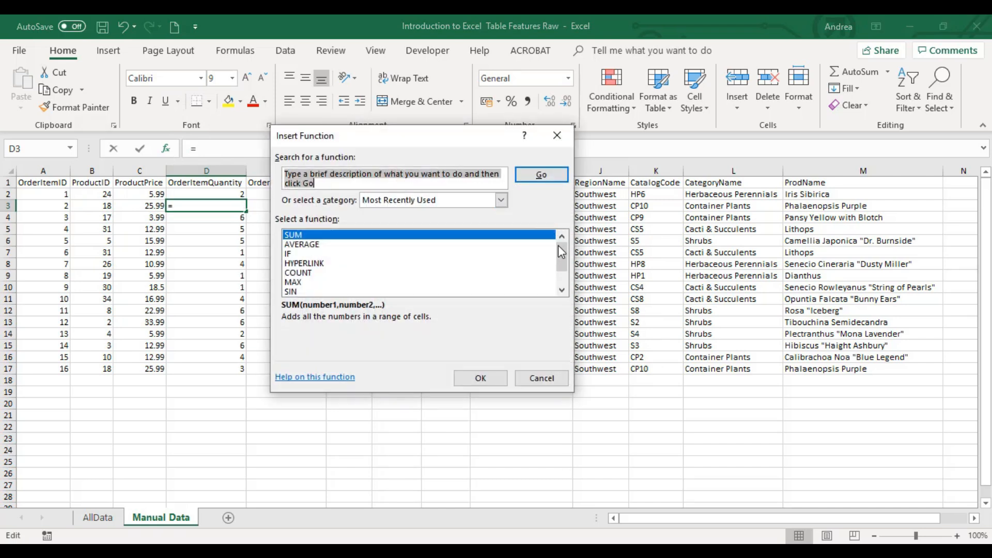
pyautogui.scroll(-3)
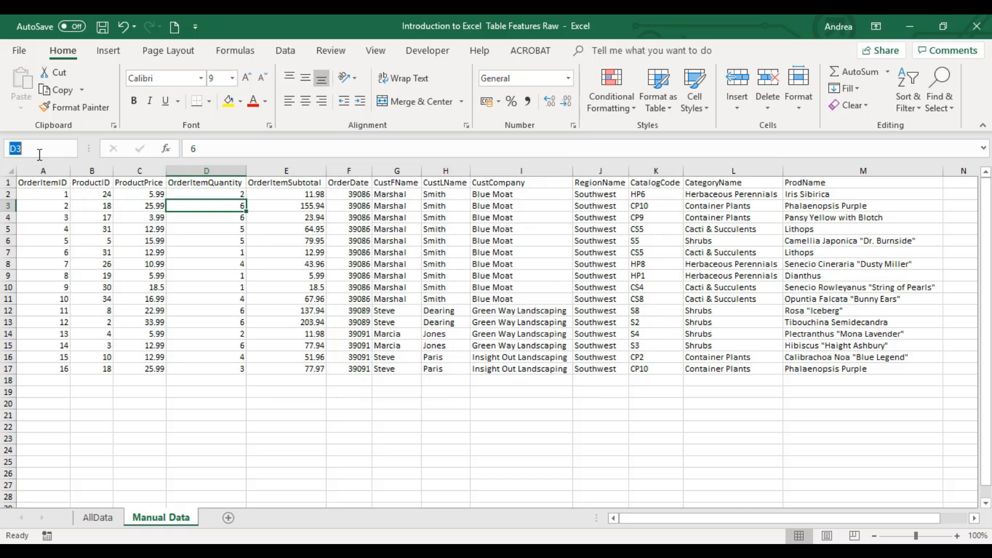
pyautogui.moveTo(29, 165)
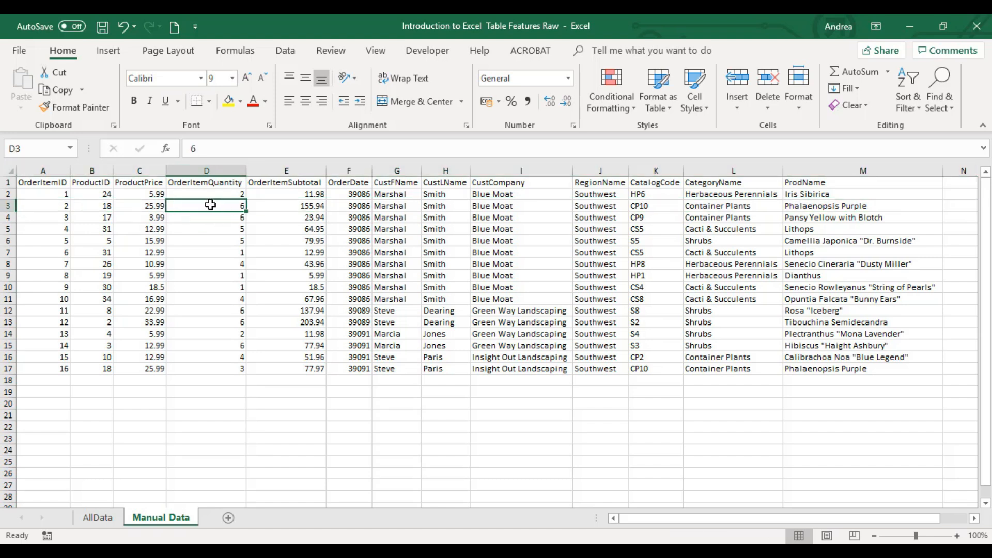
pyautogui.click(206, 403)
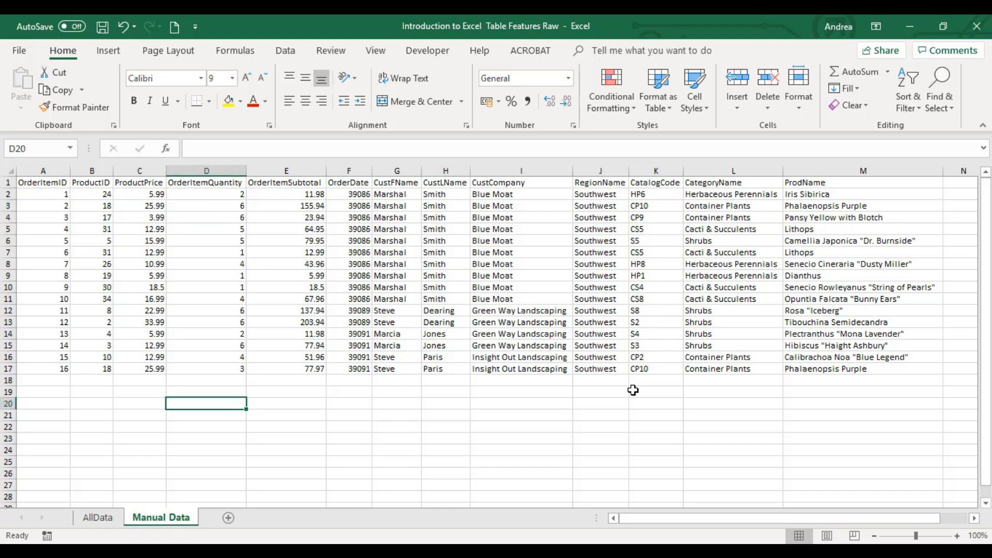
pyautogui.click(206, 241)
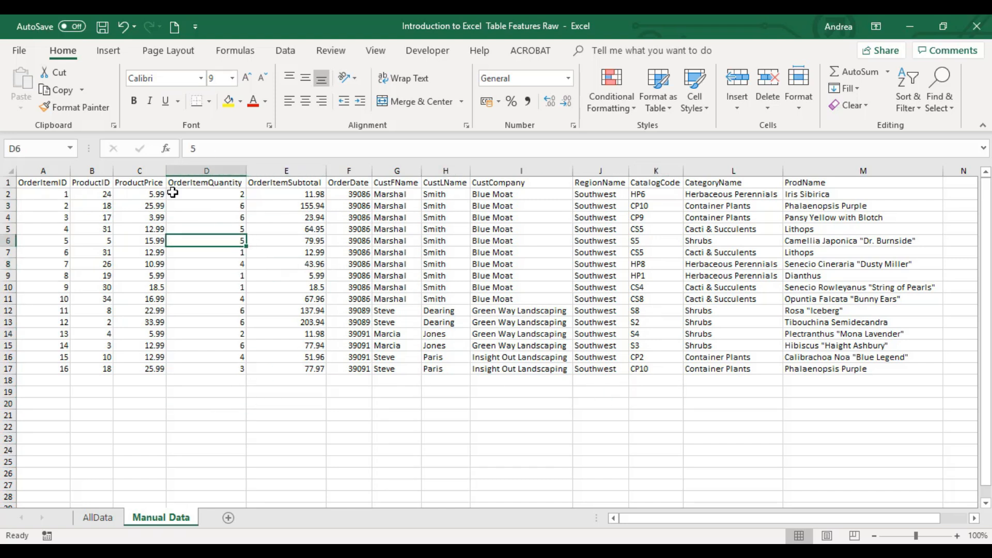
pyautogui.click(205, 171)
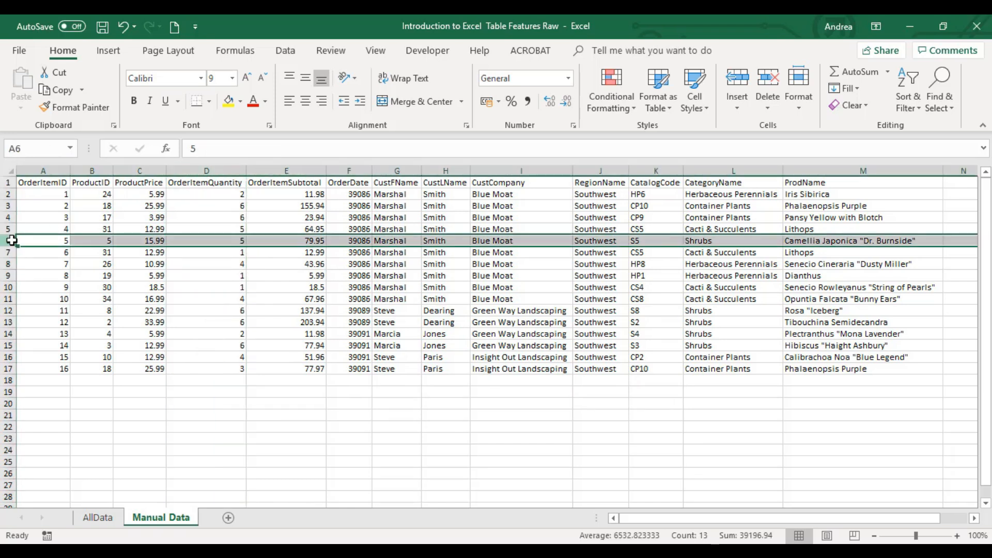
# Step: Select row 6 and the columns through K and inspect their right-click options, including column H
pyautogui.click(207, 171)
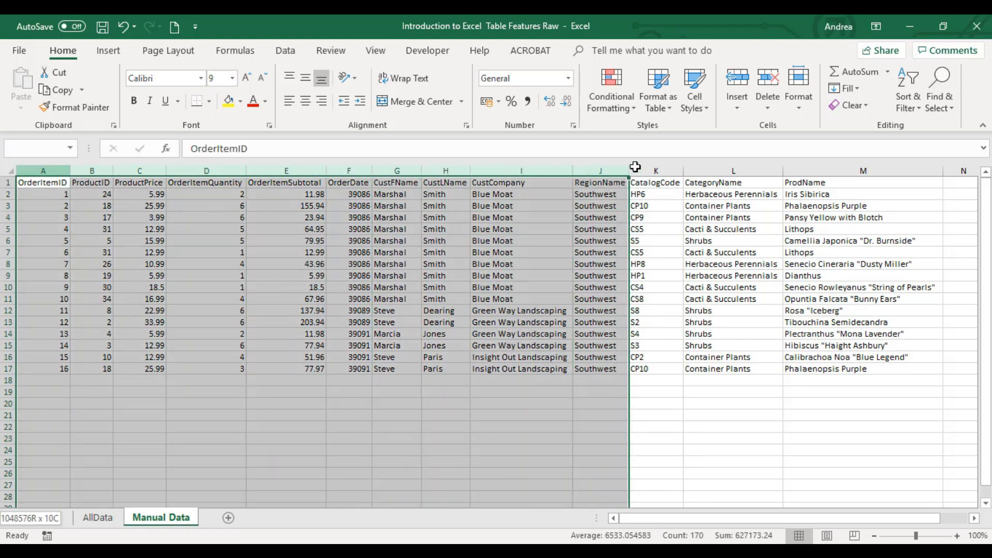
pyautogui.click(655, 171)
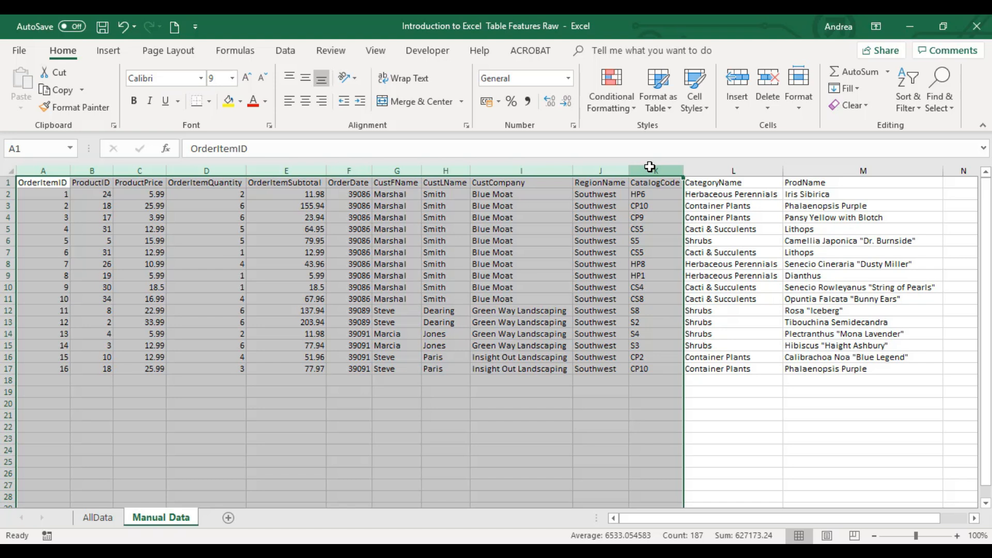
pyautogui.rightClick(445, 170)
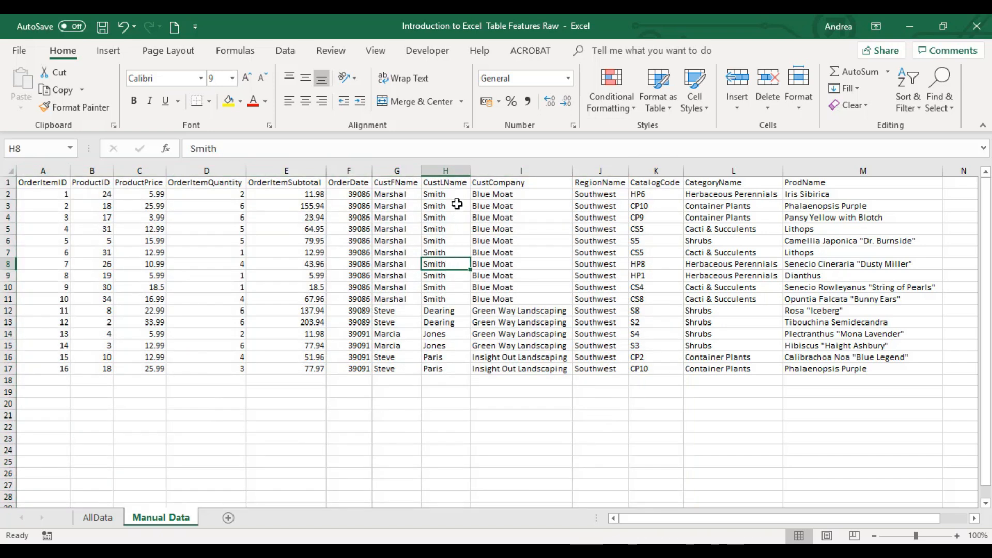
pyautogui.moveTo(438, 182)
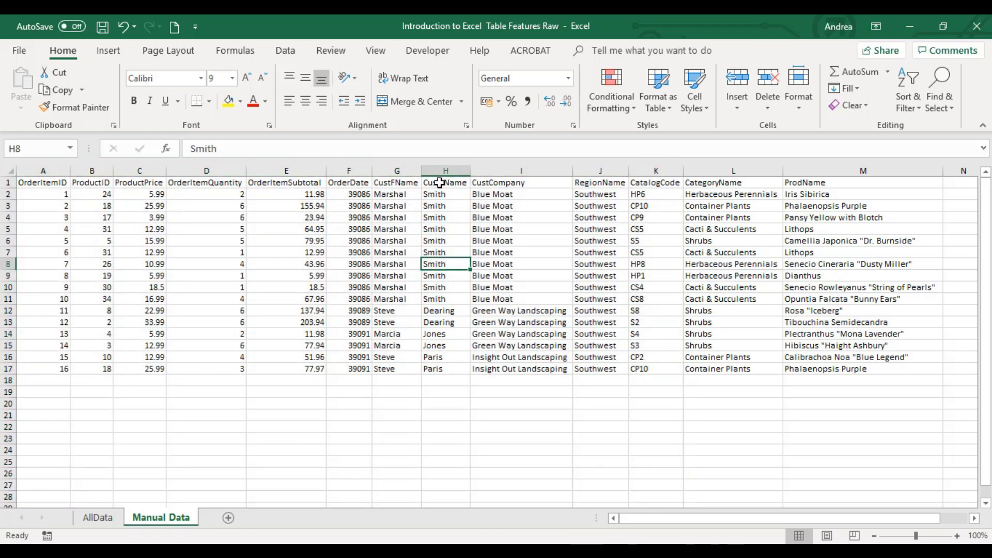
pyautogui.rightClick(445, 182)
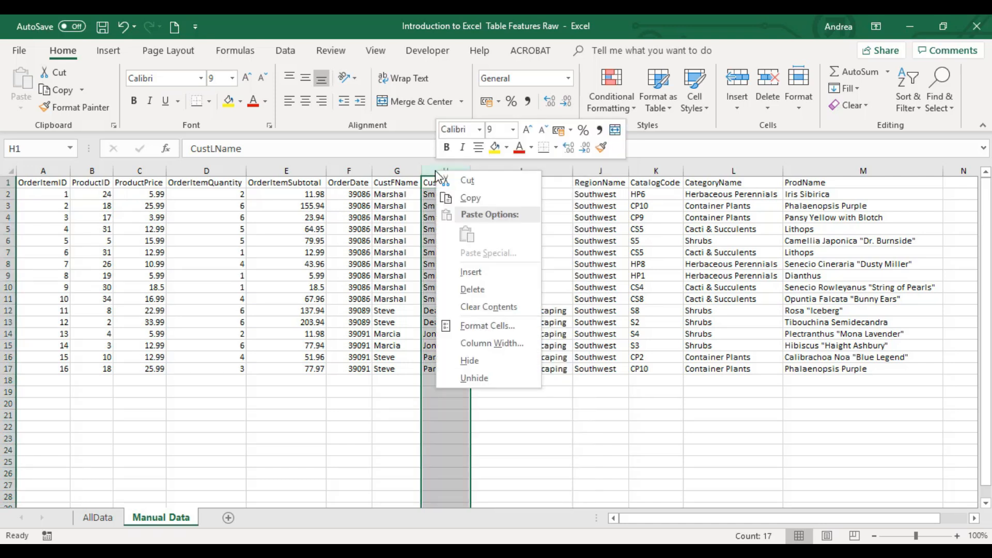
pyautogui.moveTo(474, 378)
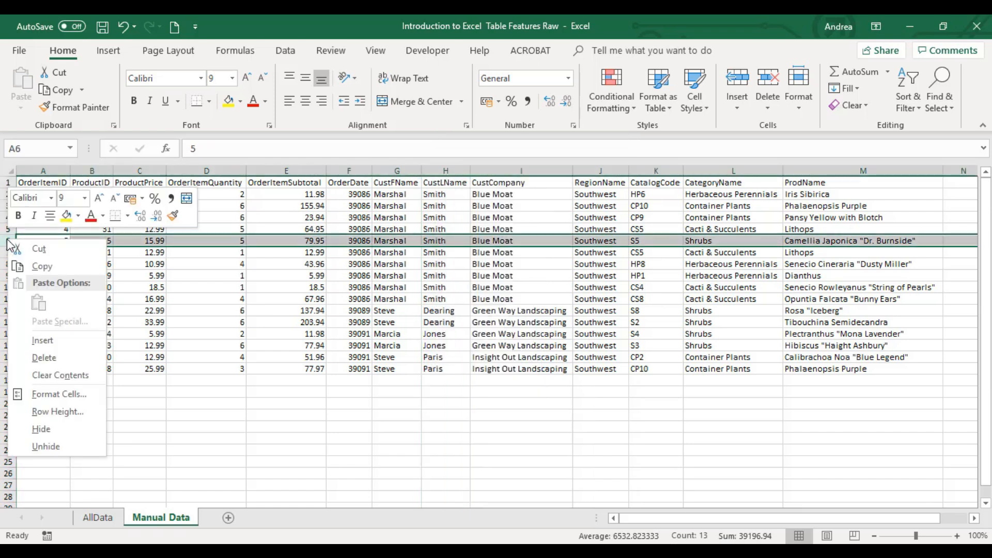
pyautogui.moveTo(190, 347)
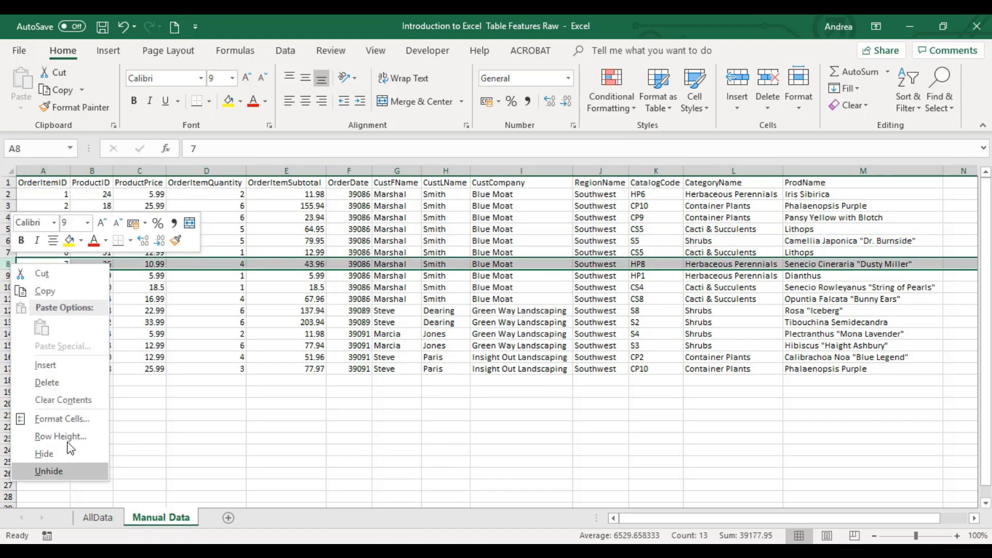
pyautogui.moveTo(444, 373)
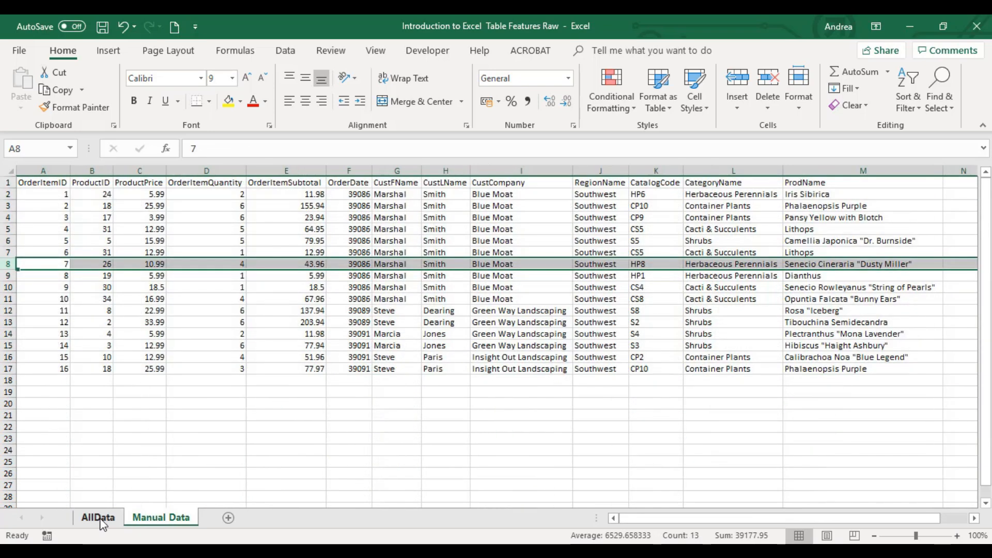
# Step: Switch to the Manual Data sheet, add a blank Sheet2 and delete it again
pyautogui.click(161, 518)
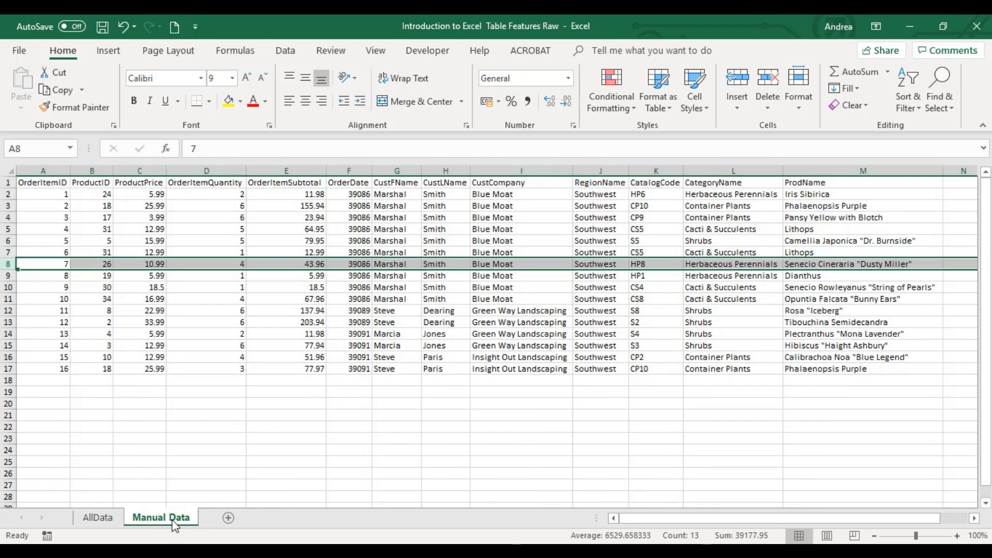
pyautogui.click(227, 518)
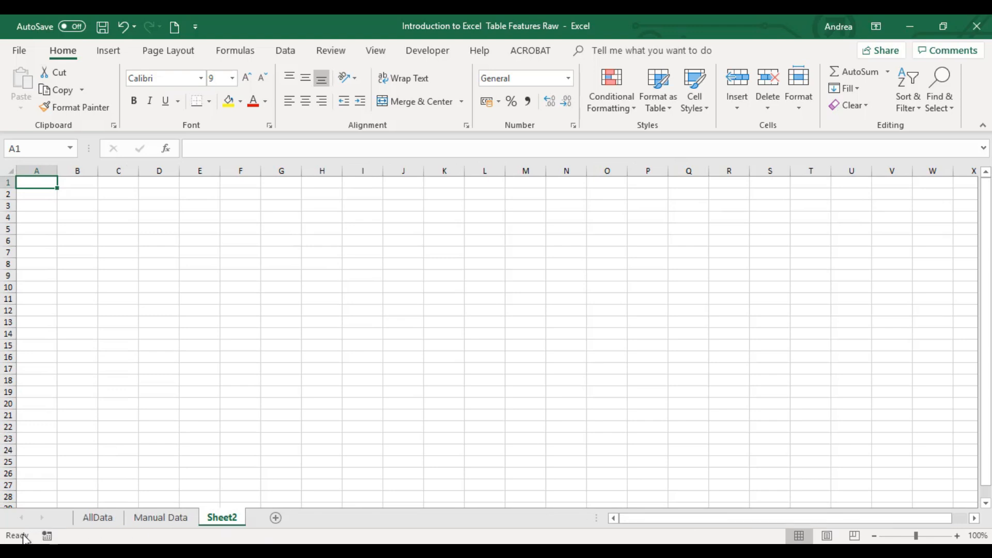
pyautogui.moveTo(514, 541)
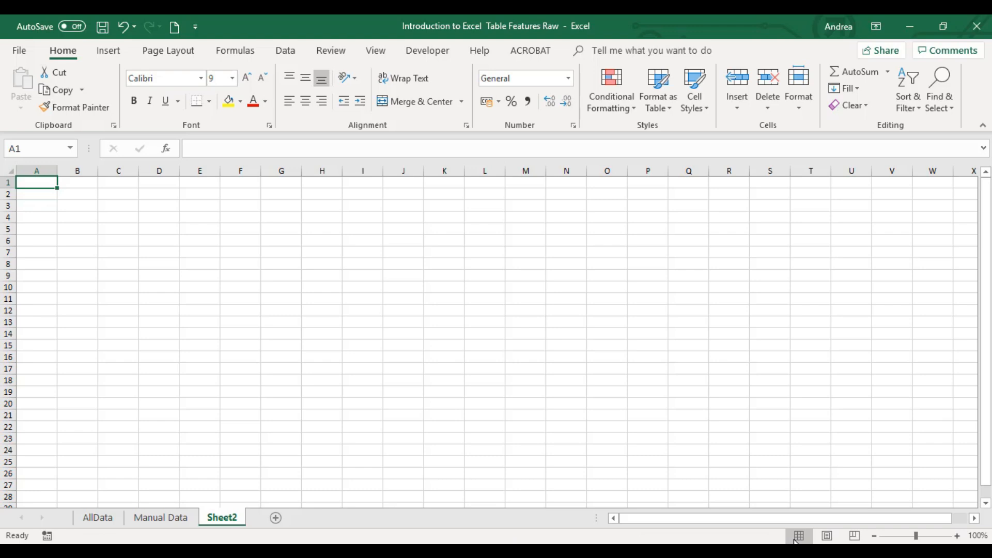
pyautogui.rightClick(221, 518)
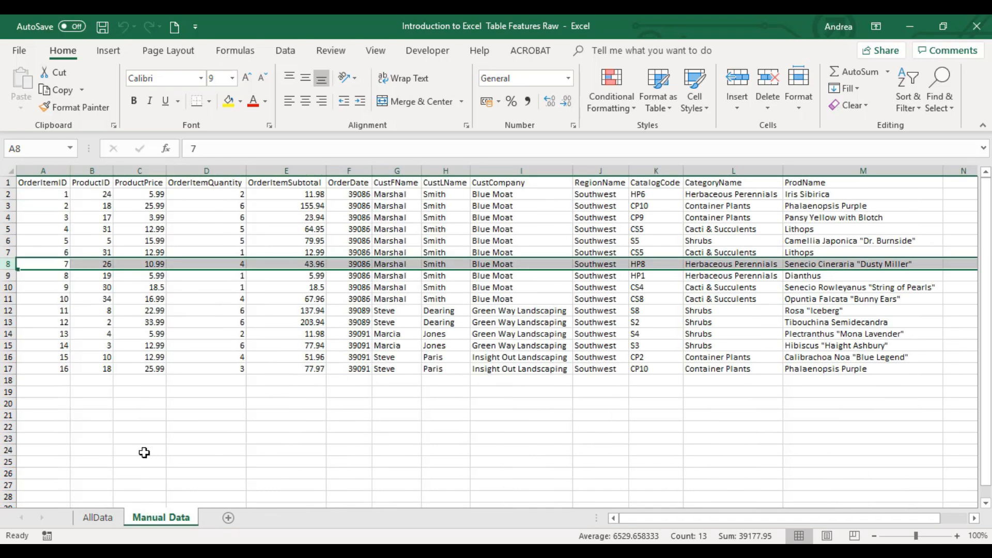
pyautogui.moveTo(92, 193); pyautogui.dragTo(286, 345)
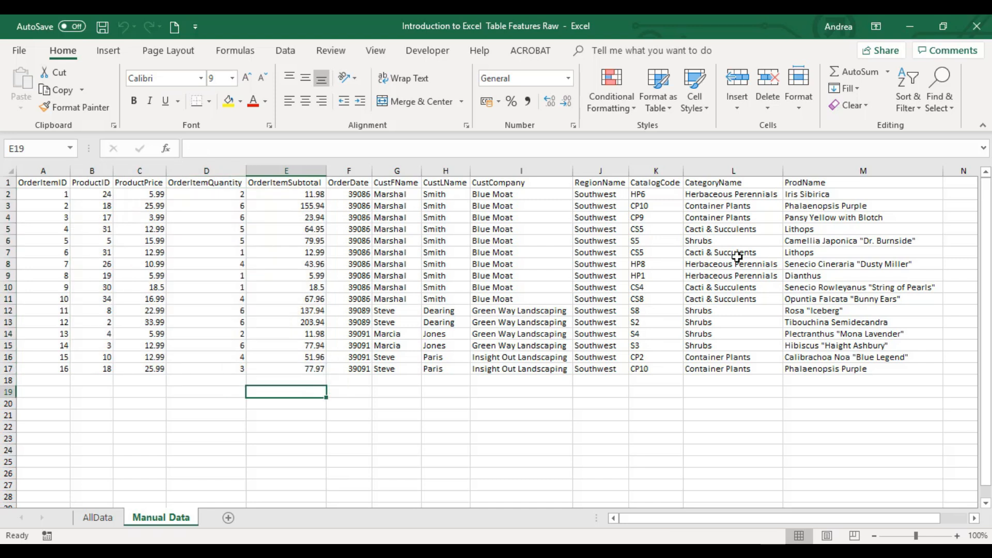
pyautogui.click(67, 27)
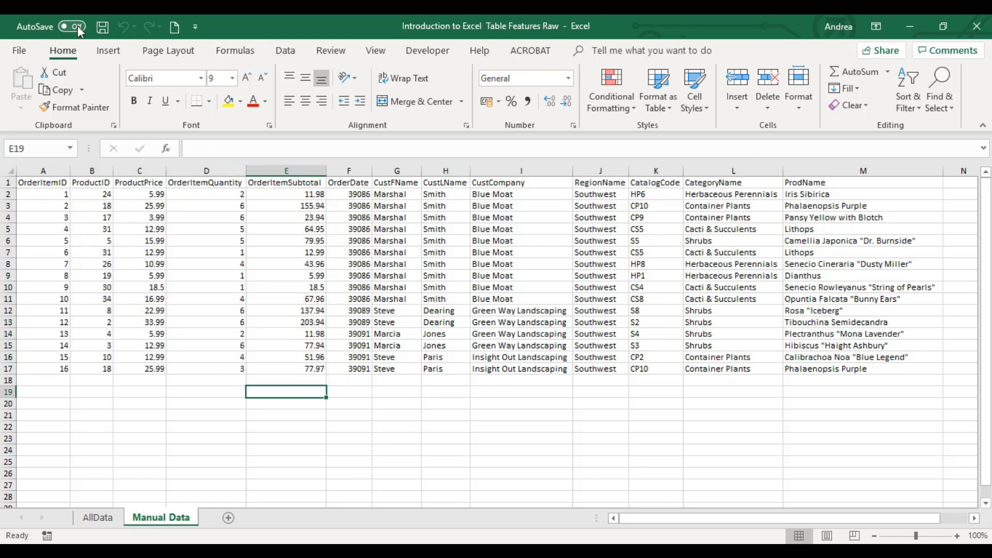
pyautogui.click(69, 27)
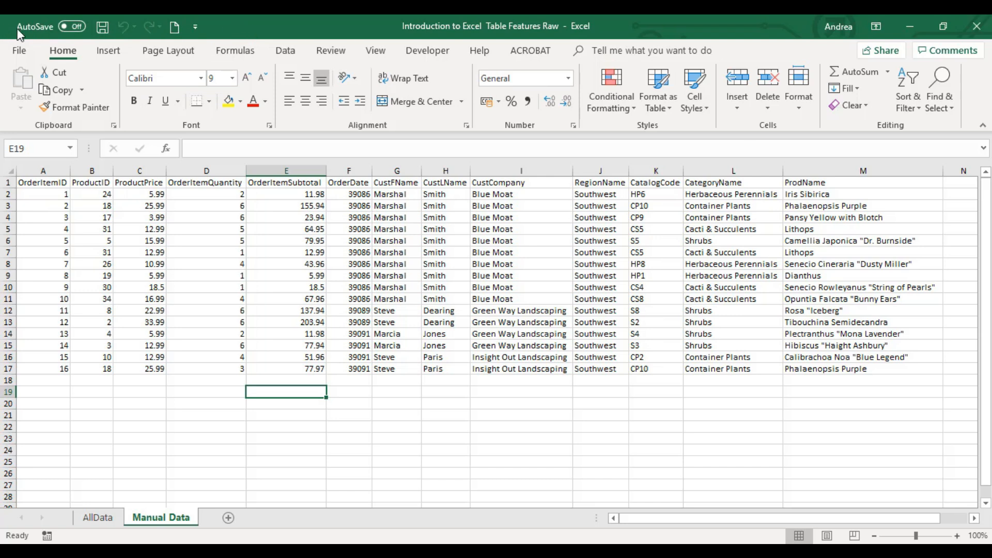
pyautogui.moveTo(467, 30)
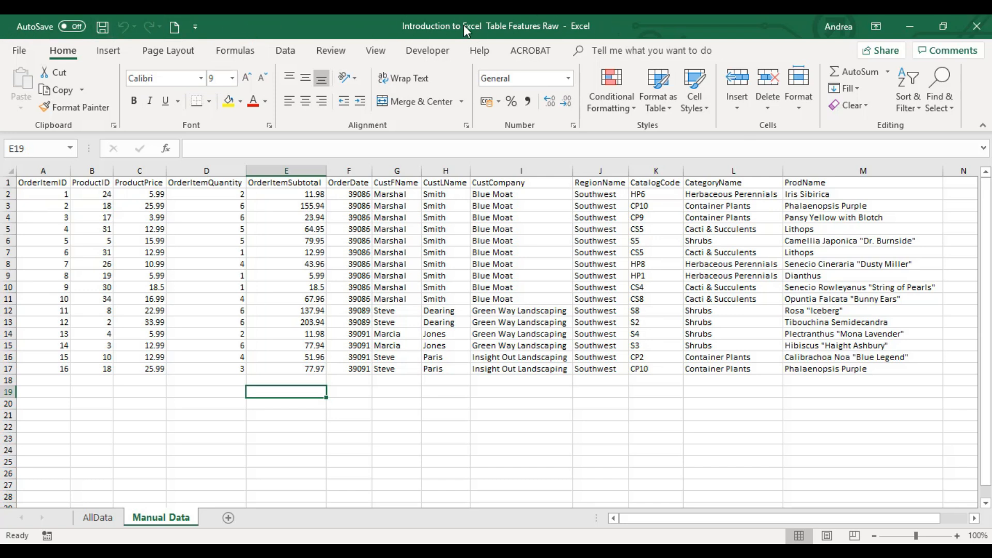
pyautogui.moveTo(465, 33)
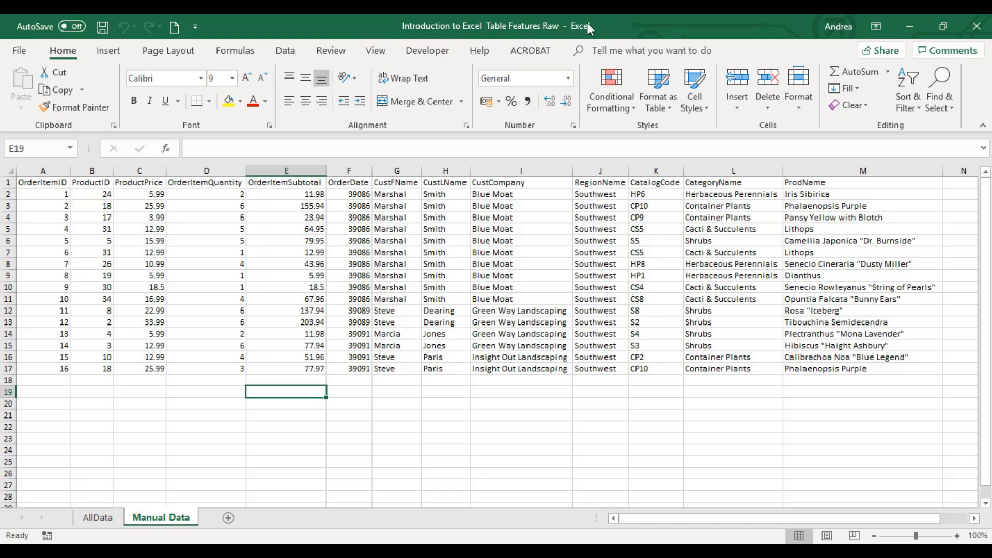
pyautogui.moveTo(485, 39)
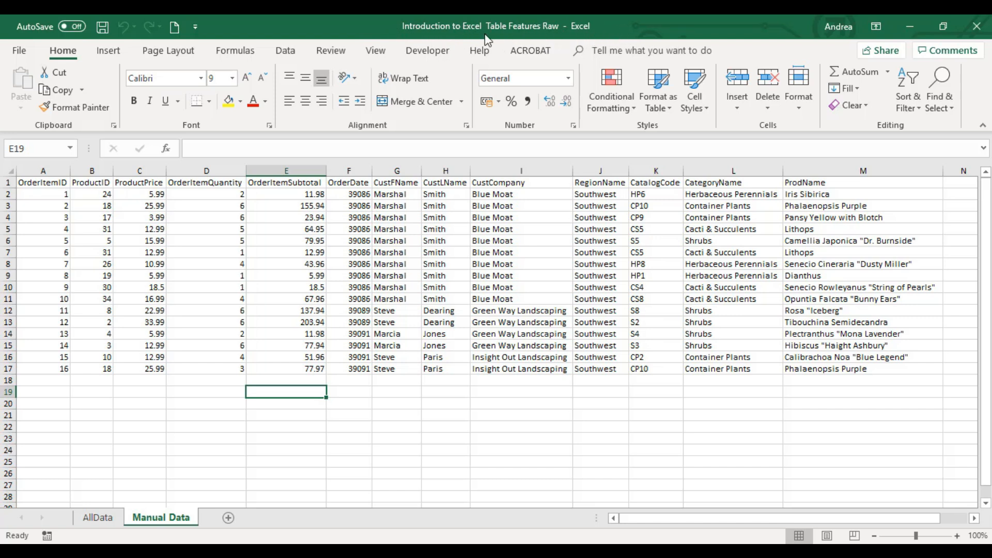
pyautogui.moveTo(580, 32)
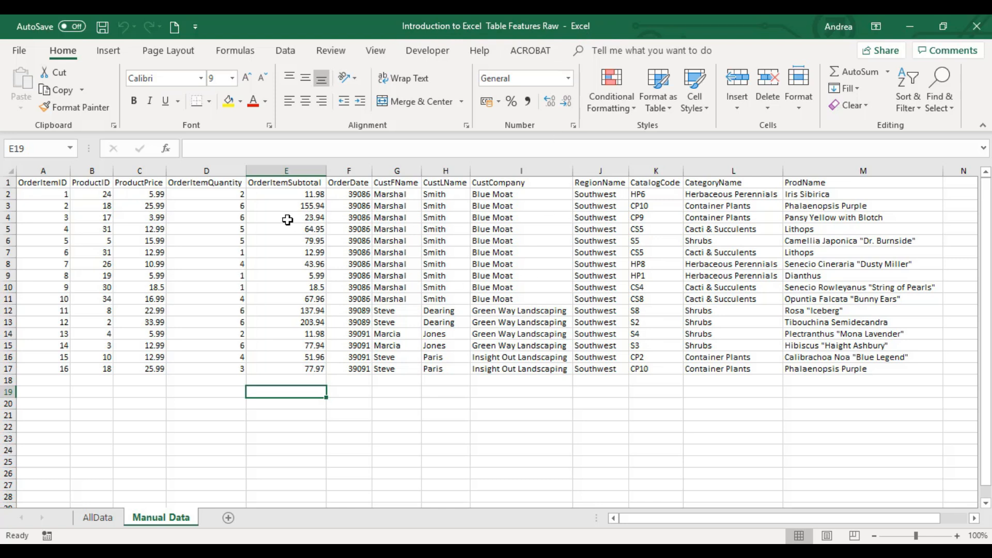
pyautogui.moveTo(423, 405)
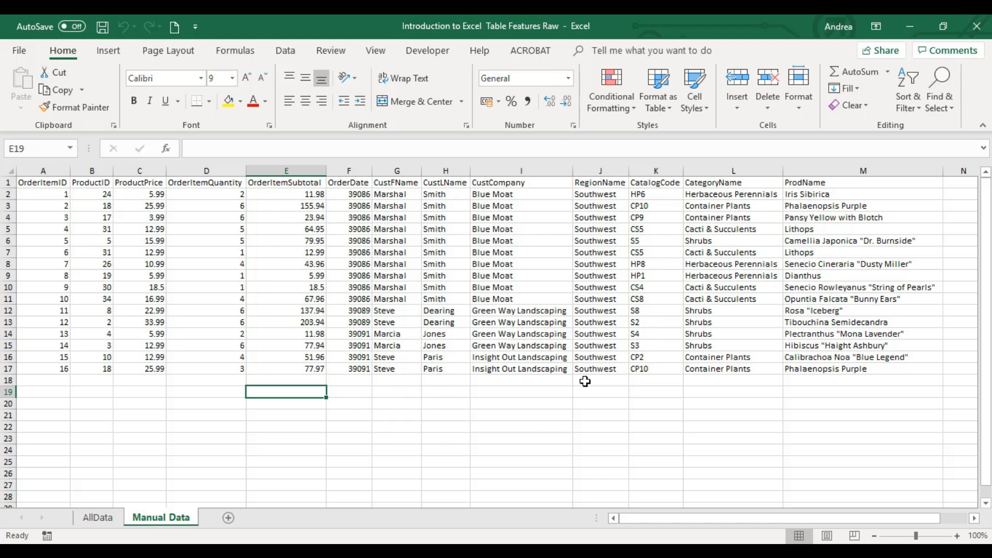
pyautogui.moveTo(412, 405)
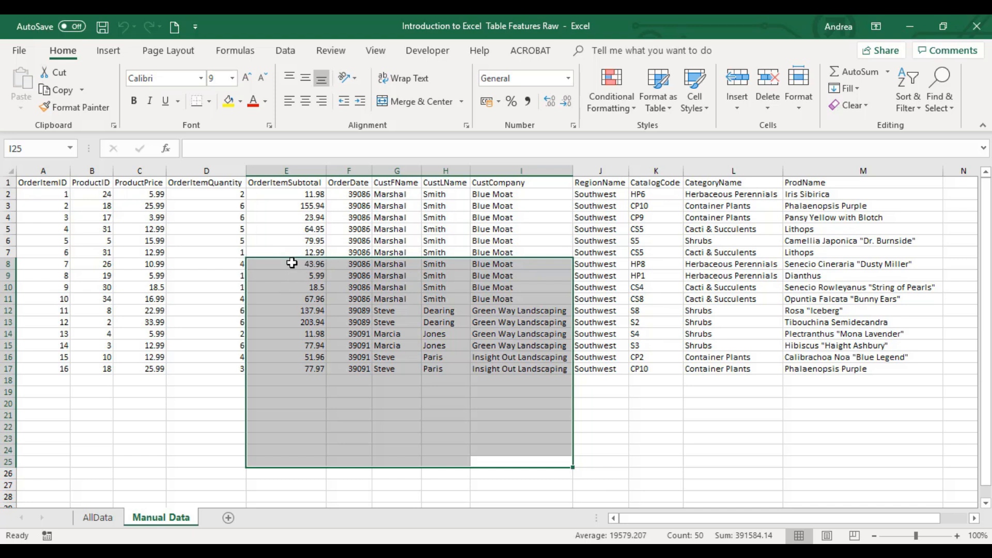
pyautogui.click(286, 263)
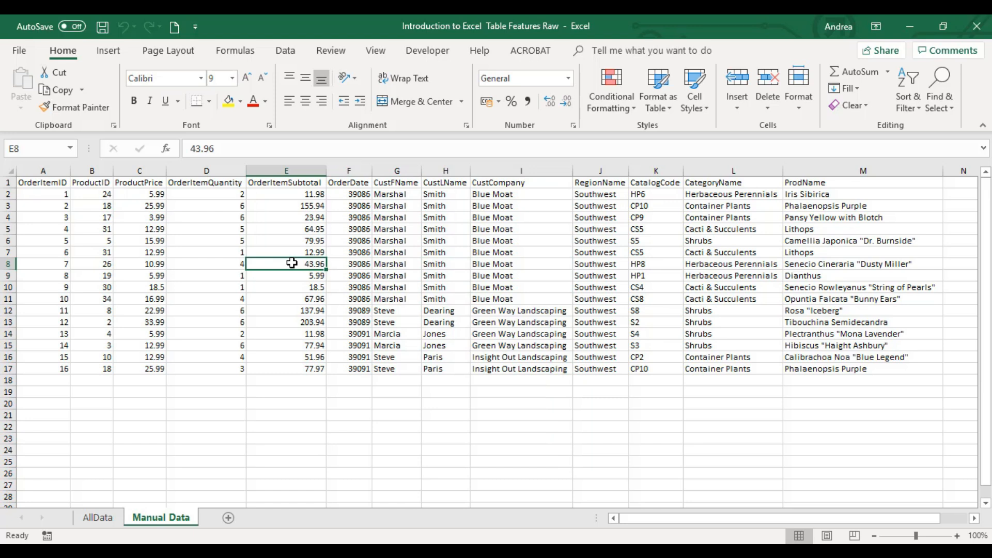
pyautogui.moveTo(372, 231)
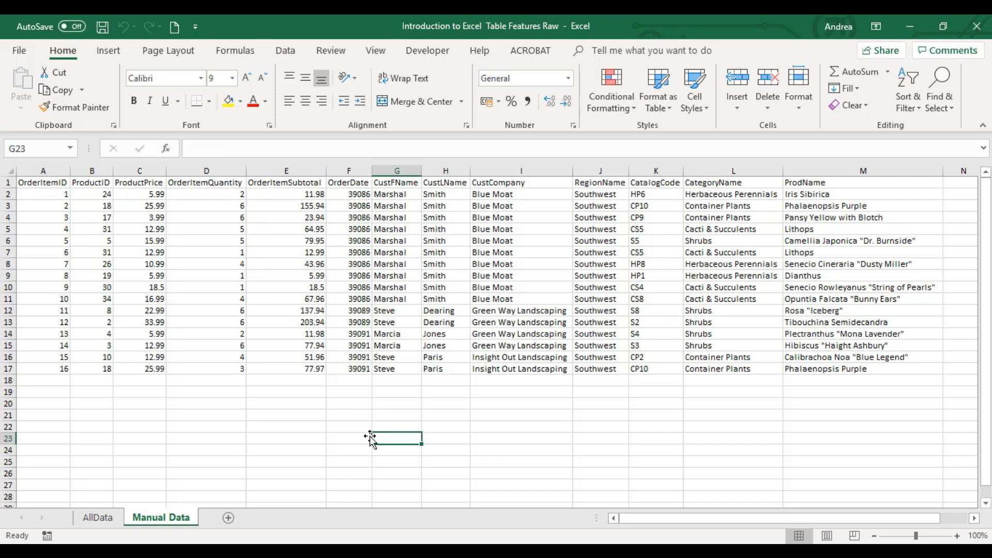
pyautogui.moveTo(455, 396)
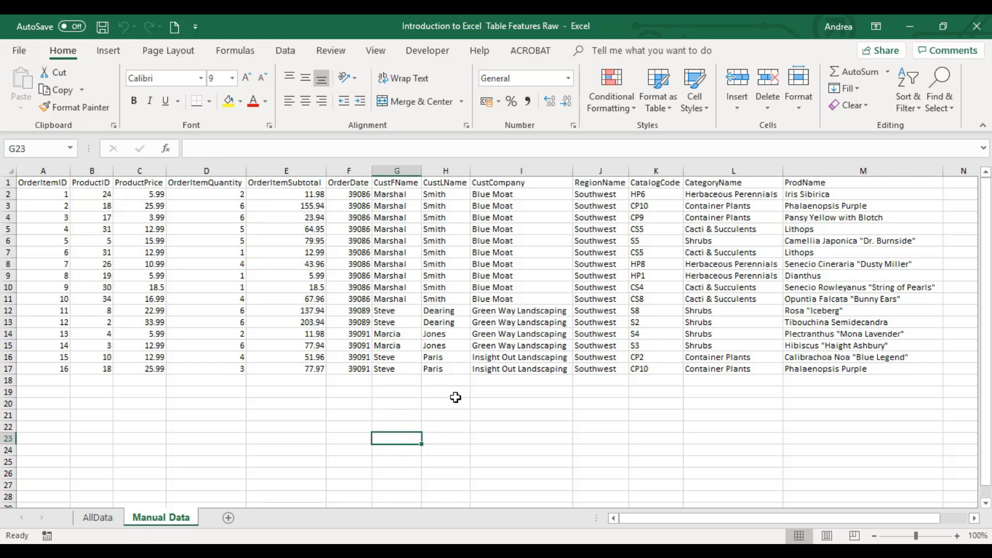
pyautogui.moveTo(448, 403)
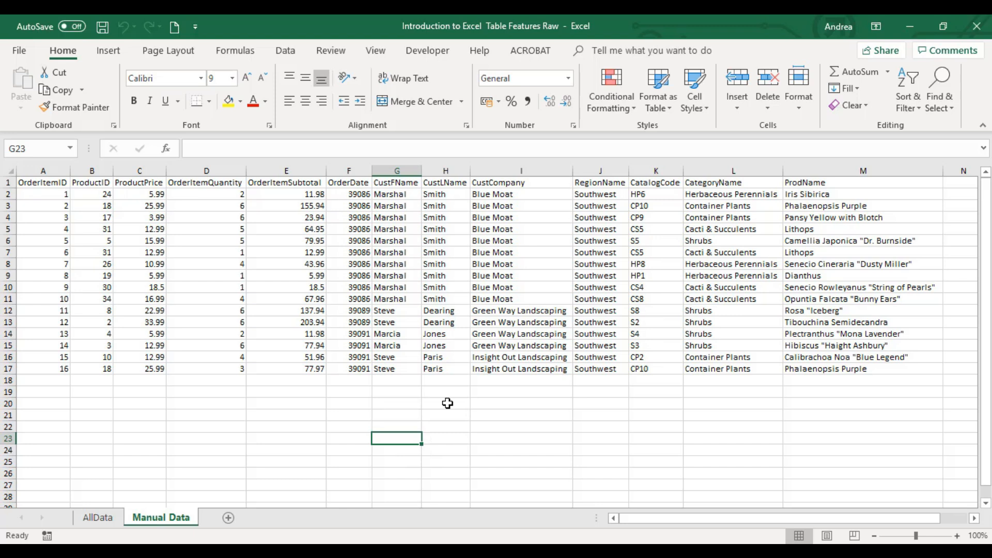
pyautogui.moveTo(396, 425)
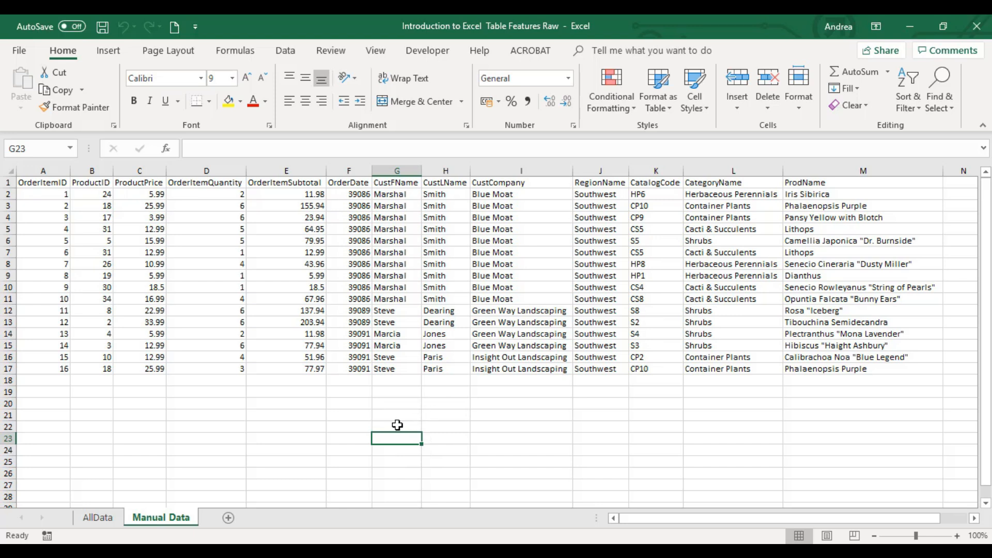
pyautogui.moveTo(397, 427)
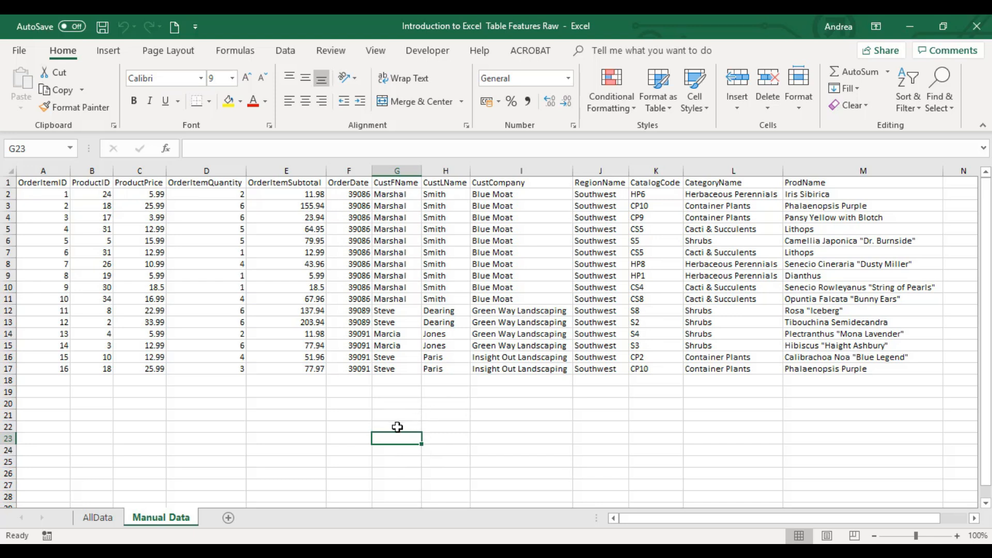
pyautogui.moveTo(399, 435)
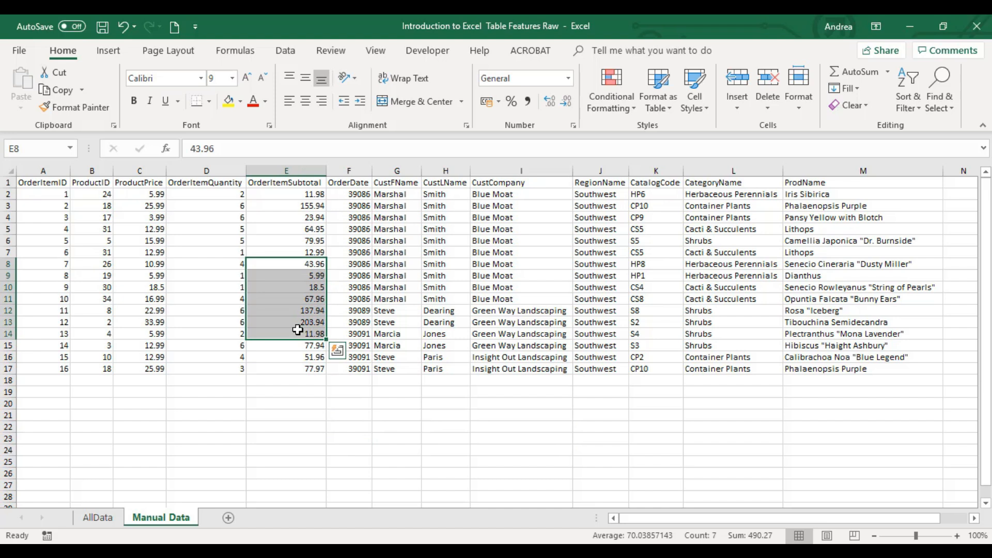
pyautogui.moveTo(266, 340)
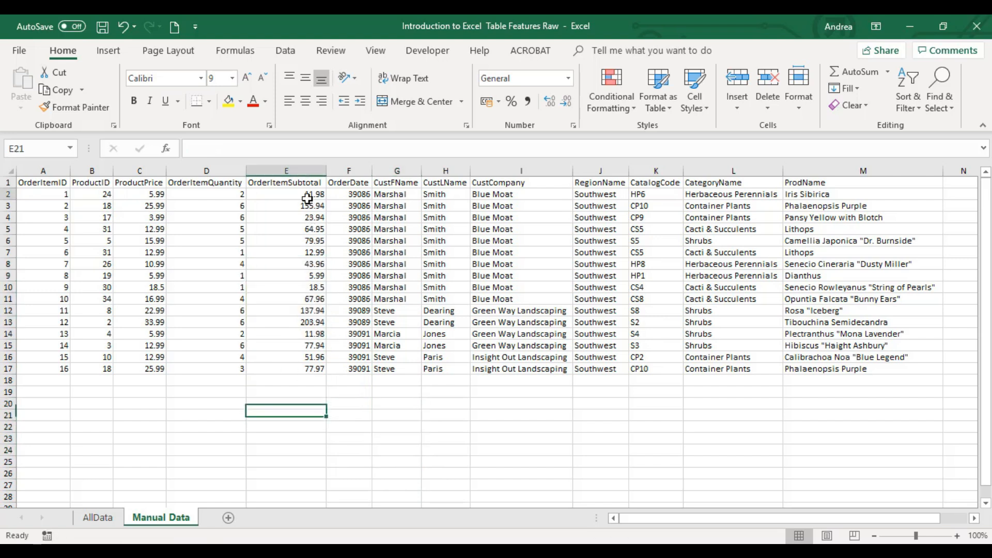
pyautogui.moveTo(286, 194); pyautogui.dragTo(287, 368)
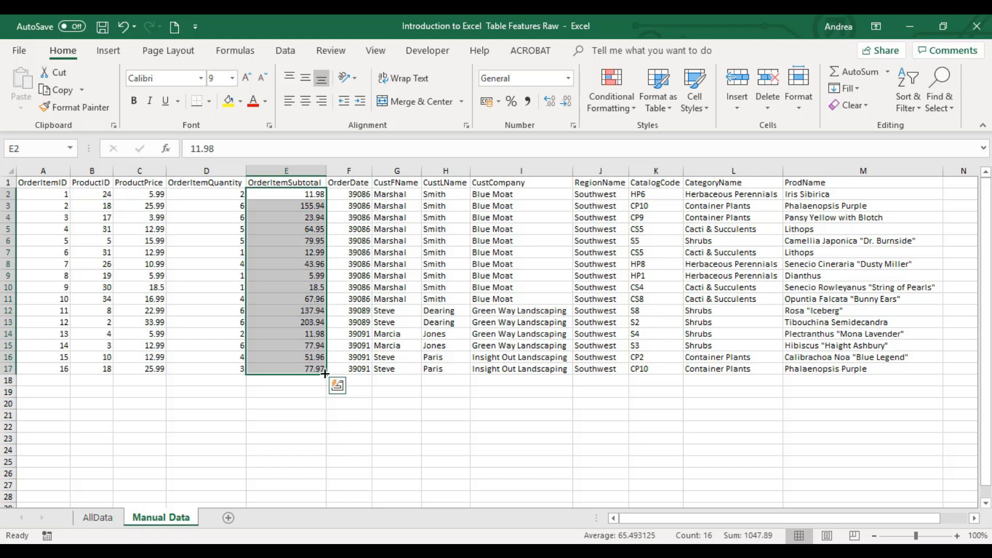
pyautogui.moveTo(331, 371)
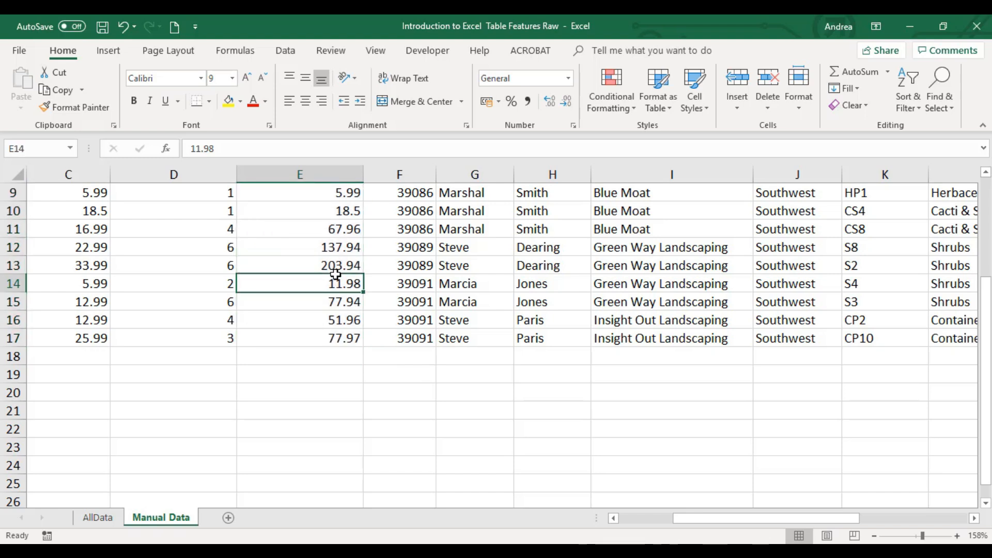
pyautogui.click(975, 536)
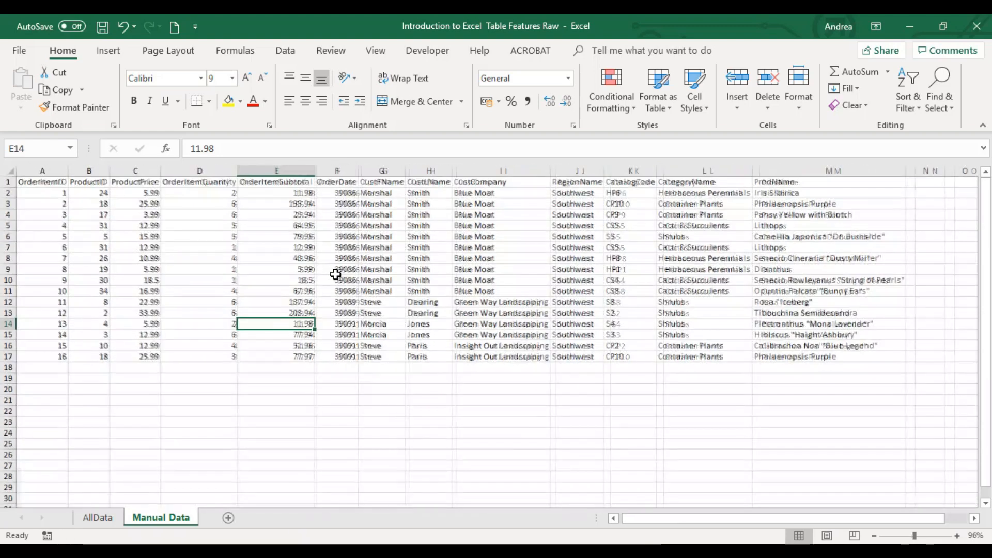
pyautogui.click(959, 535)
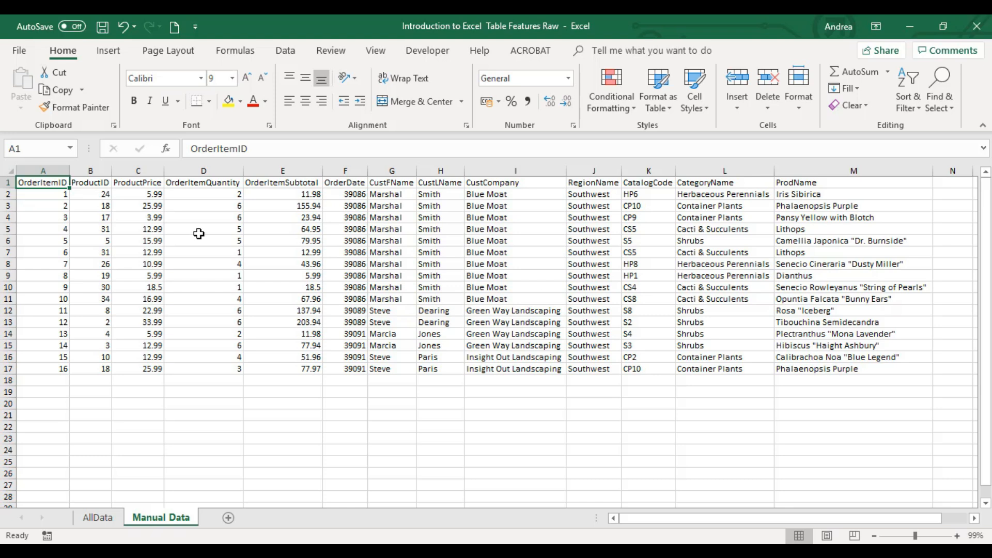
pyautogui.moveTo(826, 372)
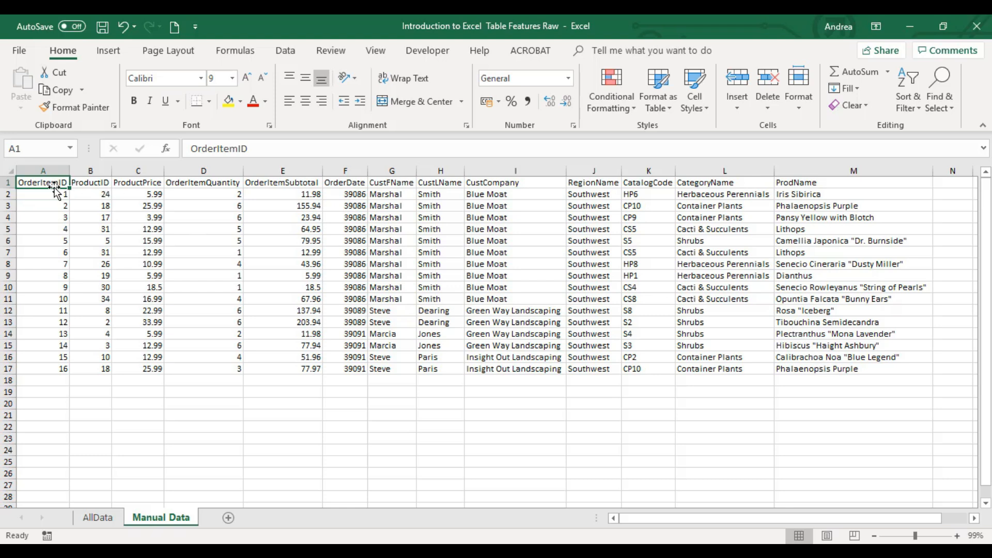
# Step: Border every cell of A1:M17 and fill the header row dark blue with white text
pyautogui.moveTo(43, 182); pyautogui.dragTo(772, 346)
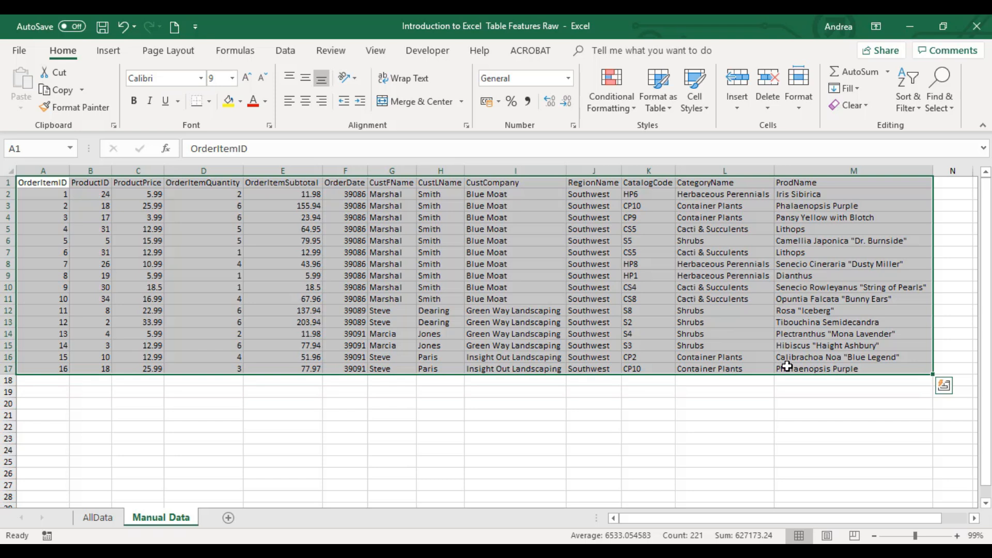
pyautogui.click(208, 101)
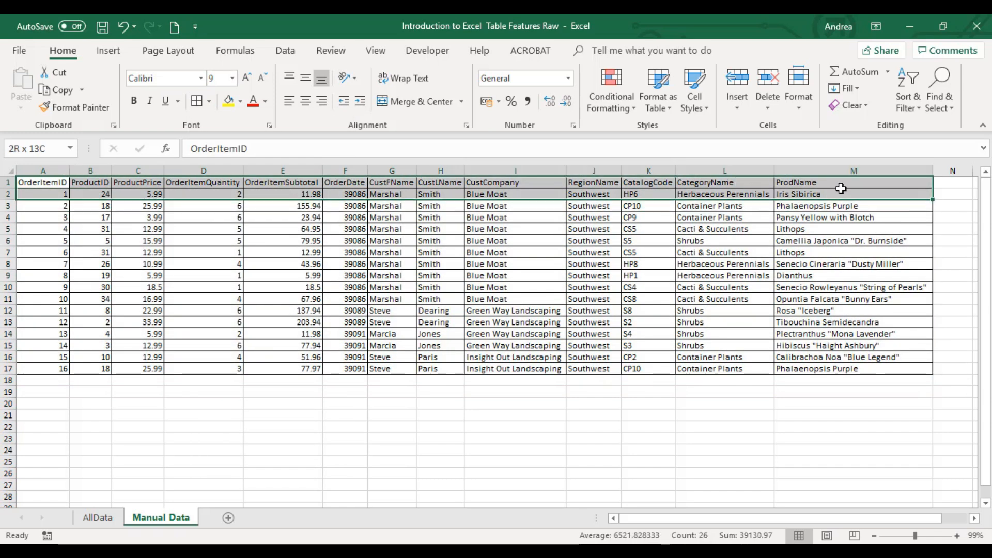
pyautogui.click(211, 101)
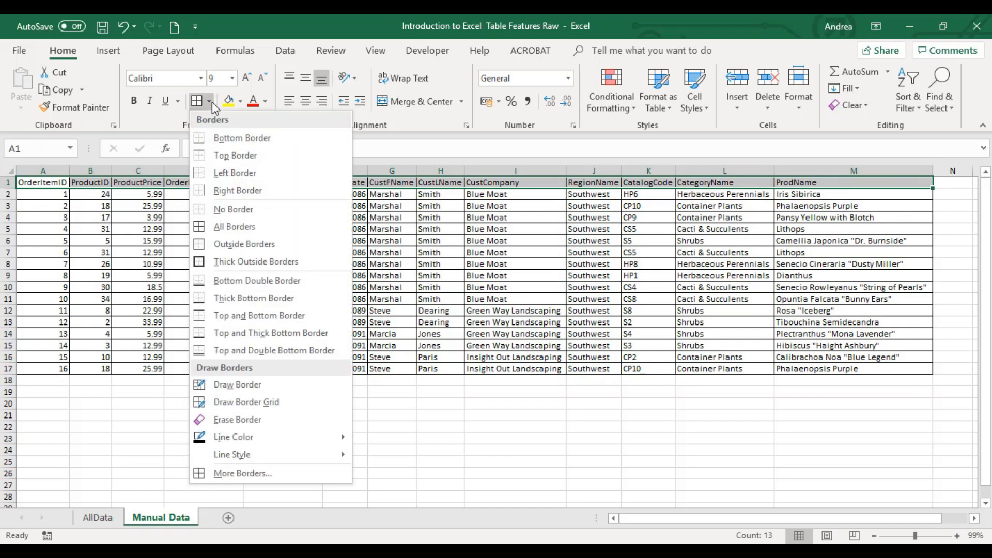
pyautogui.click(238, 101)
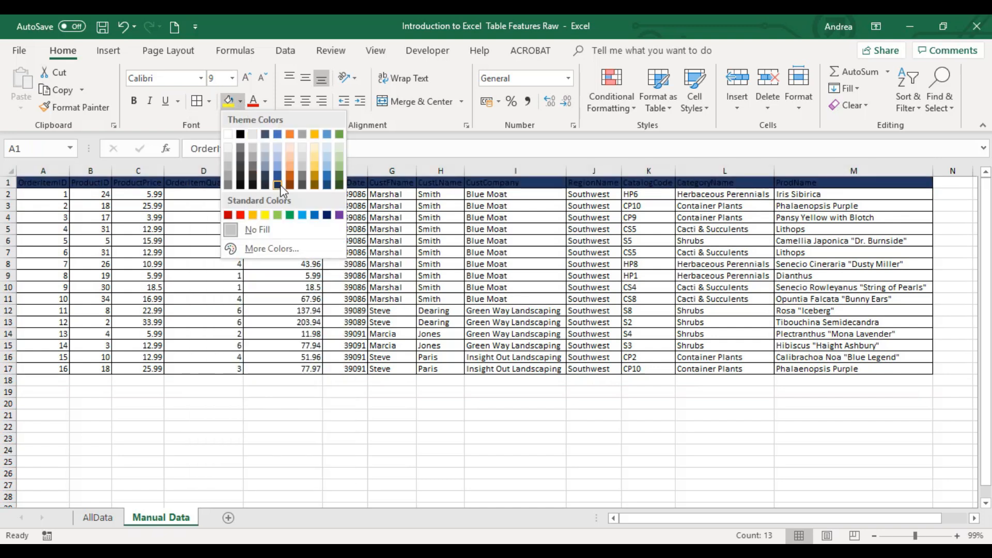
pyautogui.click(264, 101)
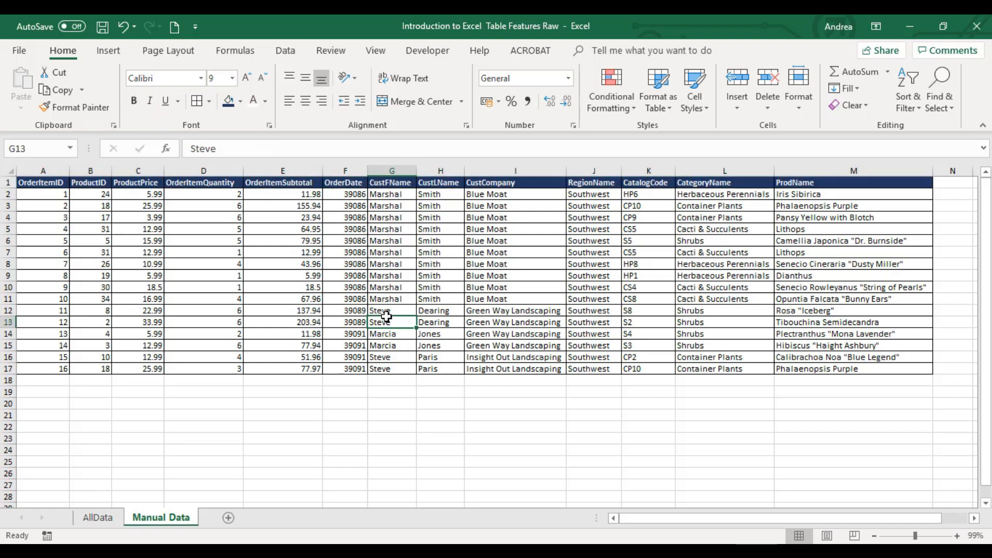
pyautogui.moveTo(669, 519)
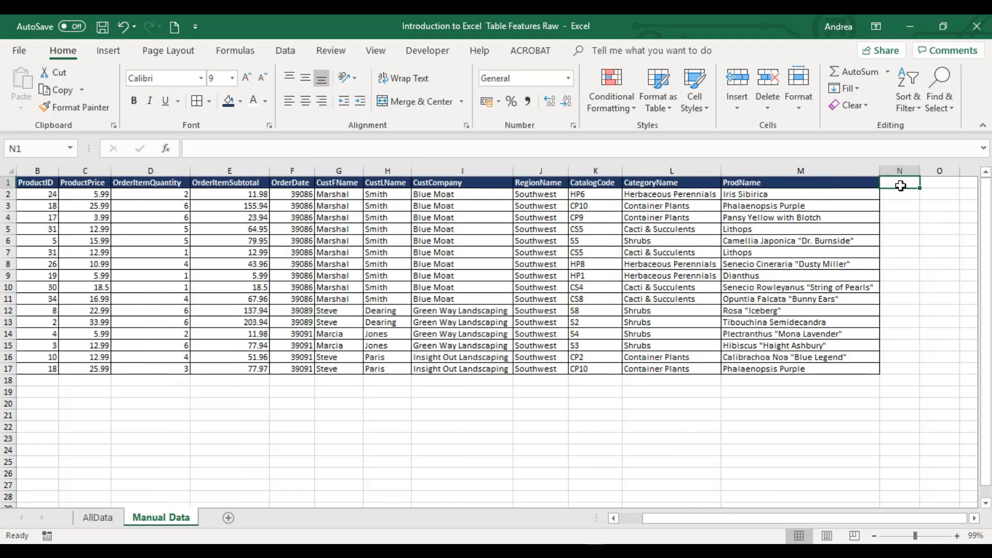
# Step: Add Revenue, Month and Year headers in N1:P1 and border N1:P17
pyautogui.write('Revenue')
pyautogui.click(940, 182)
pyautogui.write('Month')
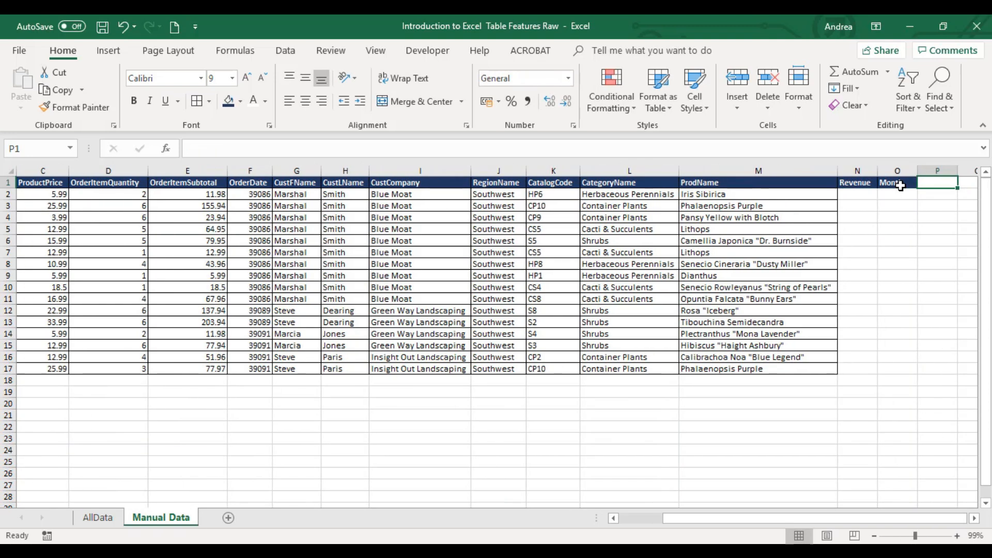
pyautogui.write('Year')
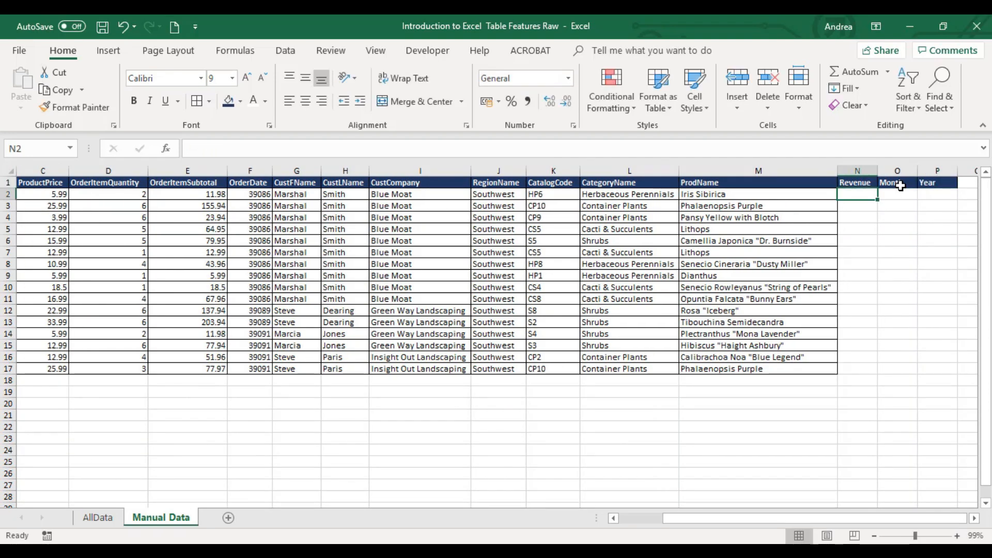
pyautogui.moveTo(856, 194); pyautogui.dragTo(936, 368)
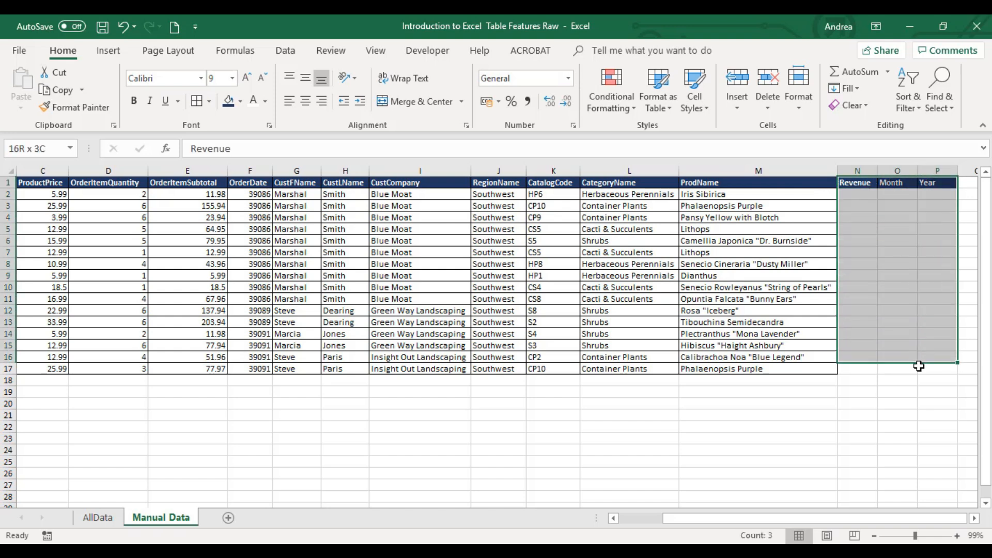
pyautogui.click(196, 101)
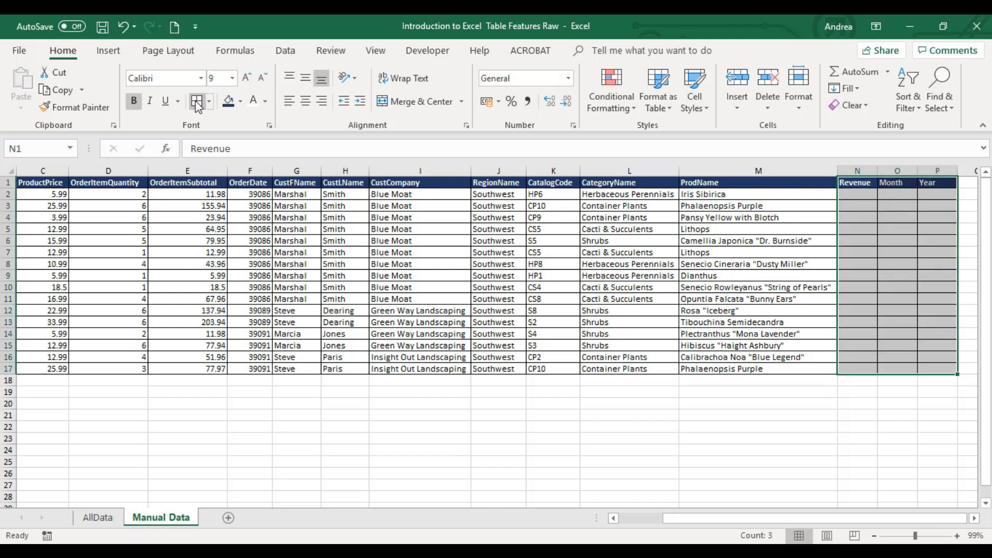
pyautogui.click(746, 263)
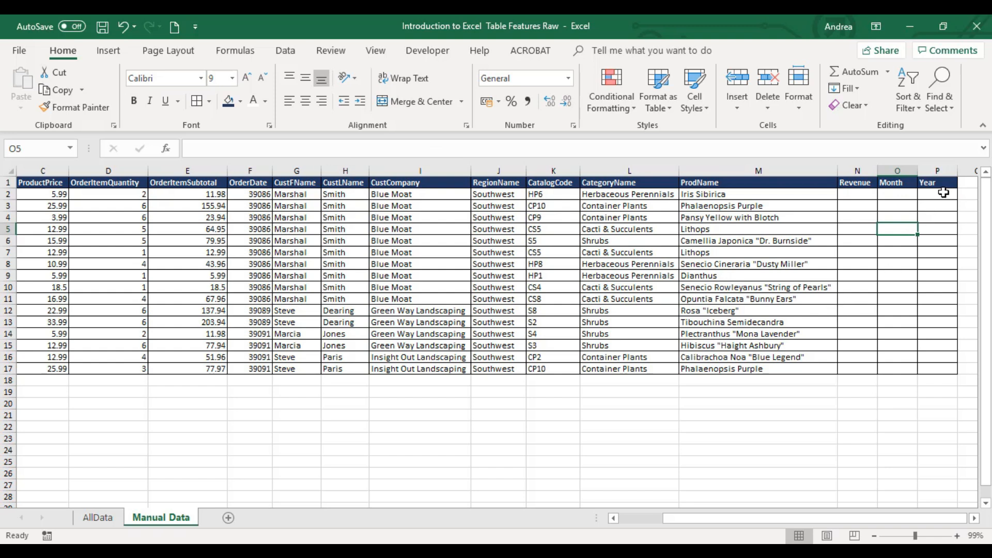
# Step: Copy the ProdName column's formatting onto the new columns with Format Painter
pyautogui.click(757, 171)
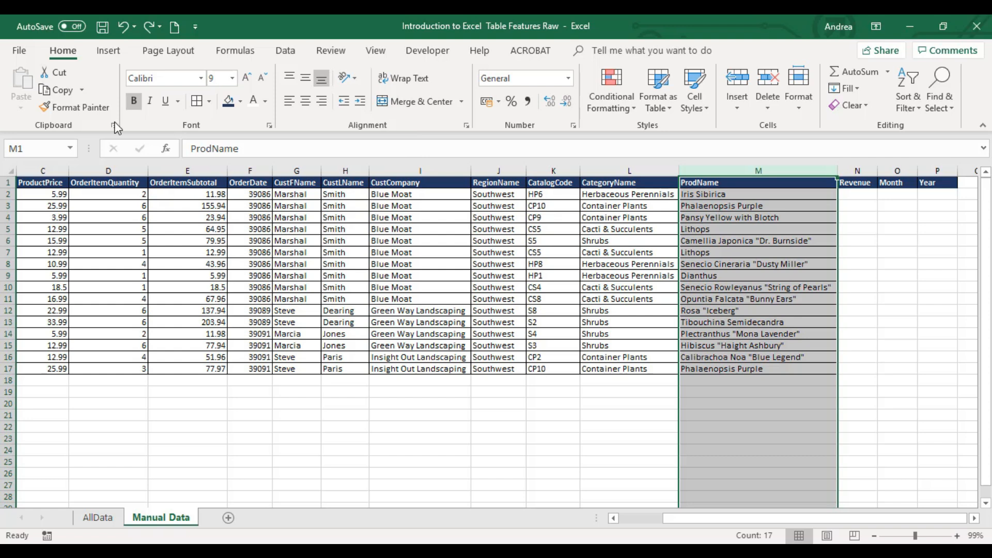
pyautogui.click(80, 106)
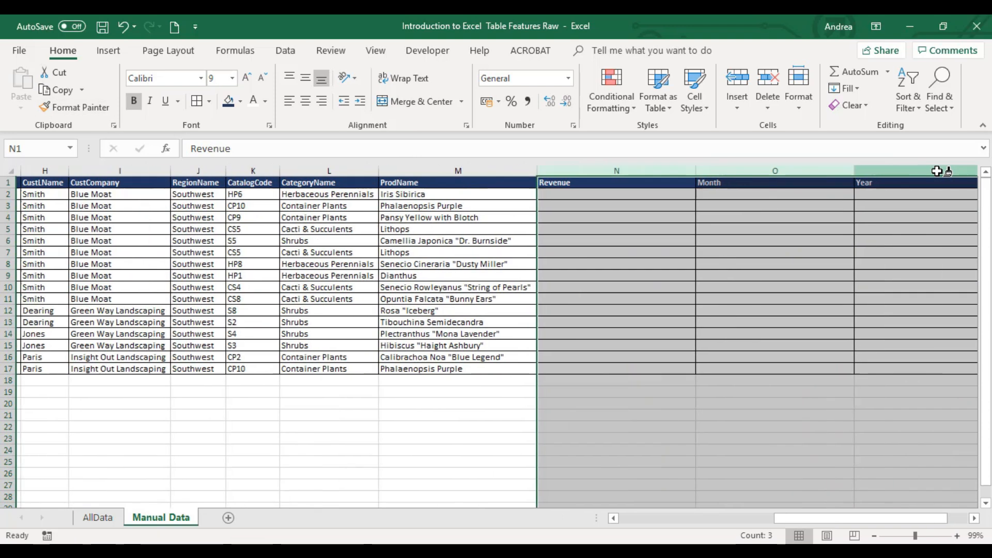
pyautogui.hscroll(-3)
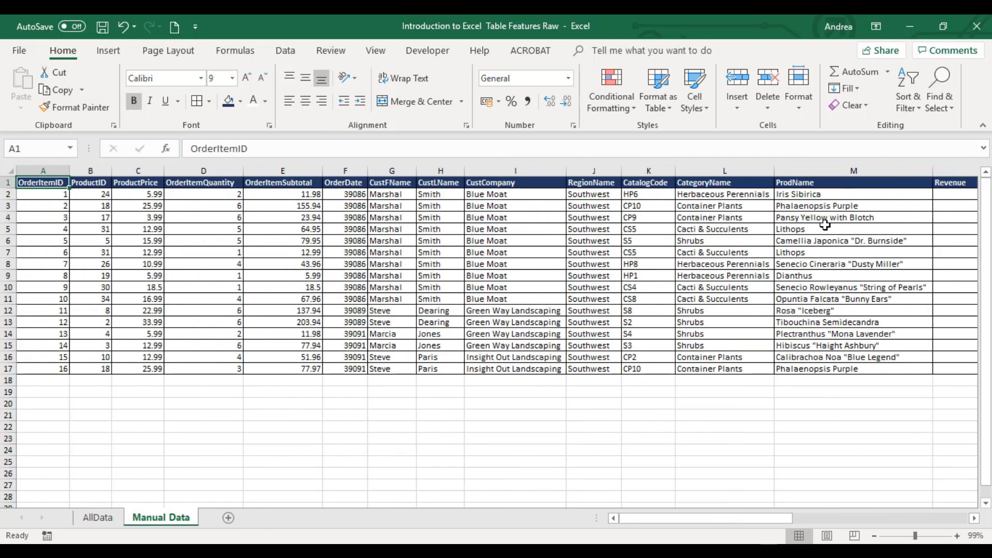
# Step: Paste the copied rows A2:M17 at A18, extending the data through row 33
pyautogui.click(43, 380)
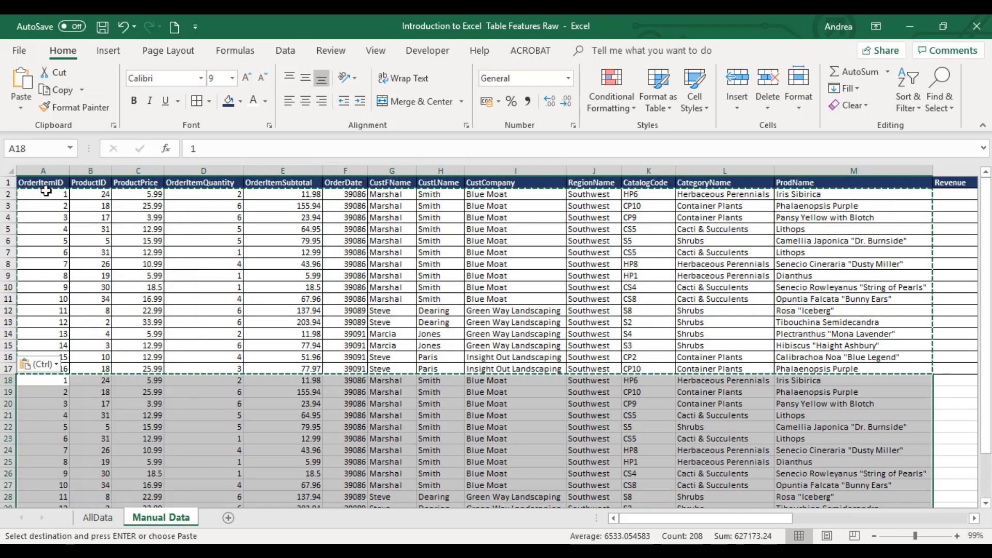
pyautogui.scroll(-3)
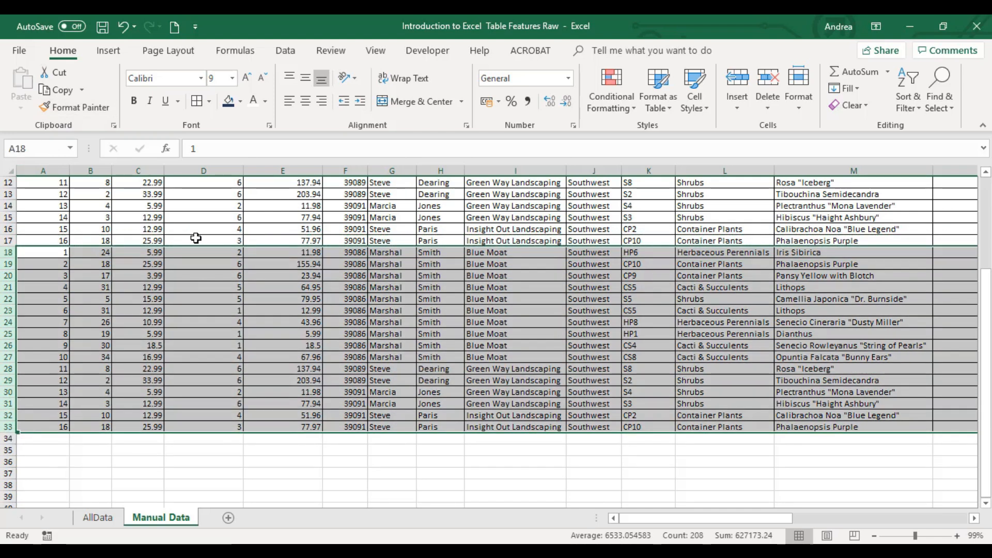
pyautogui.click(204, 241)
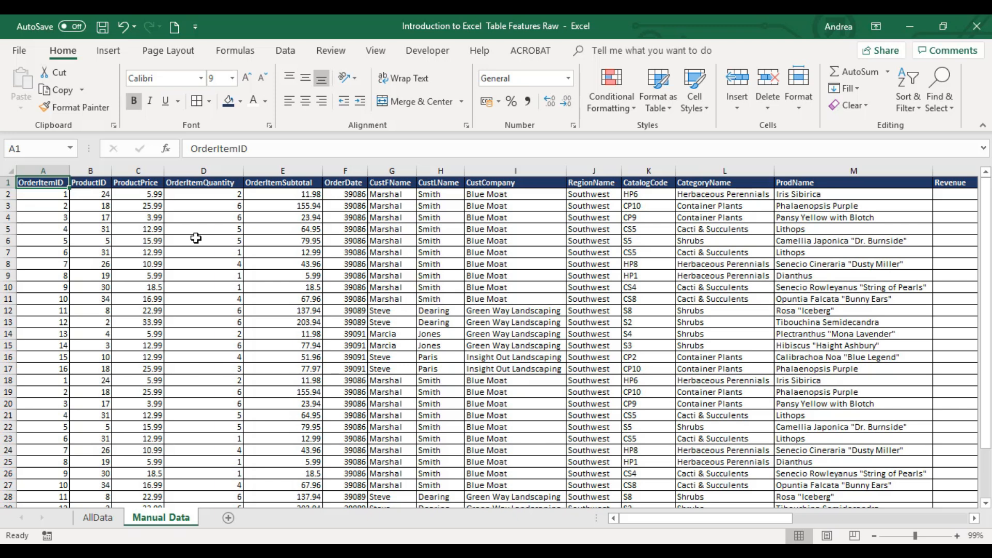
pyautogui.moveTo(208, 439)
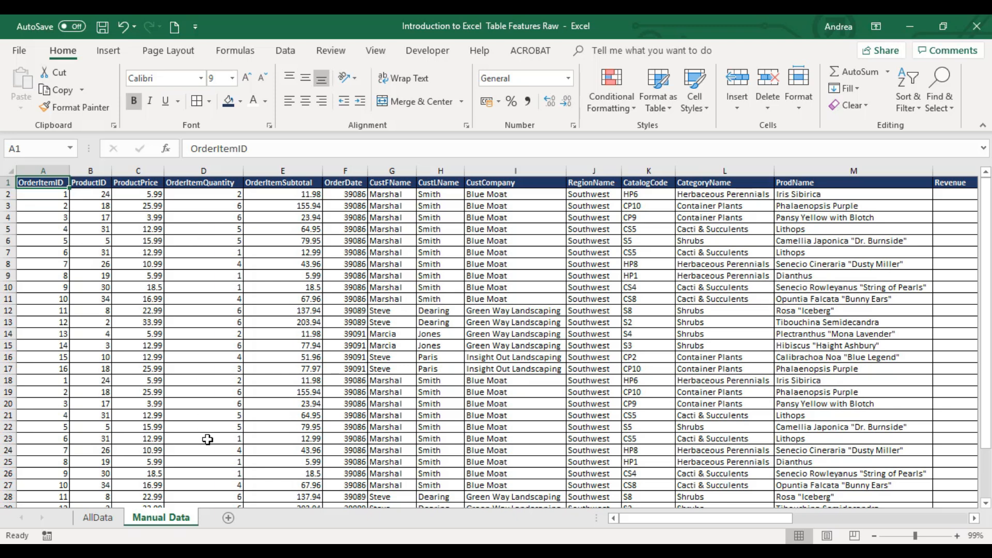
# Step: Show the AllData sheet and scroll across its order listing
pyautogui.click(98, 518)
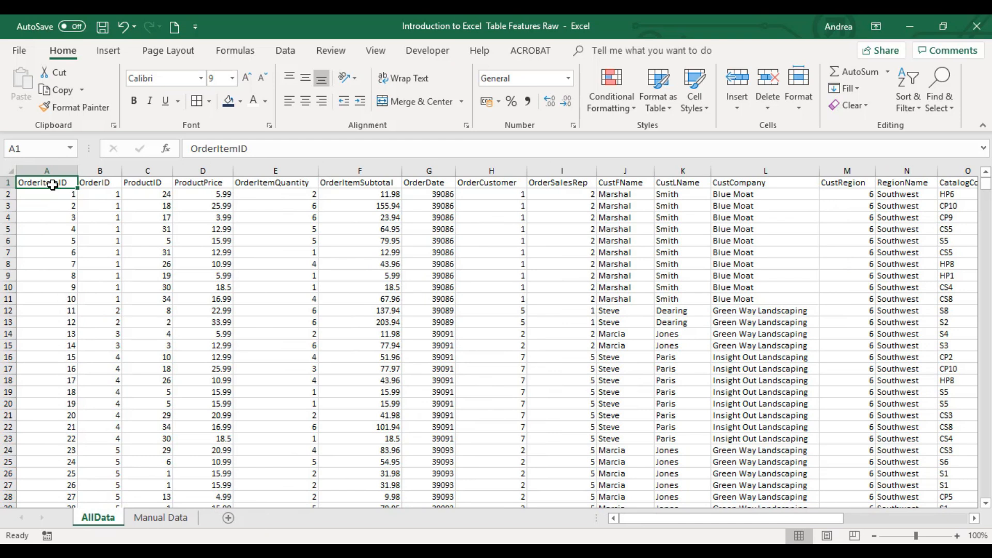
pyautogui.hscroll(3)
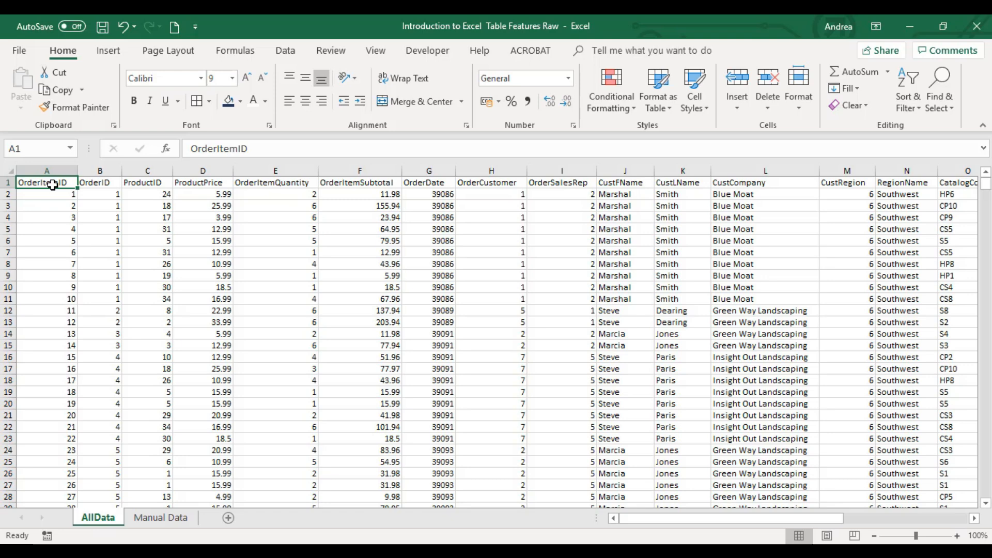
# Step: Copy all of Manual Data, rename it January and paste into a new February sheet
pyautogui.click(160, 517)
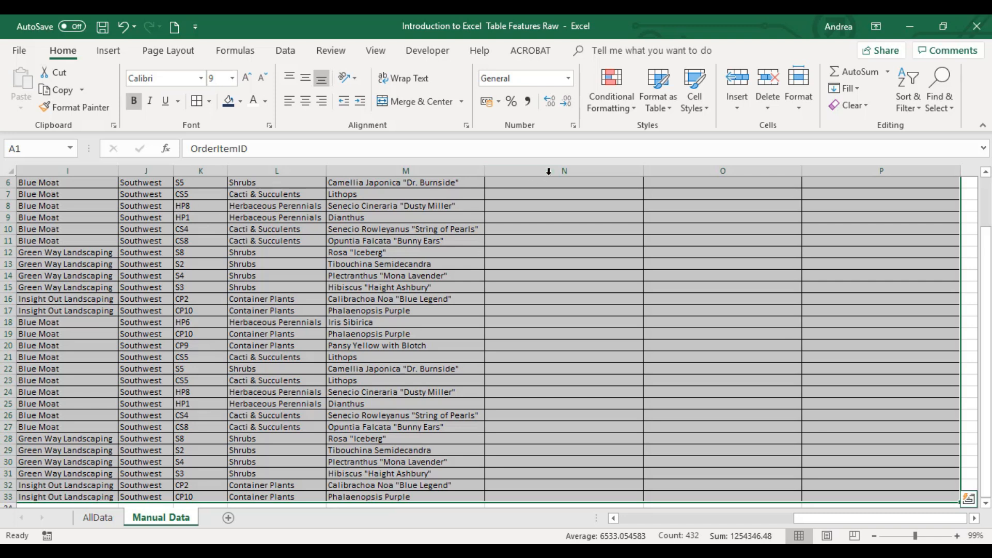
pyautogui.rightClick(880, 170)
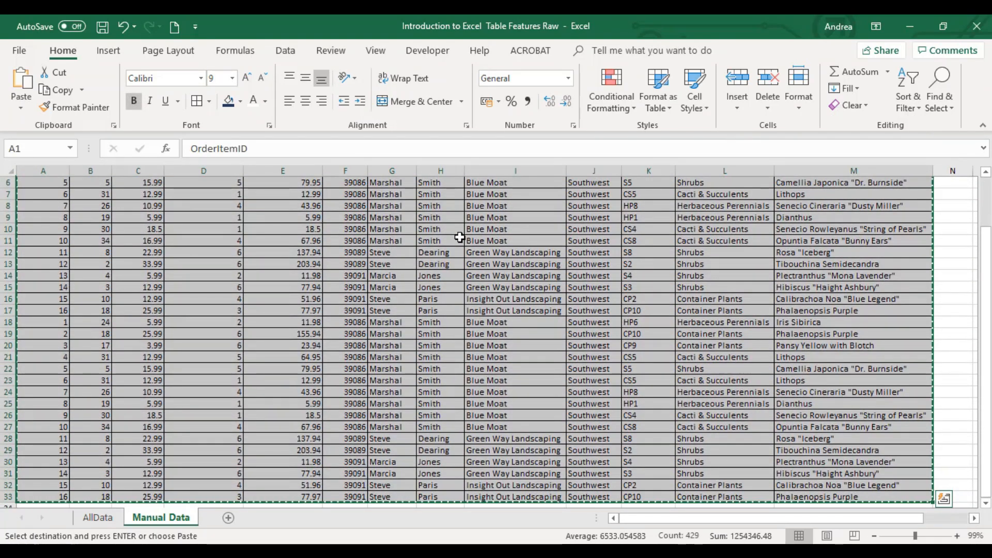
pyautogui.click(228, 518)
pyautogui.write('February')
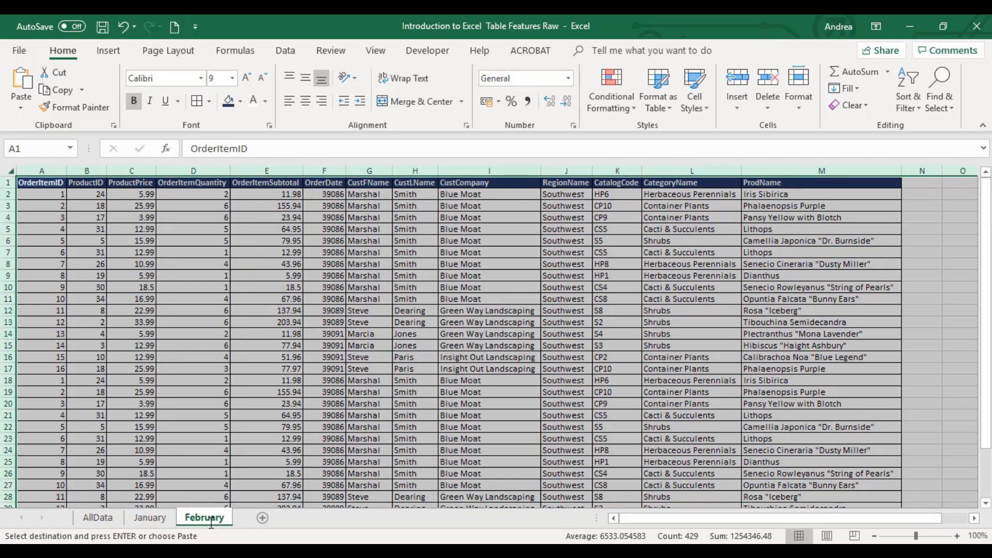
pyautogui.moveTo(347, 526)
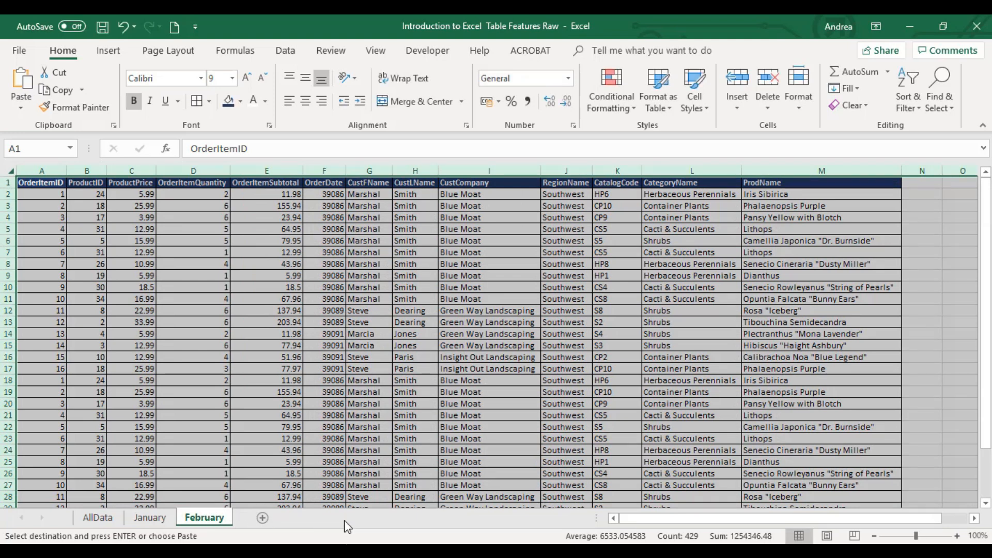
pyautogui.moveTo(516, 525)
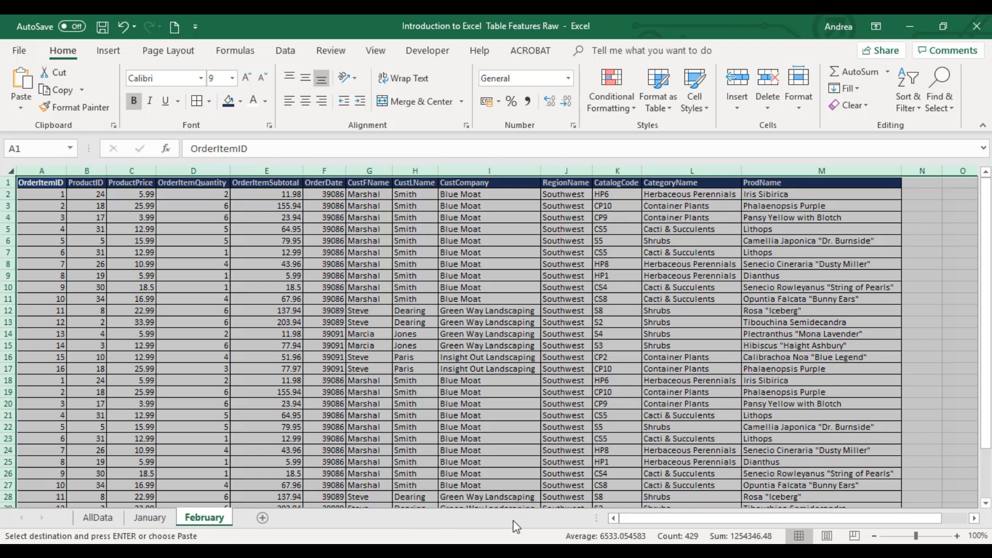
pyautogui.moveTo(467, 357)
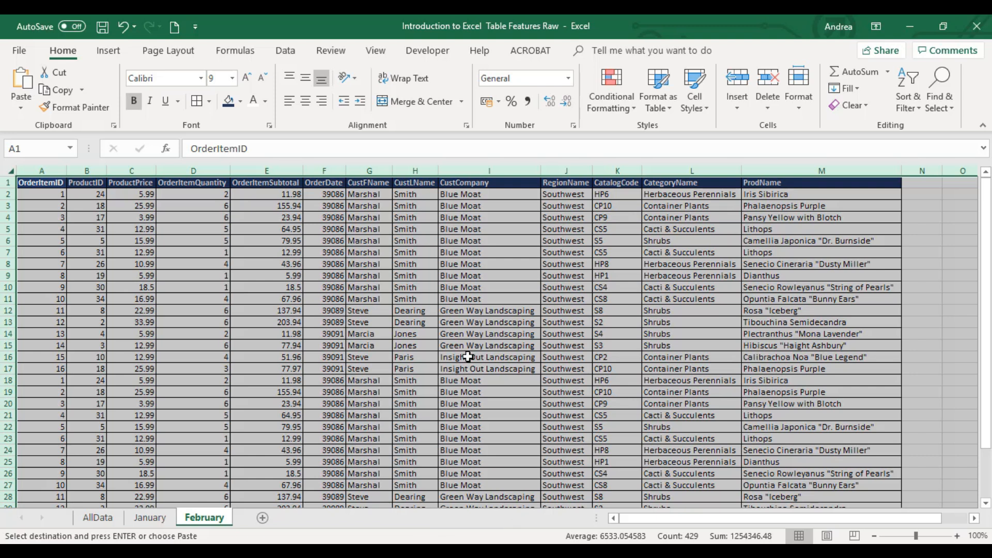
# Step: Delete the January and February sheets, confirming the permanent deletion
pyautogui.click(487, 310)
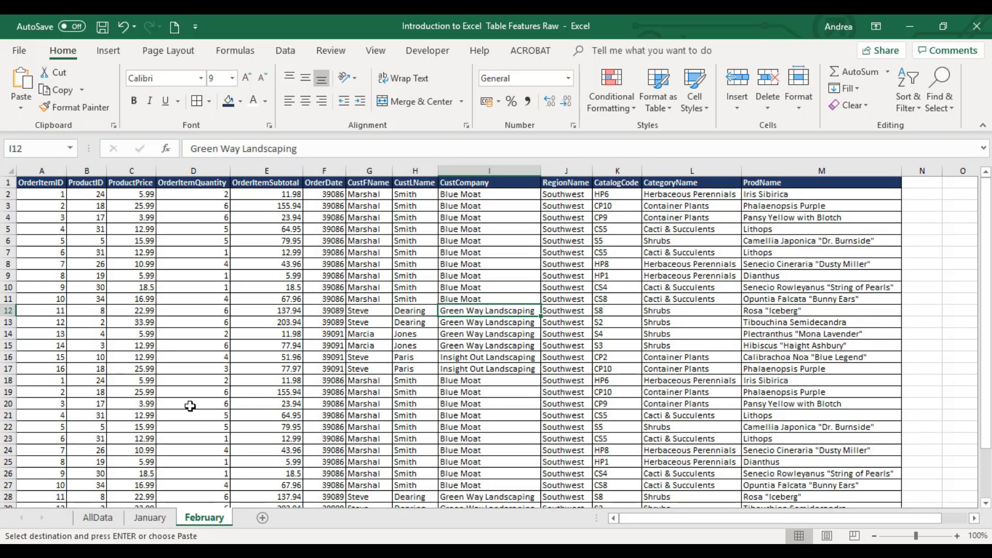
pyautogui.rightClick(150, 518)
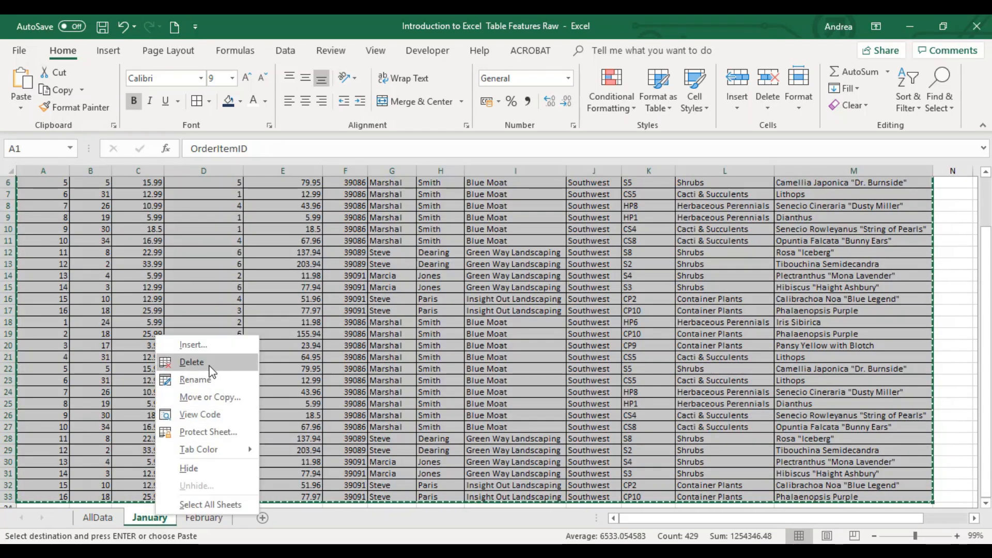
pyautogui.click(192, 362)
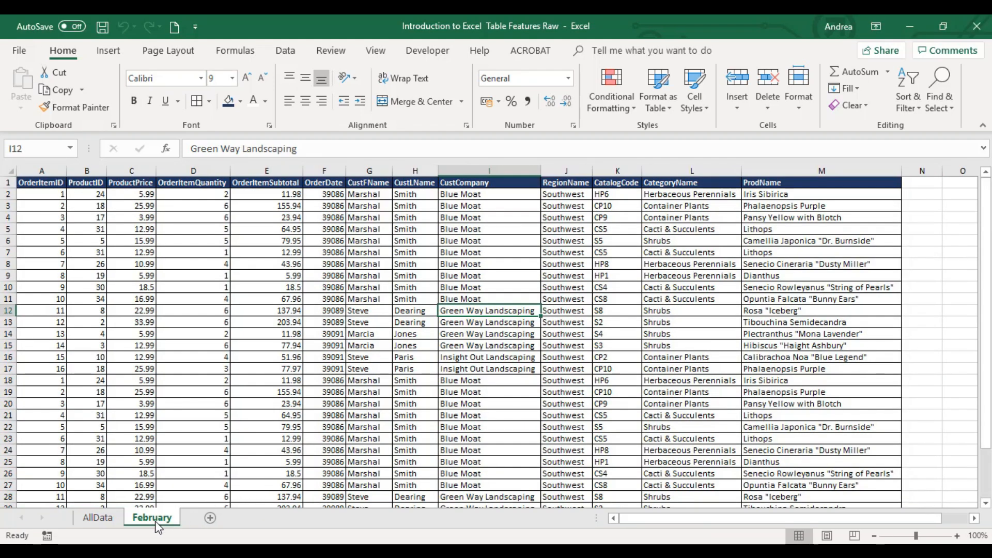
pyautogui.click(151, 518)
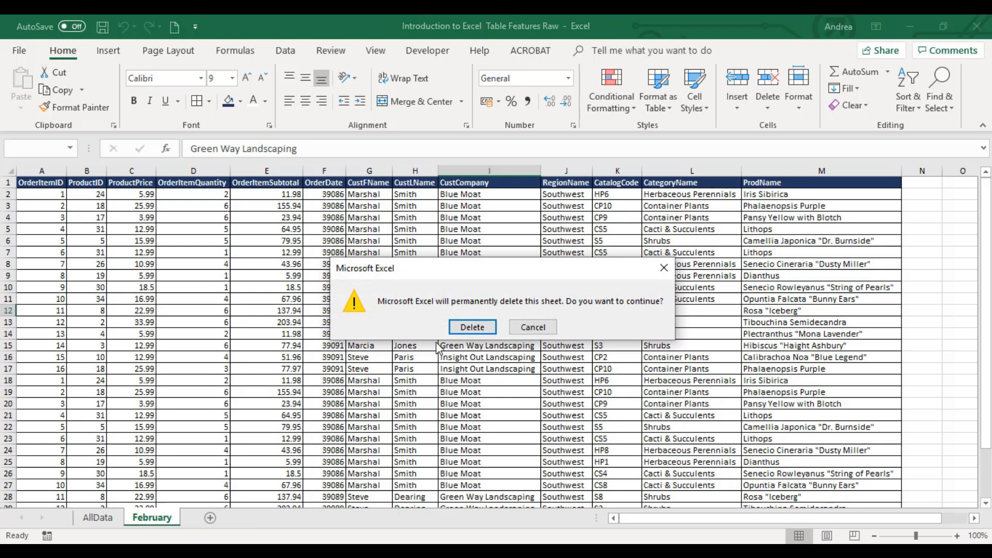
pyautogui.click(472, 328)
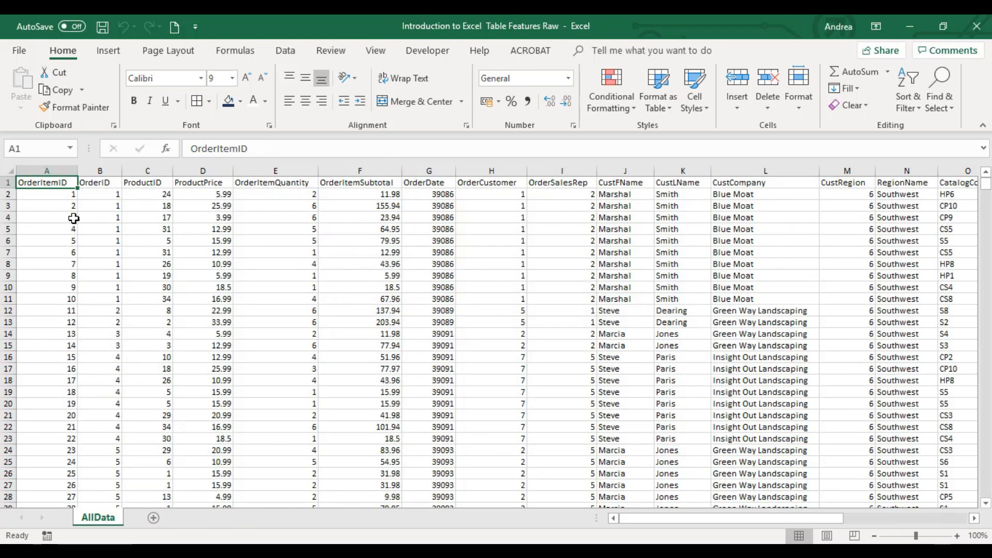
pyautogui.moveTo(63, 184)
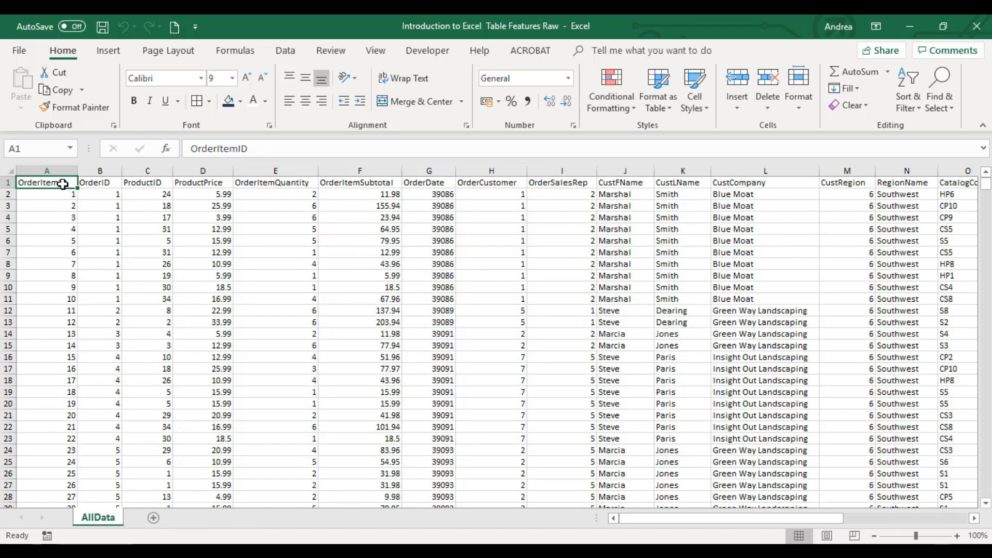
pyautogui.moveTo(475, 377)
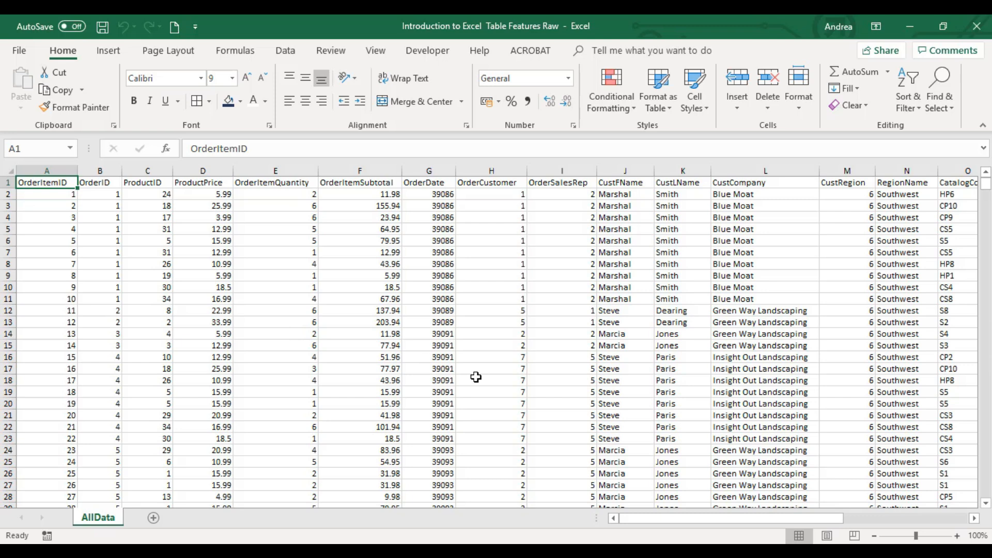
# Step: Place the active cell inside the AllData order data and show the Insert commands
pyautogui.click(428, 252)
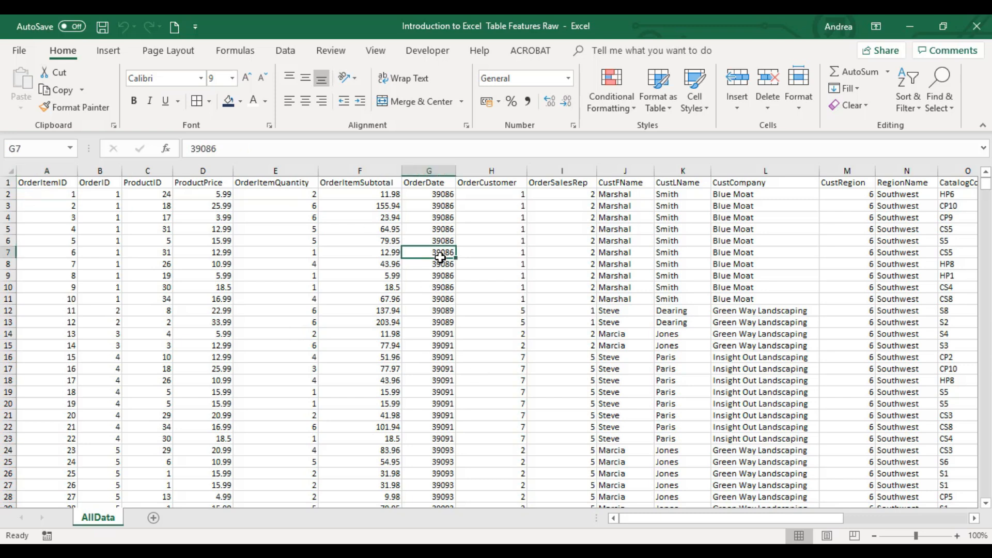
pyautogui.click(764, 334)
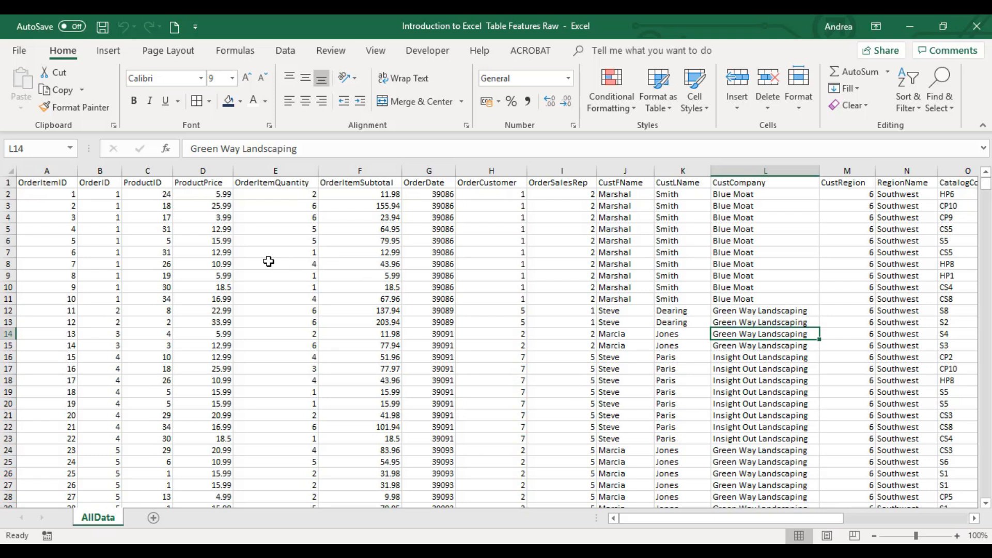
pyautogui.click(274, 263)
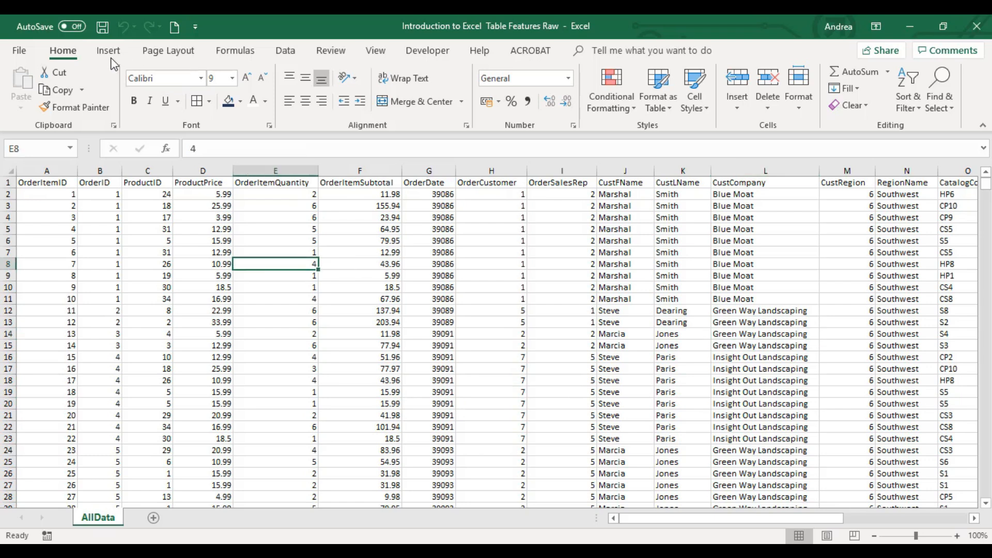
pyautogui.click(108, 51)
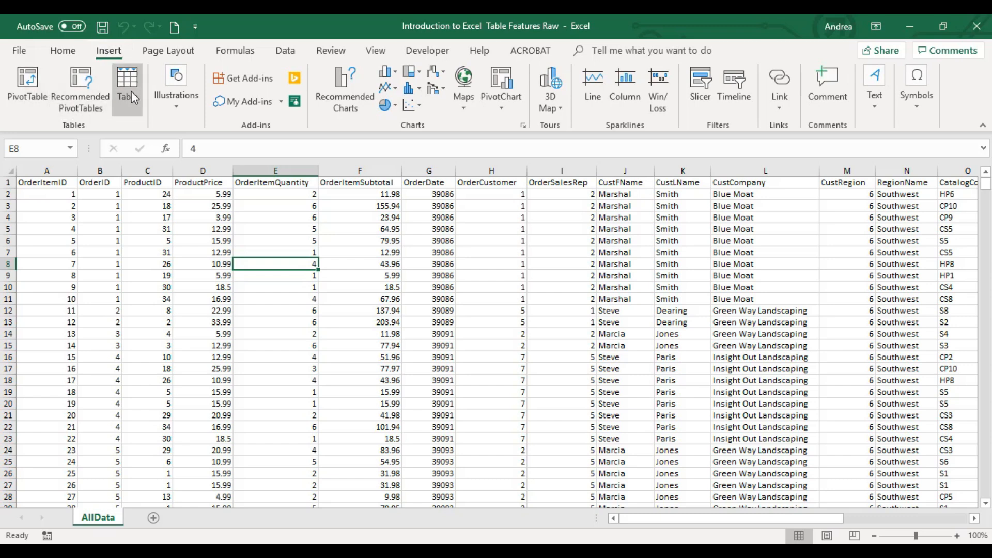
# Step: Create Table1 over A1:Q5576 with 'My table has headers' kept ticked
pyautogui.click(126, 86)
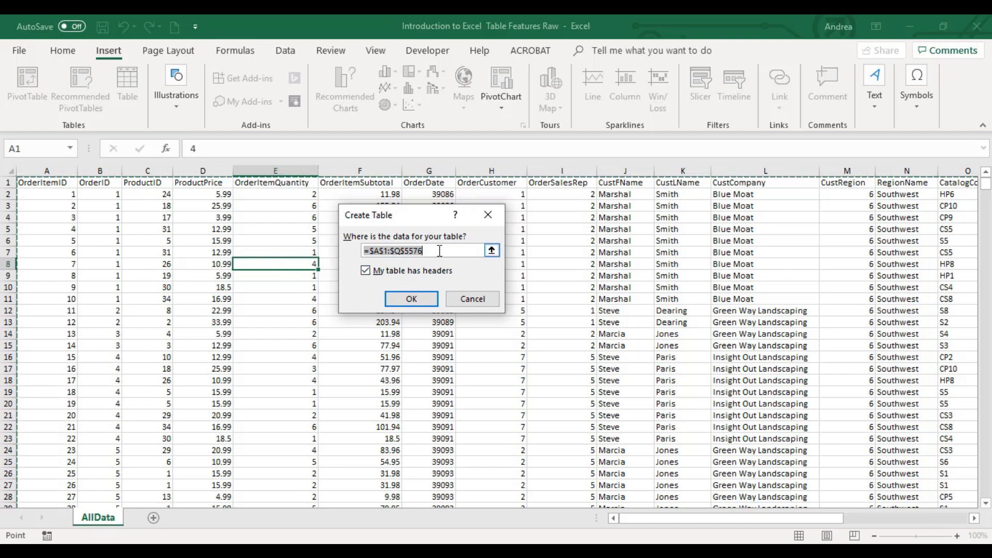
pyautogui.moveTo(411, 223)
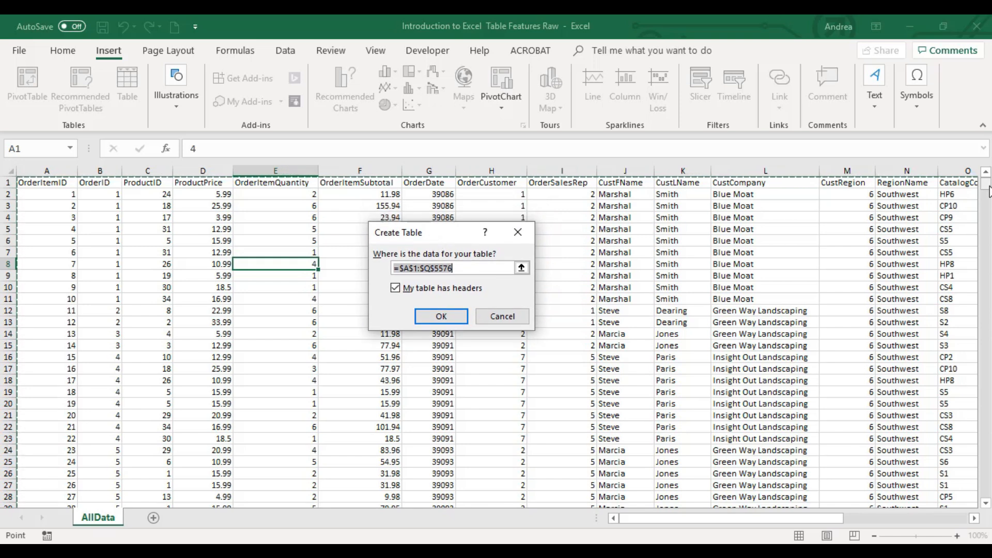
pyautogui.scroll(-3)
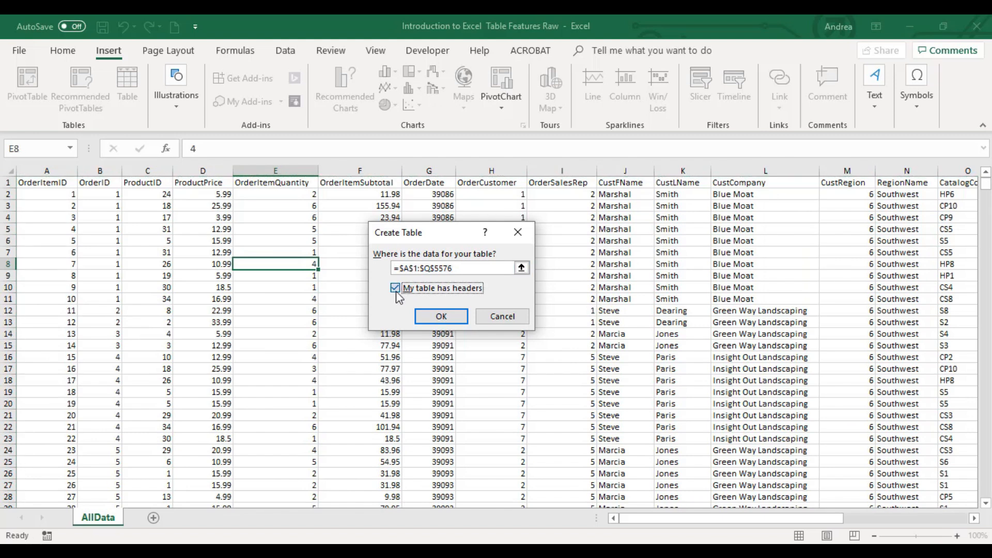
pyautogui.click(396, 288)
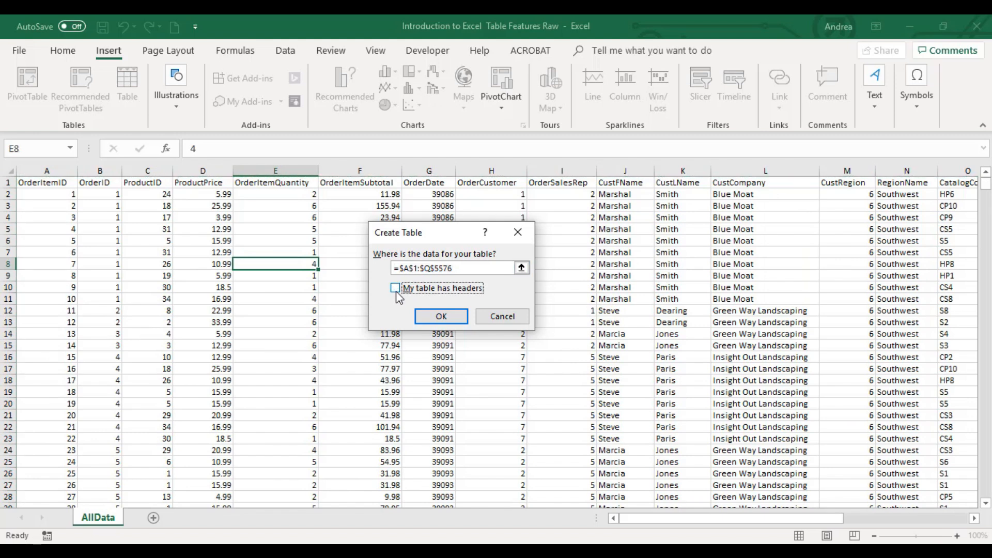
pyautogui.click(395, 288)
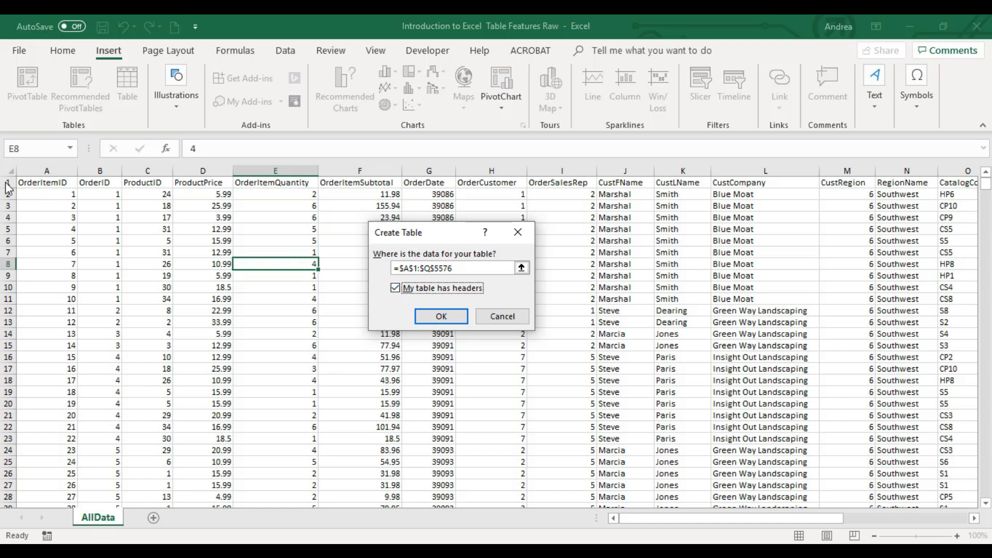
pyautogui.moveTo(10, 191)
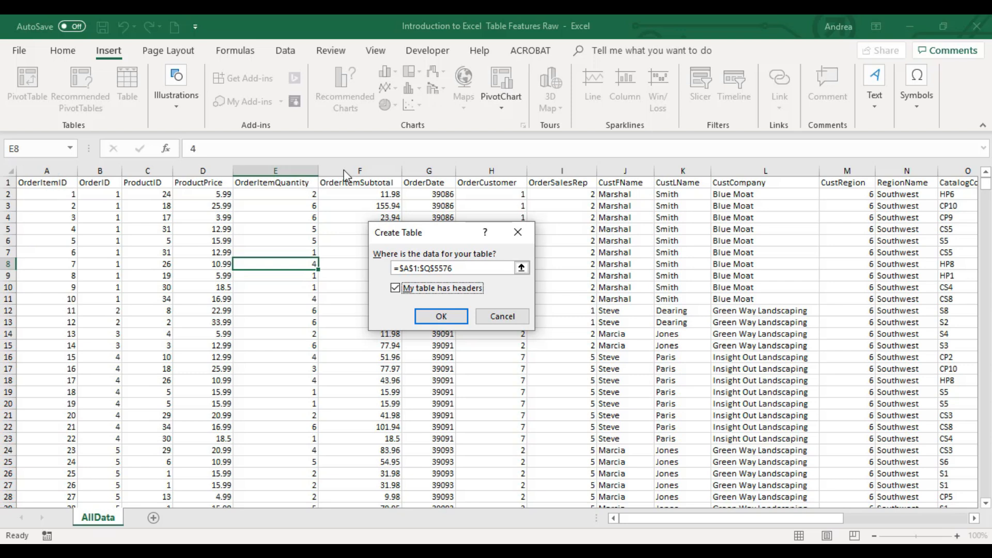
pyautogui.moveTo(644, 190)
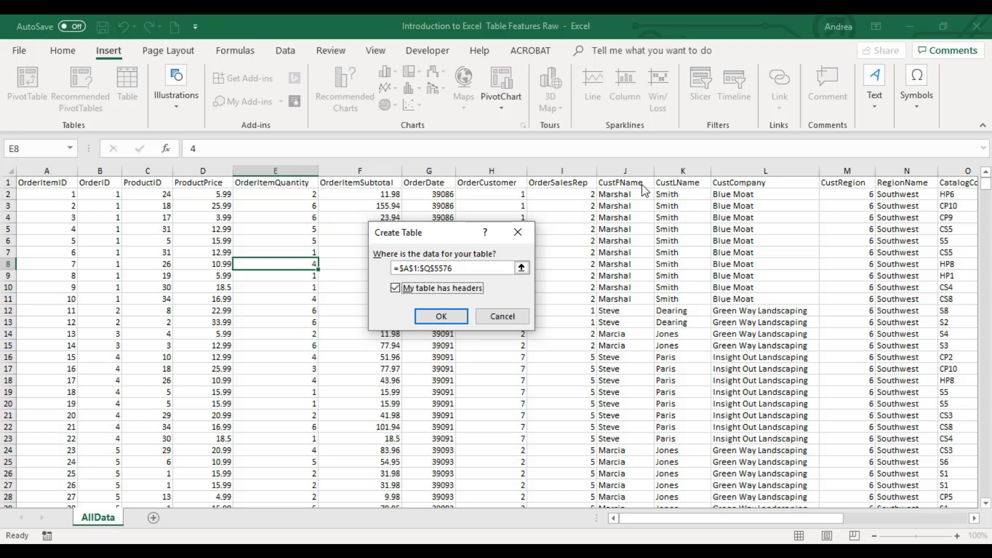
pyautogui.moveTo(222, 208)
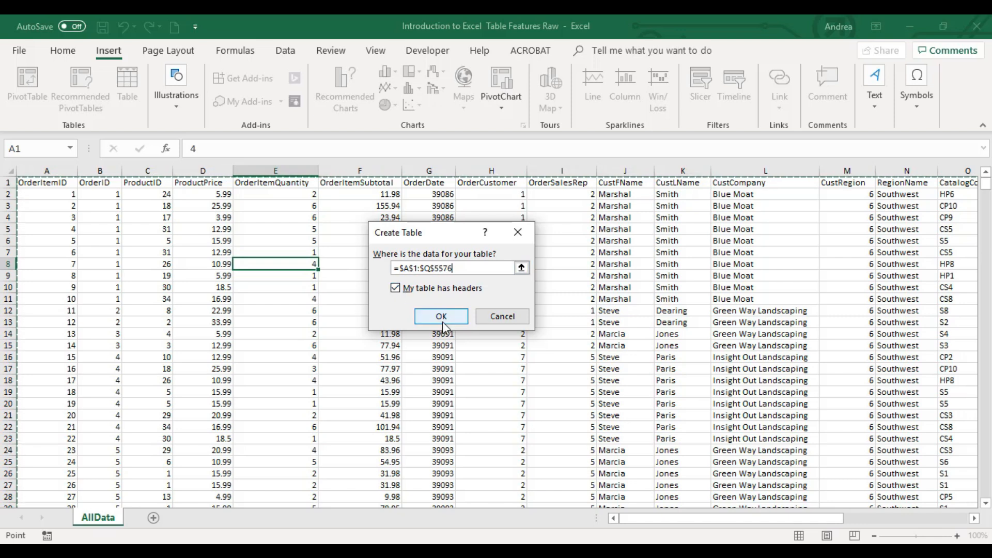
pyautogui.click(441, 316)
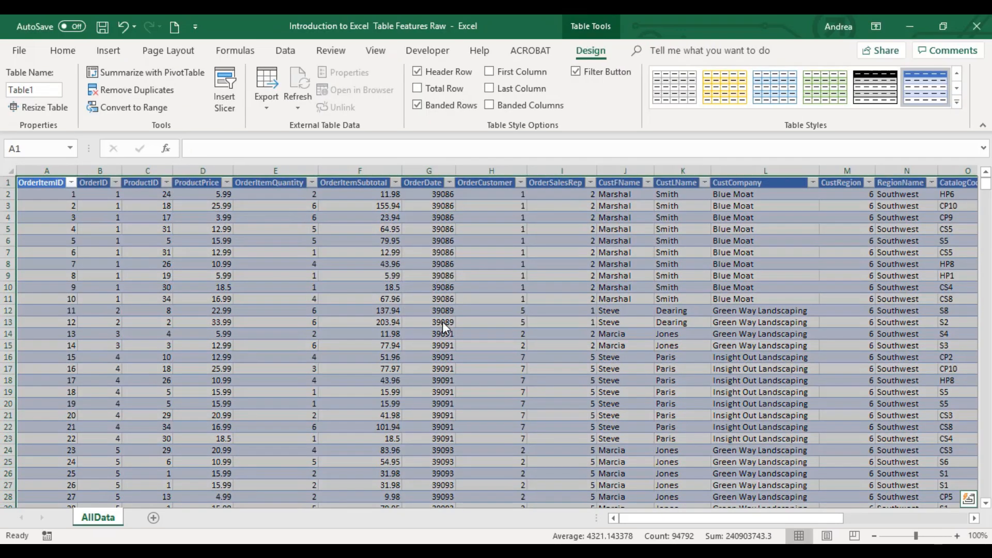
pyautogui.click(359, 252)
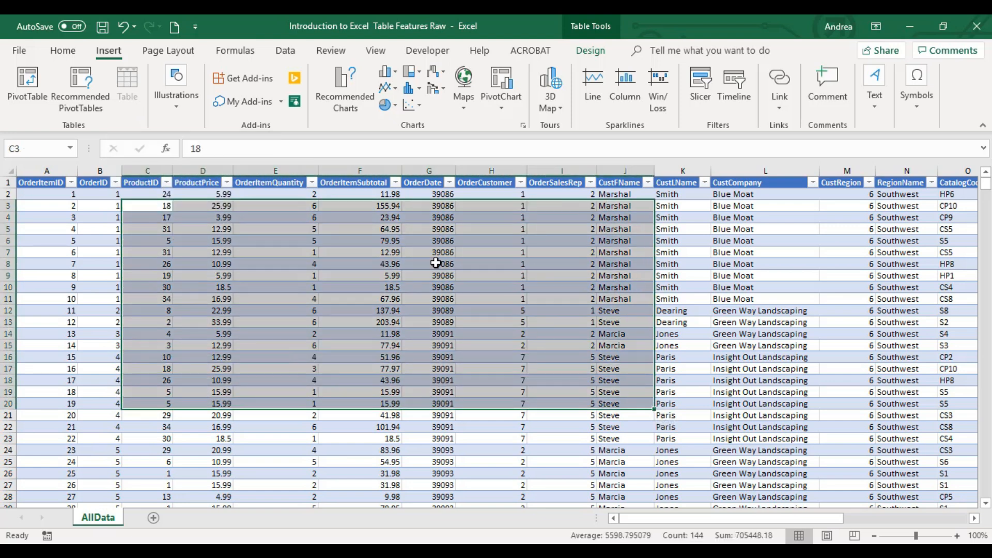
pyautogui.click(360, 182)
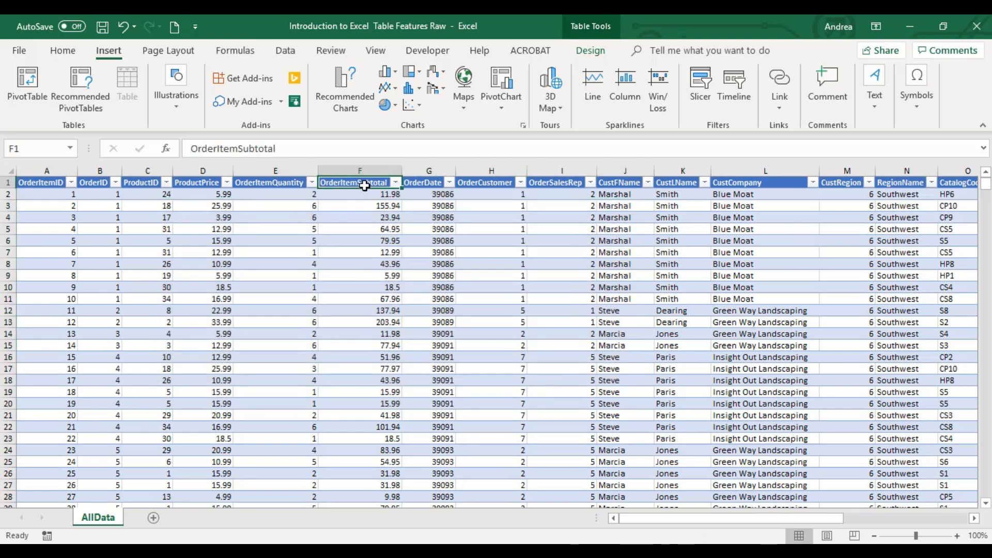
pyautogui.moveTo(648, 193)
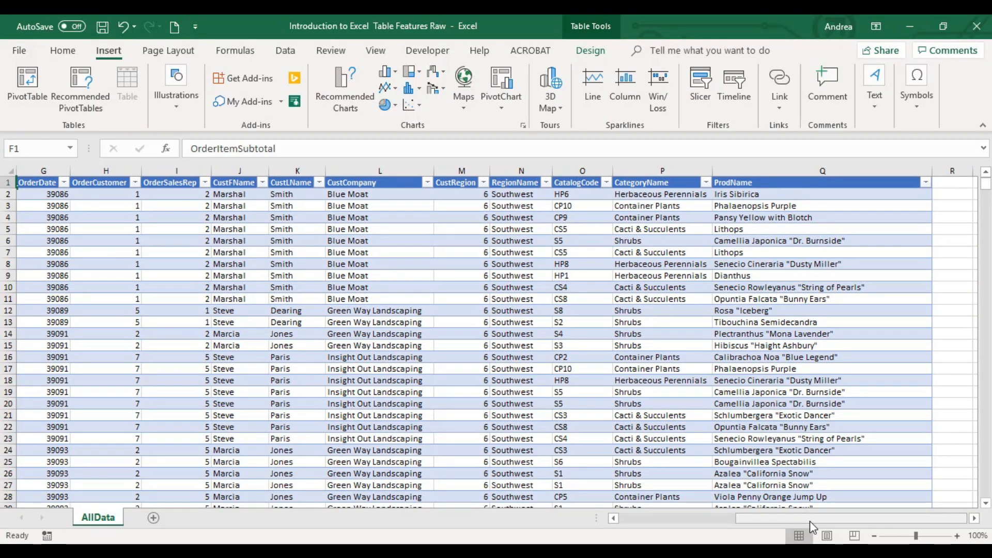
pyautogui.click(976, 519)
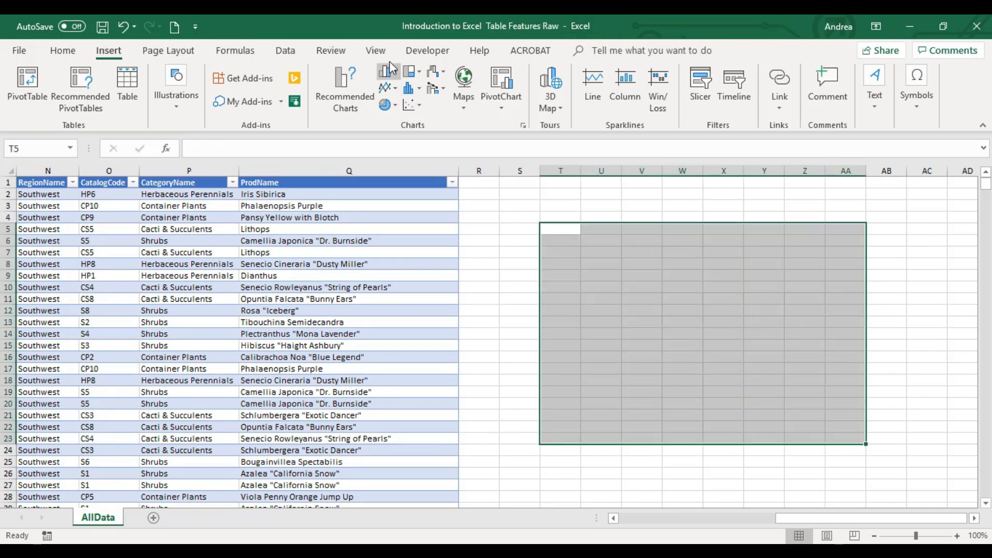
pyautogui.click(375, 50)
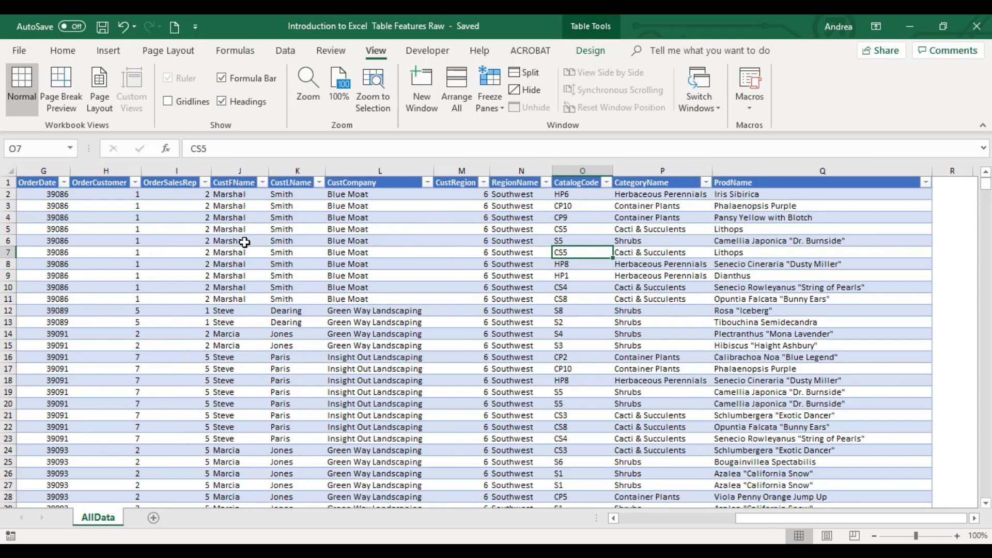
pyautogui.click(239, 241)
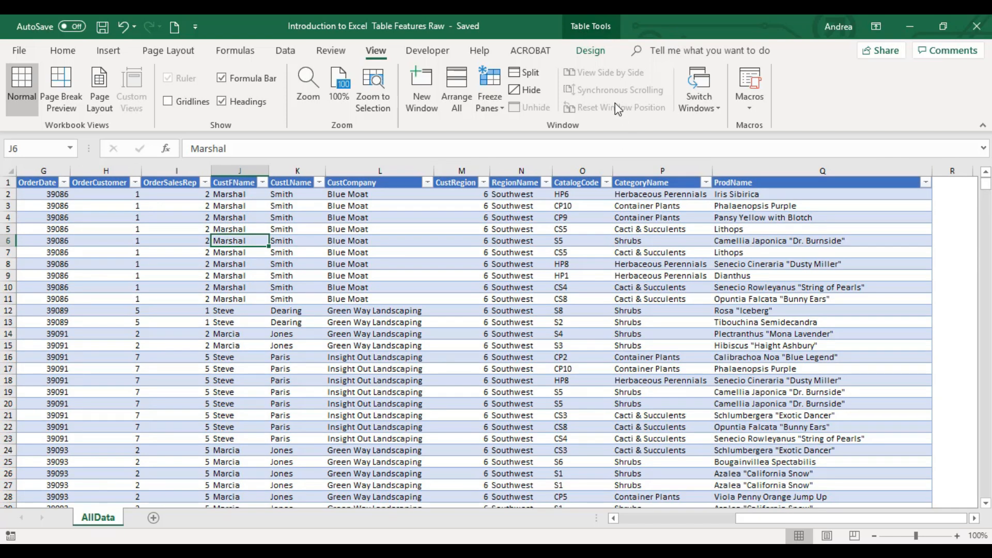
pyautogui.click(590, 51)
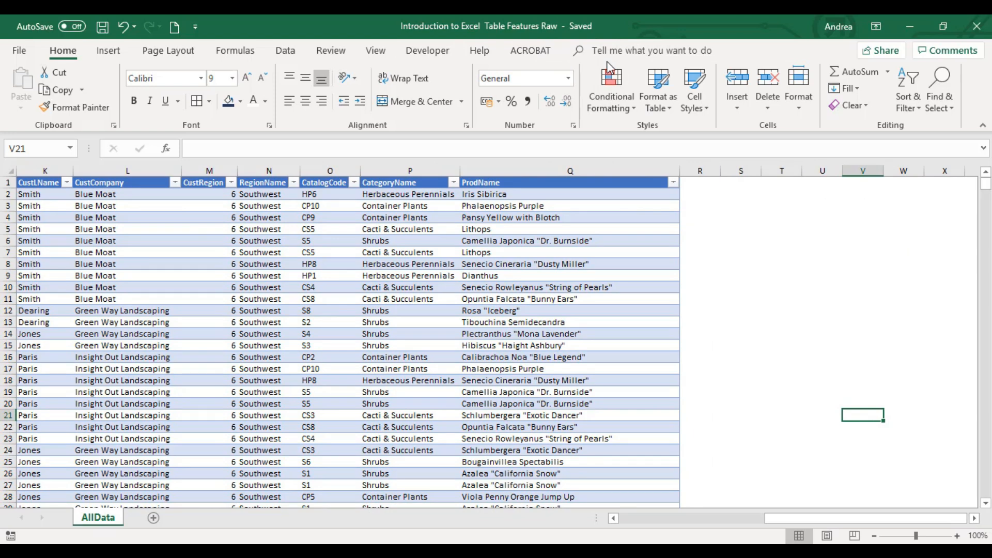
pyautogui.moveTo(651, 320)
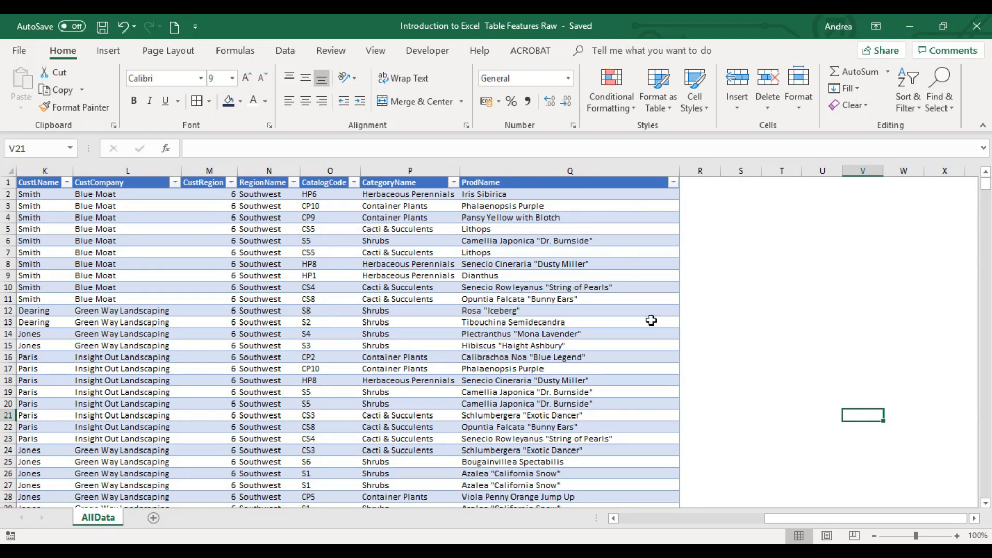
pyautogui.moveTo(764, 331)
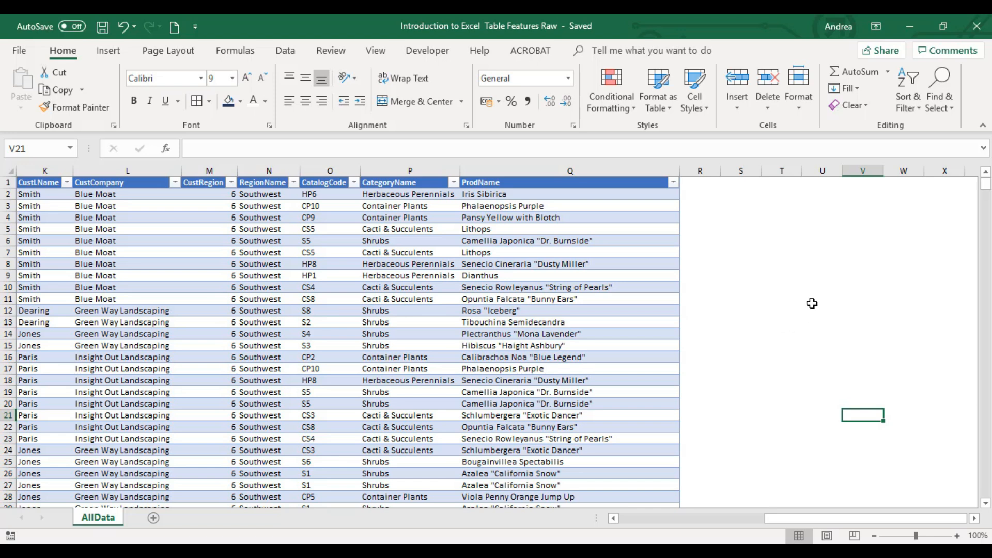
pyautogui.click(823, 253)
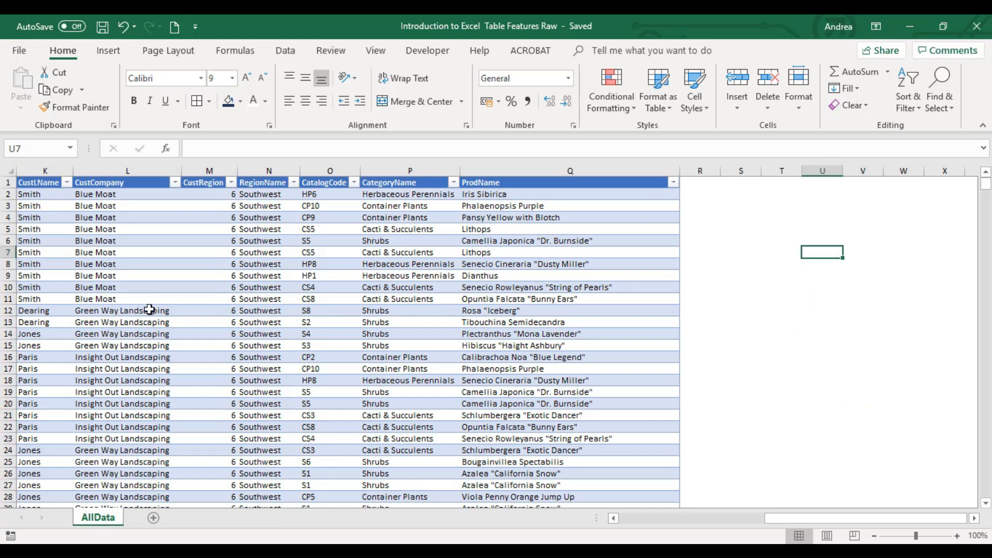
pyautogui.moveTo(265, 283)
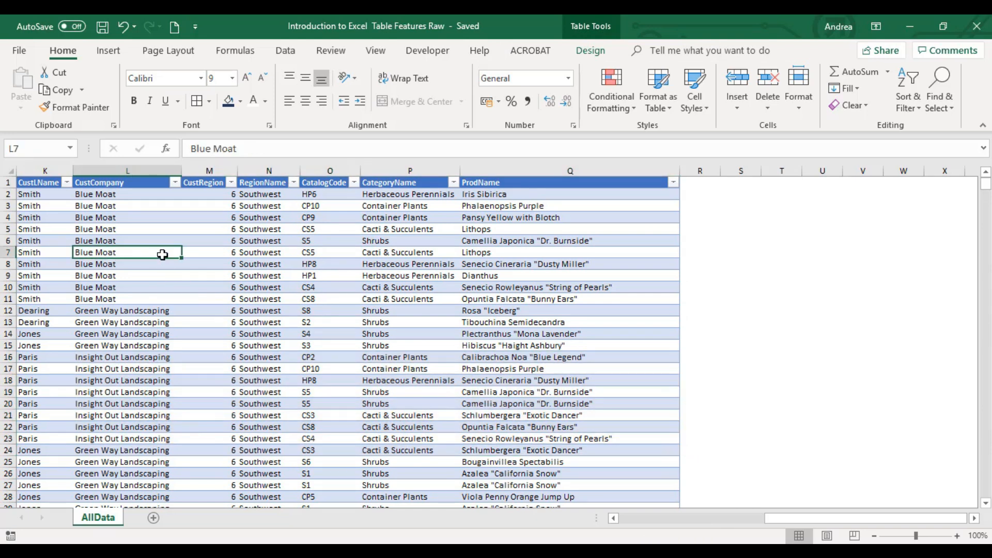
# Step: Apply the dark blue style from the expanded Table Styles gallery to Table1
pyautogui.click(590, 50)
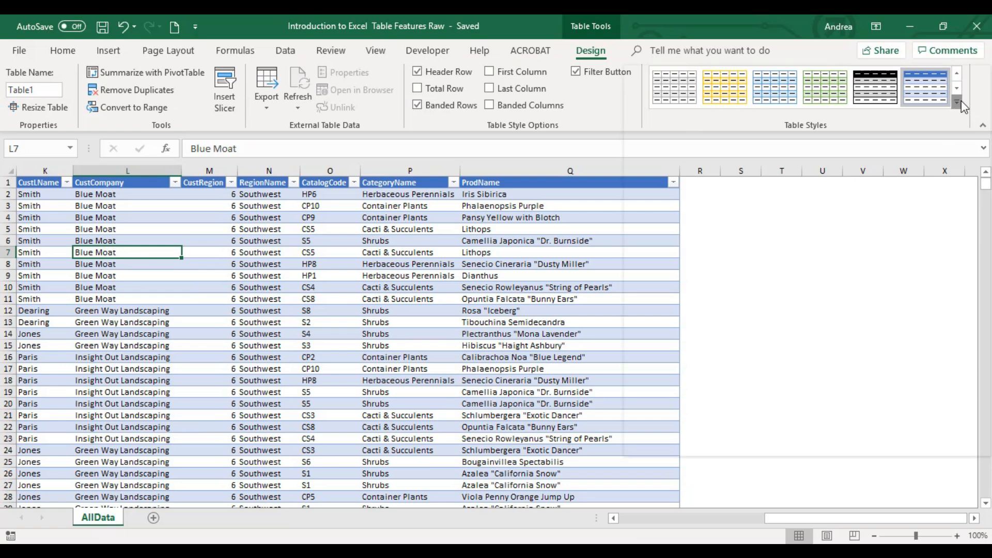
pyautogui.click(958, 106)
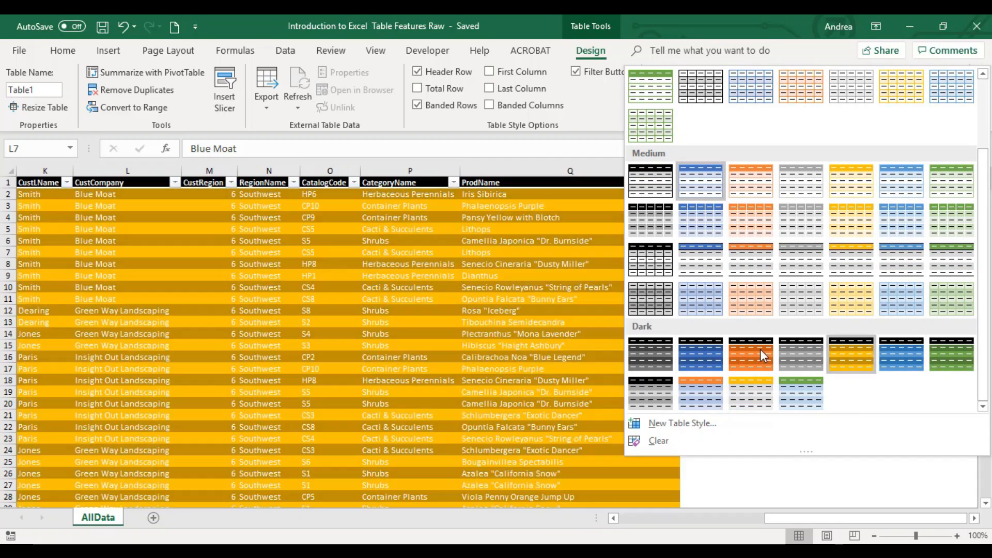
pyautogui.click(699, 180)
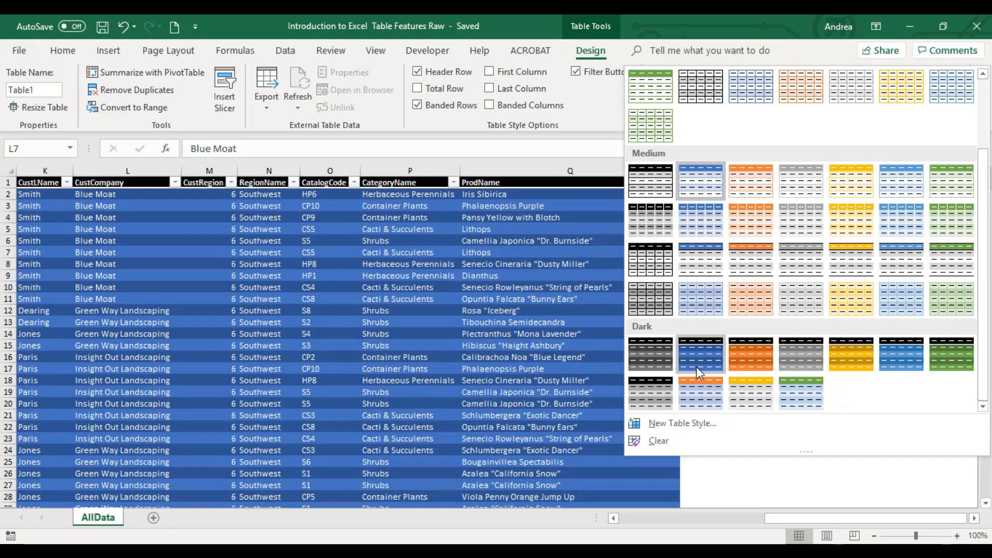
pyautogui.moveTo(700, 354)
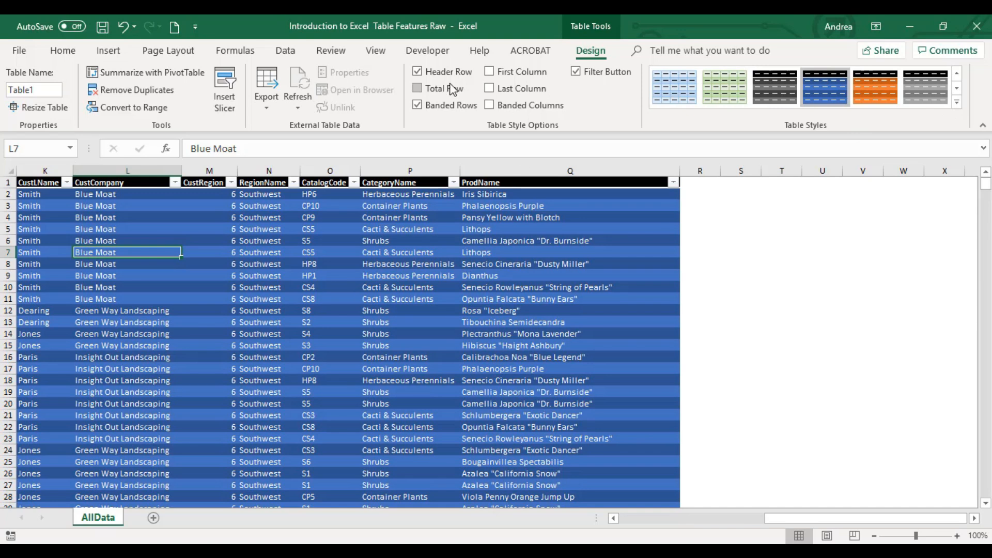
# Step: Try the Total Row, Header Row and Banded Rows options, leaving banded row shading off
pyautogui.click(416, 71)
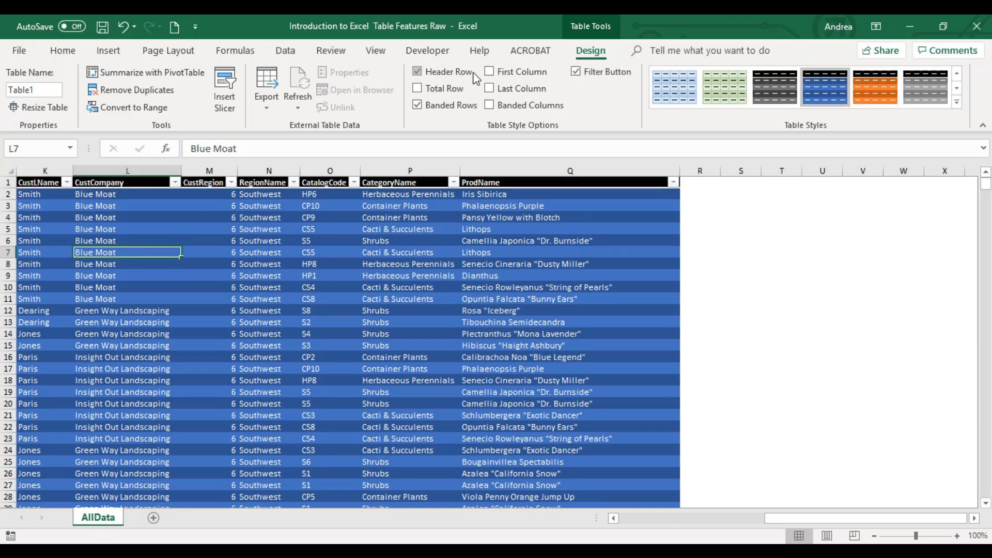
pyautogui.click(416, 105)
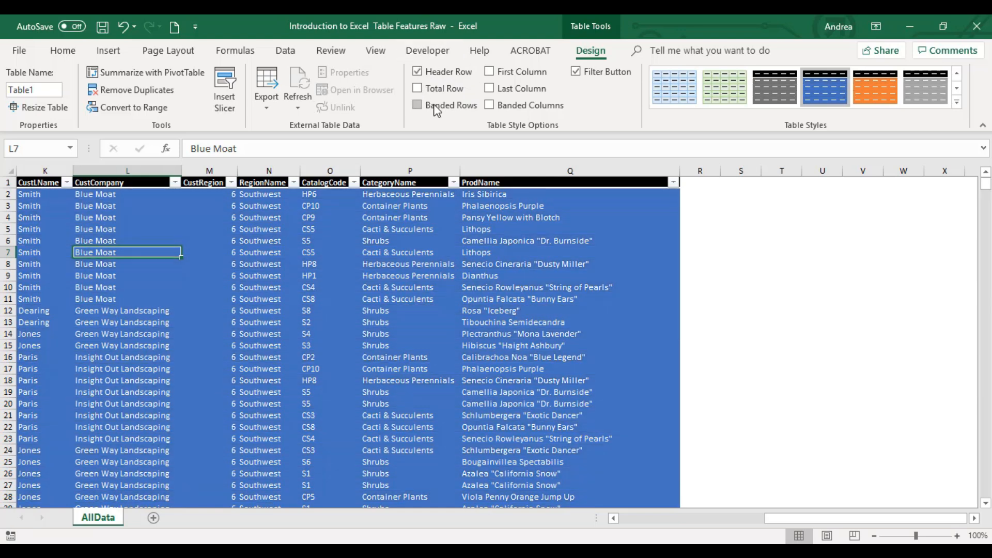
pyautogui.click(416, 105)
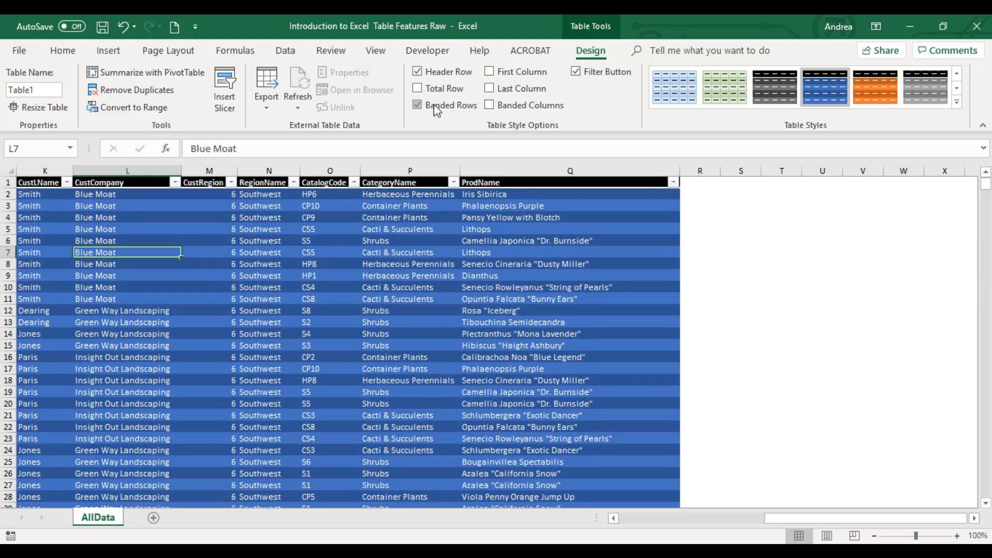
pyautogui.click(417, 105)
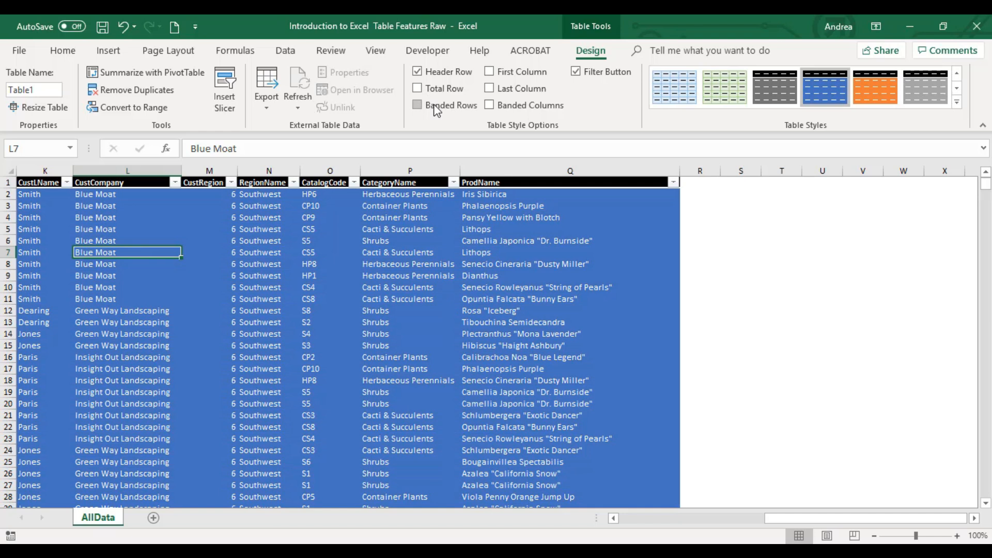
pyautogui.click(417, 105)
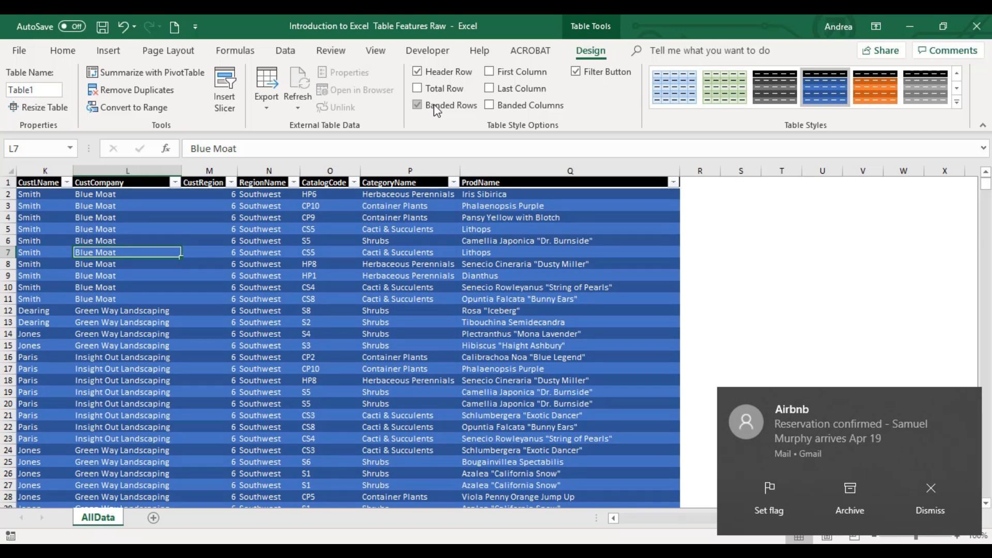
pyautogui.click(417, 106)
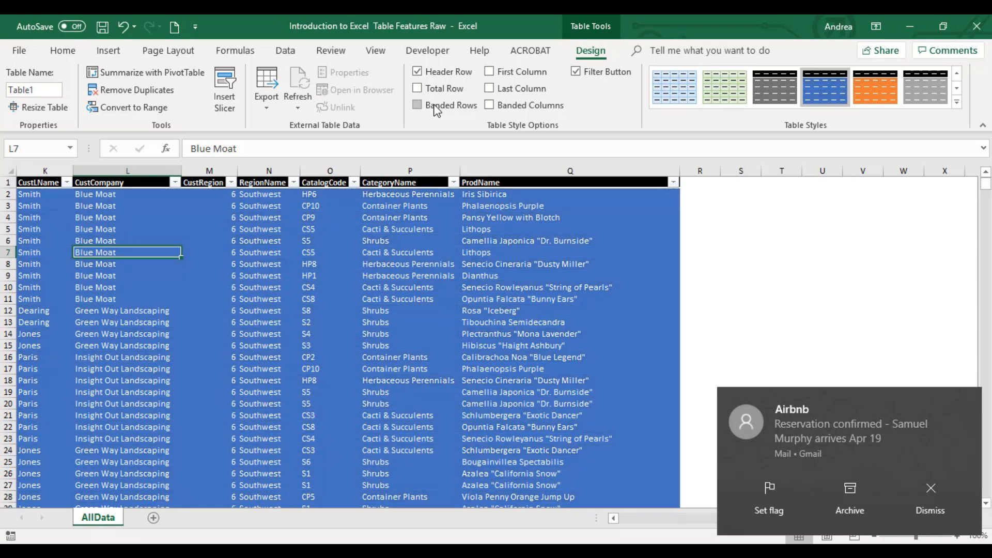
pyautogui.moveTo(515, 71)
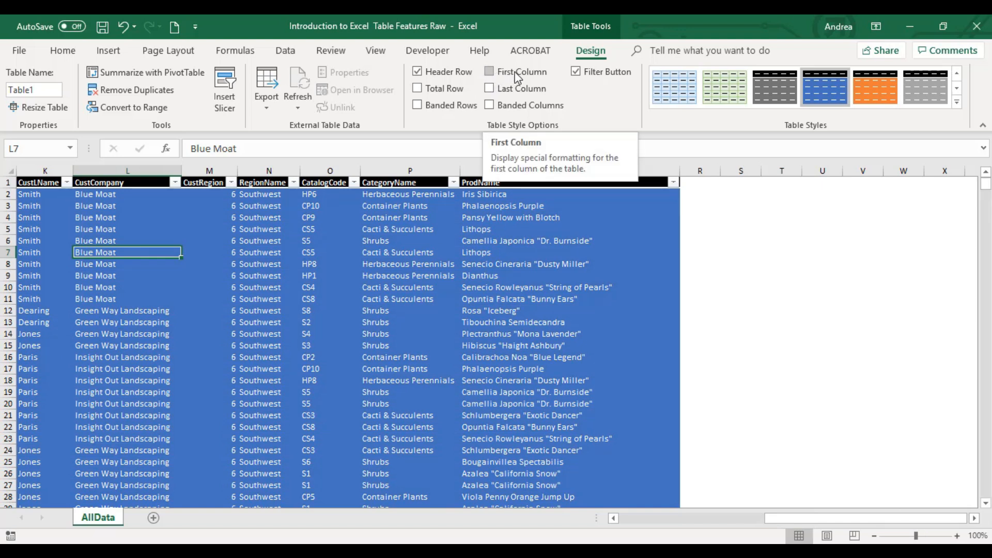
# Step: Try First Column and Last Column emphasis, then switch both back off
pyautogui.click(490, 72)
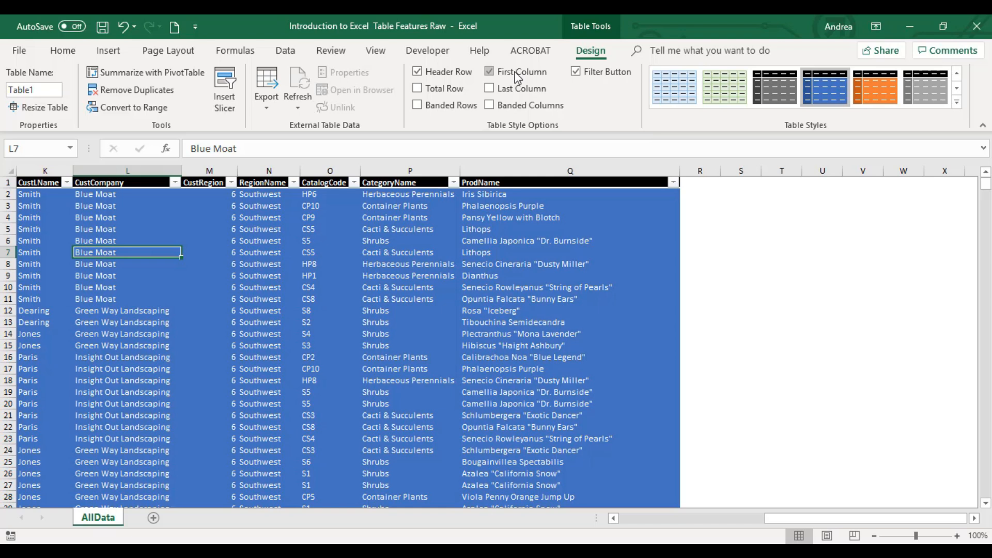
pyautogui.click(489, 71)
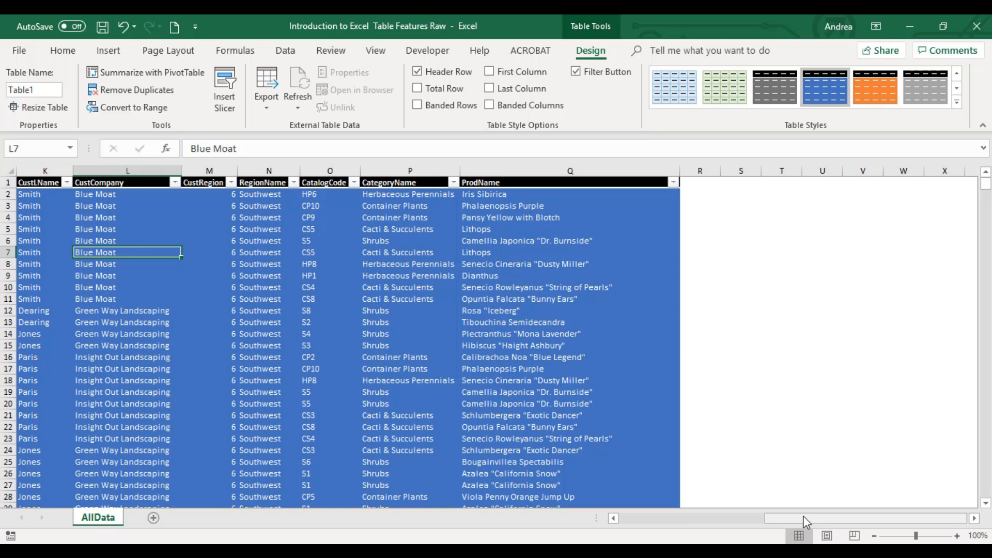
pyautogui.hscroll(-3)
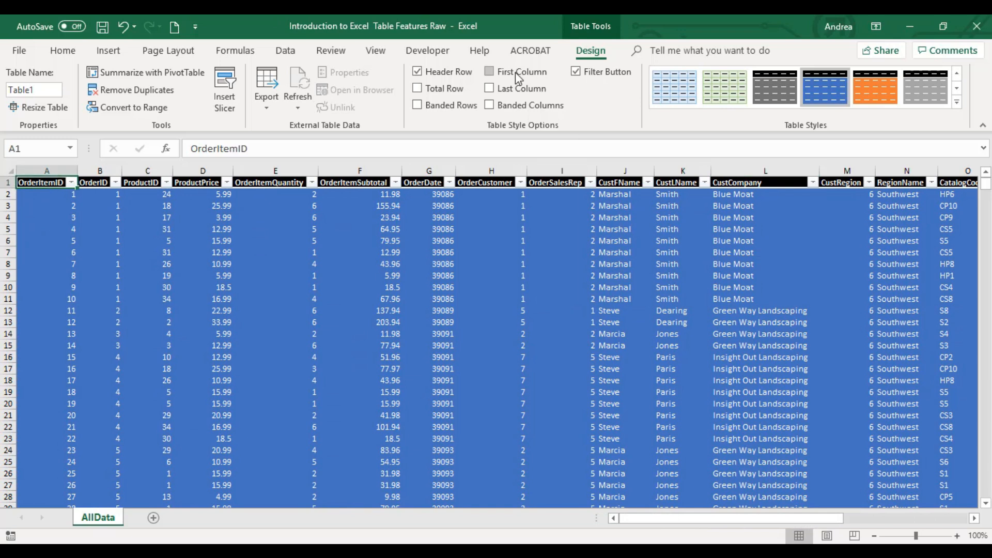
pyautogui.moveTo(515, 76)
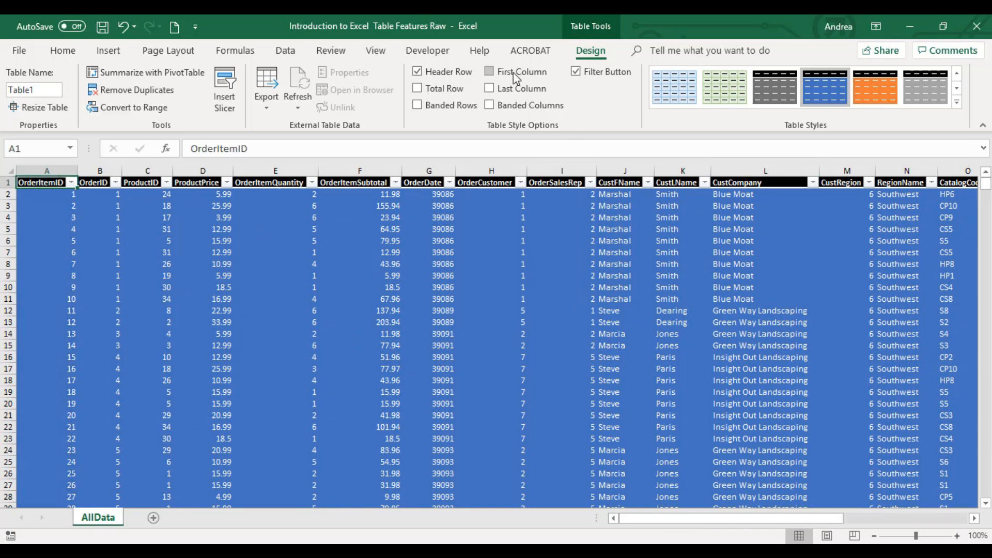
pyautogui.click(489, 71)
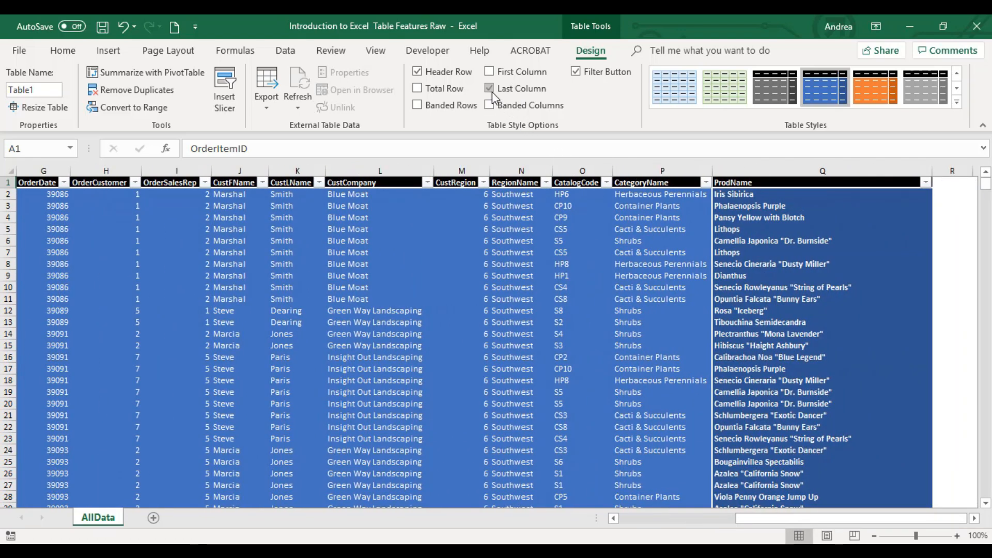
pyautogui.moveTo(491, 89)
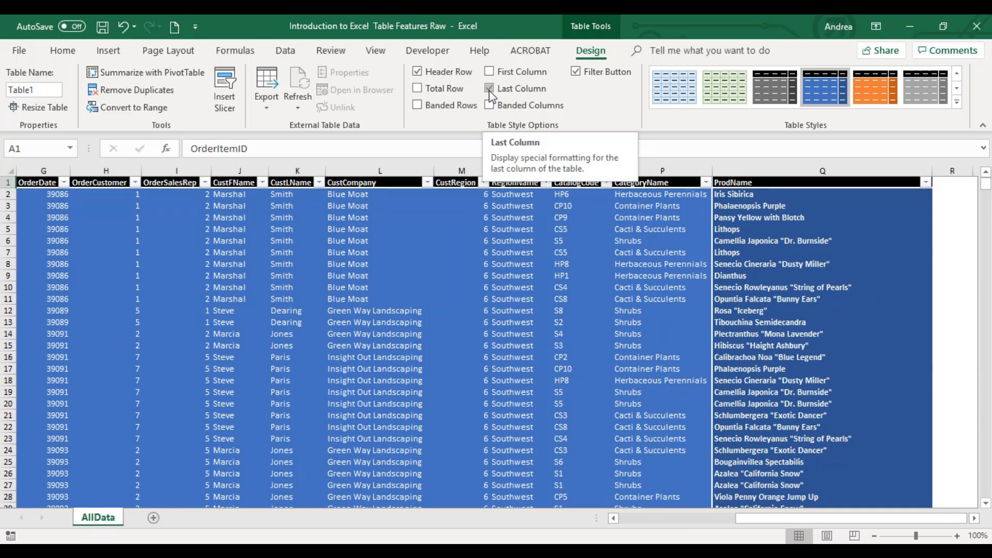
pyautogui.click(489, 89)
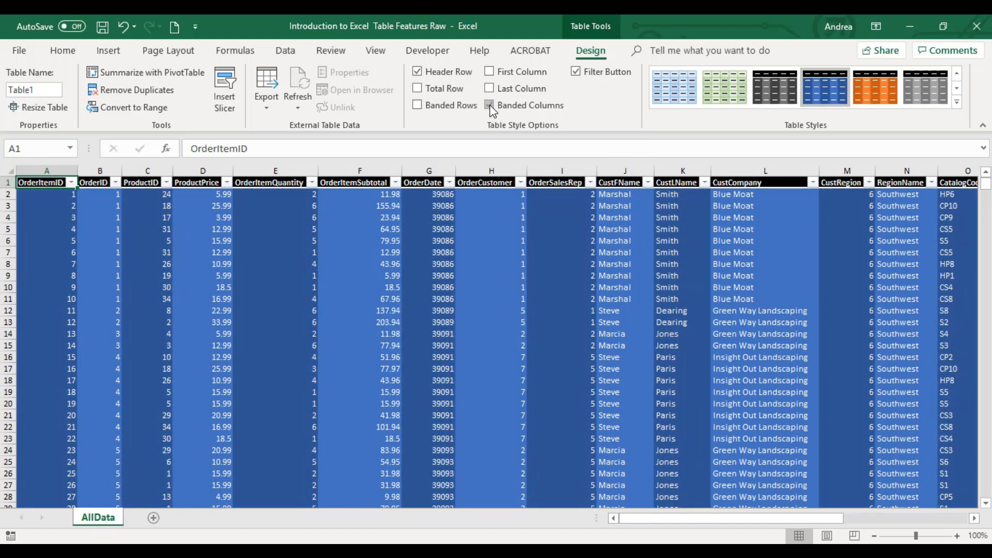
# Step: Remove banded column shading and leave the header filter arrows hidden
pyautogui.click(576, 71)
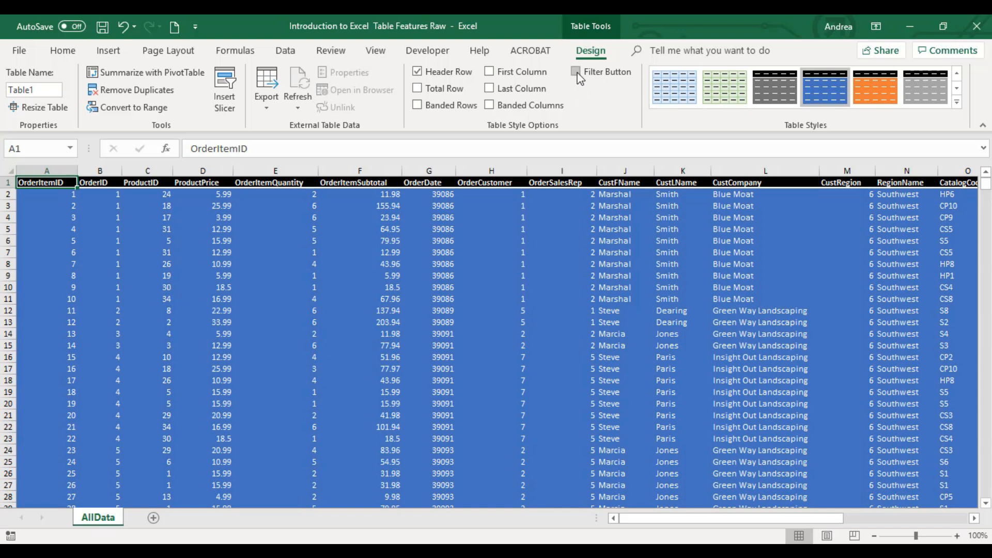
pyautogui.click(576, 72)
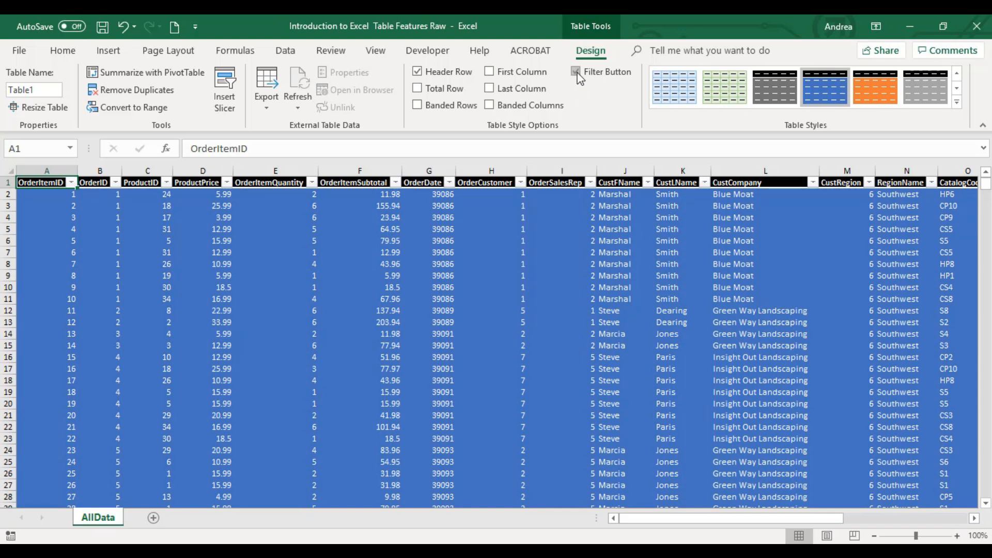
pyautogui.click(576, 71)
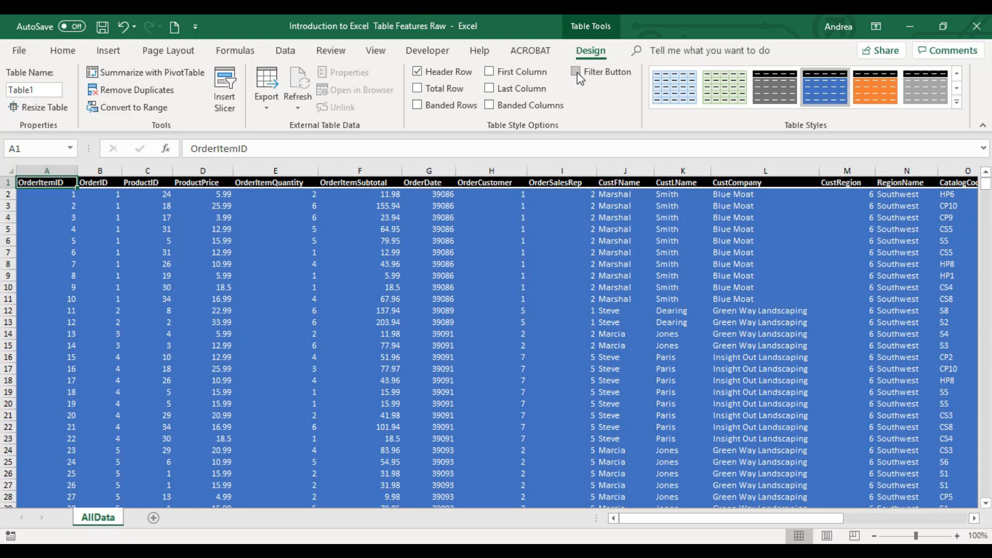
pyautogui.click(576, 71)
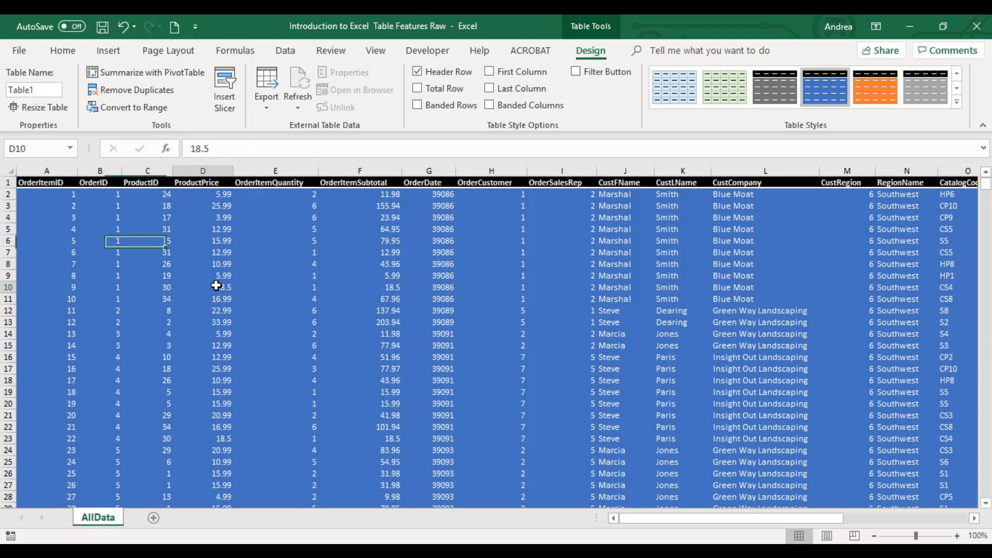
pyautogui.click(203, 286)
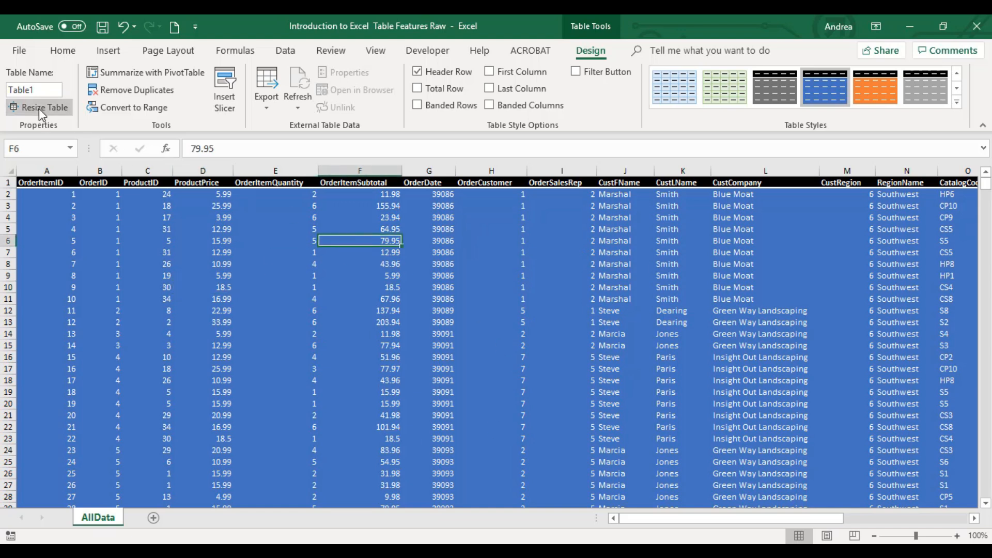
pyautogui.click(33, 89)
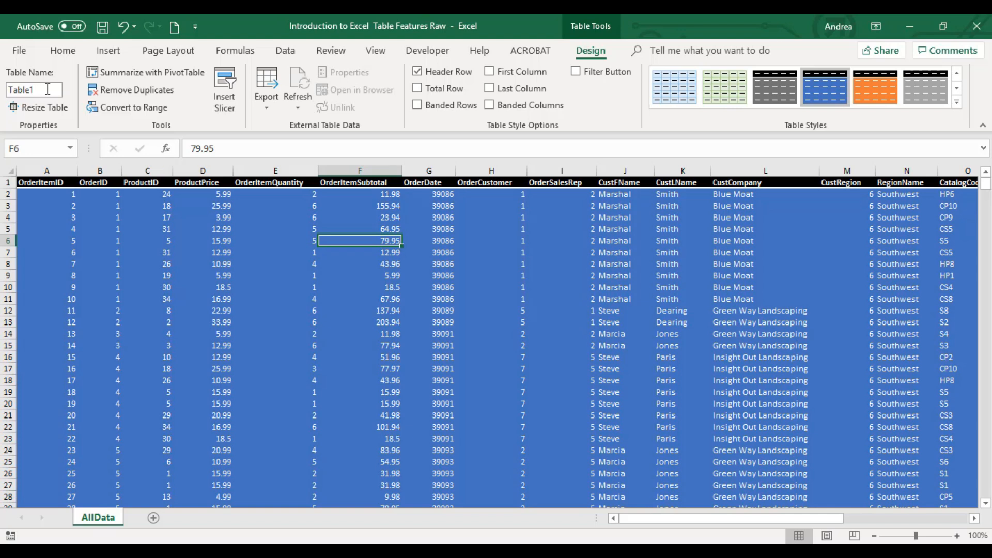
pyautogui.click(34, 89)
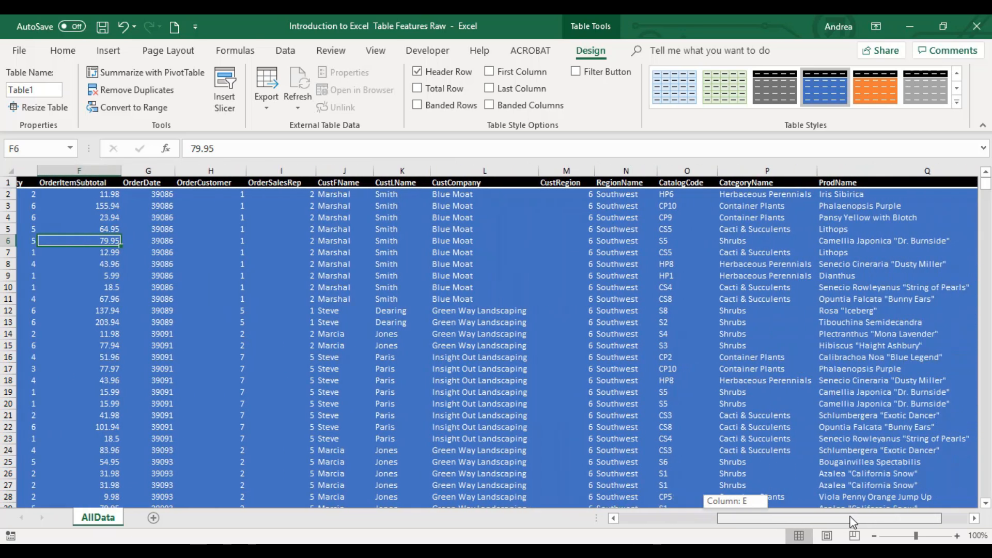
pyautogui.hscroll(-3)
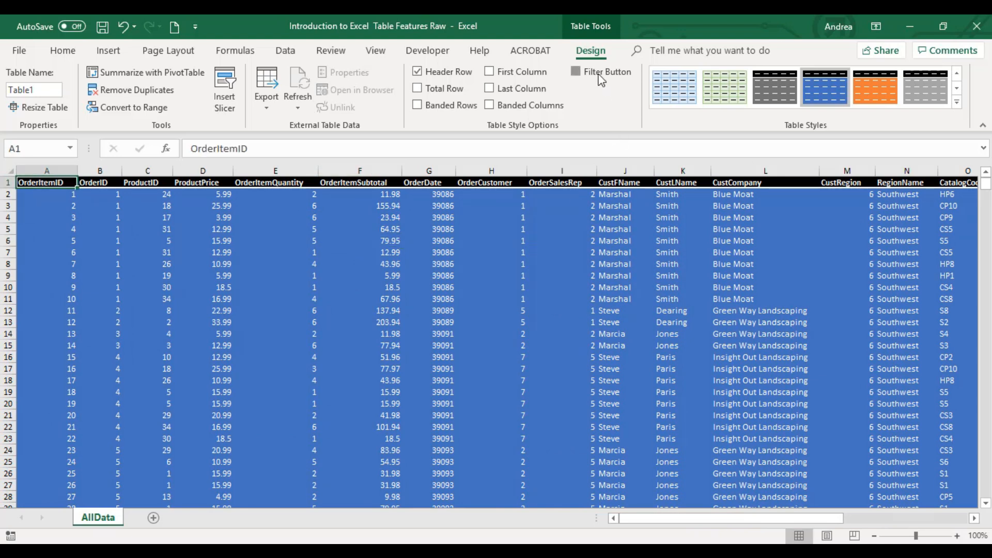
# Step: Show the filter arrows again and sort the table by CustCompany Z to A
pyautogui.click(576, 71)
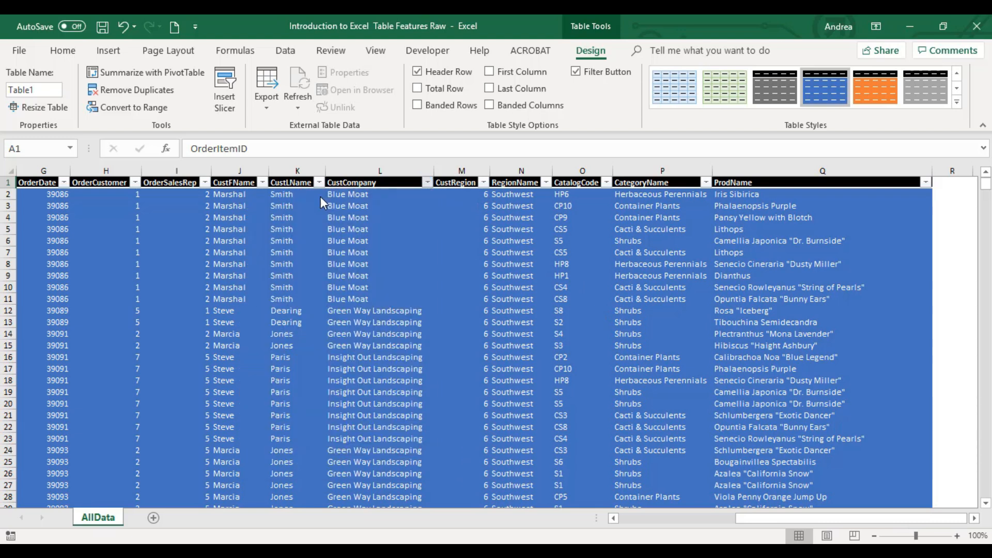
pyautogui.hscroll(-3)
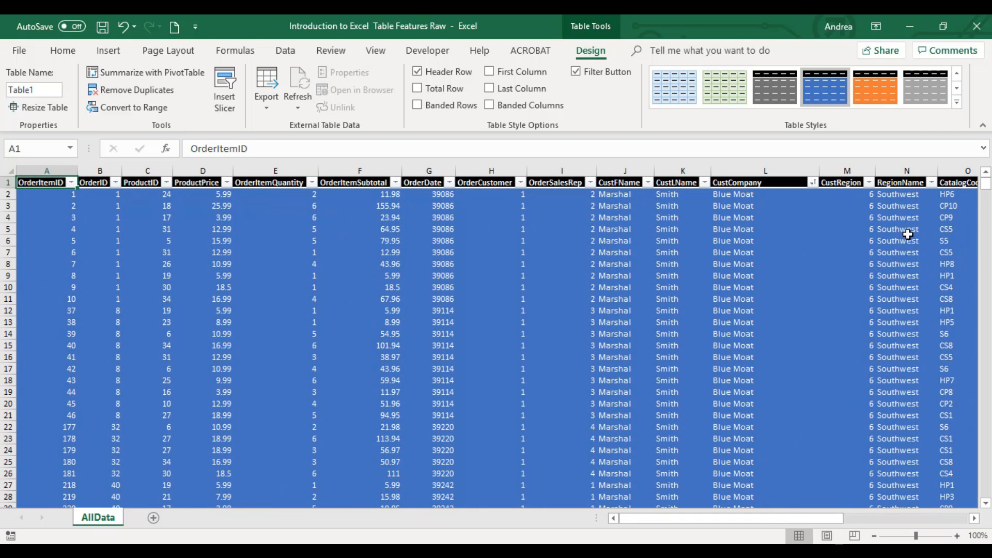
pyautogui.moveTo(804, 188)
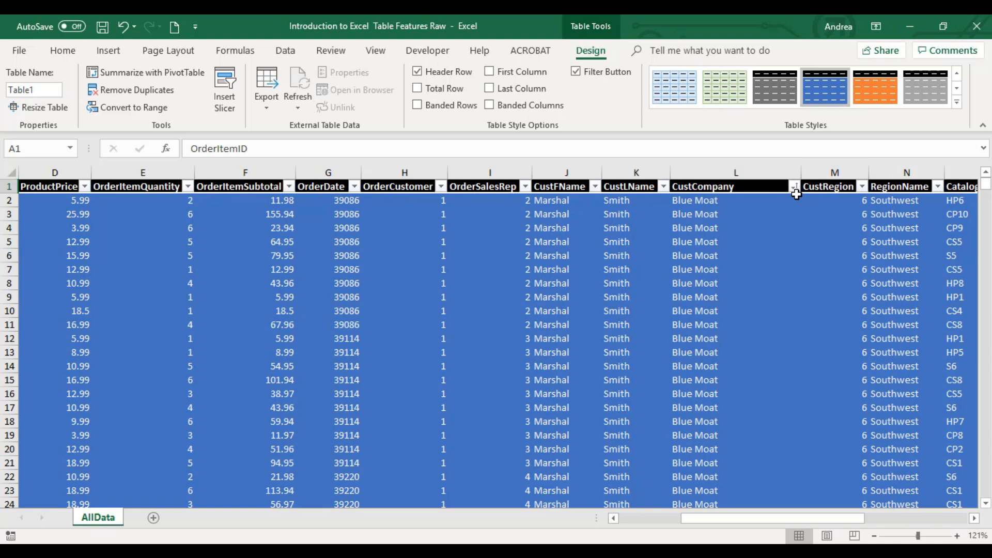
pyautogui.moveTo(796, 186)
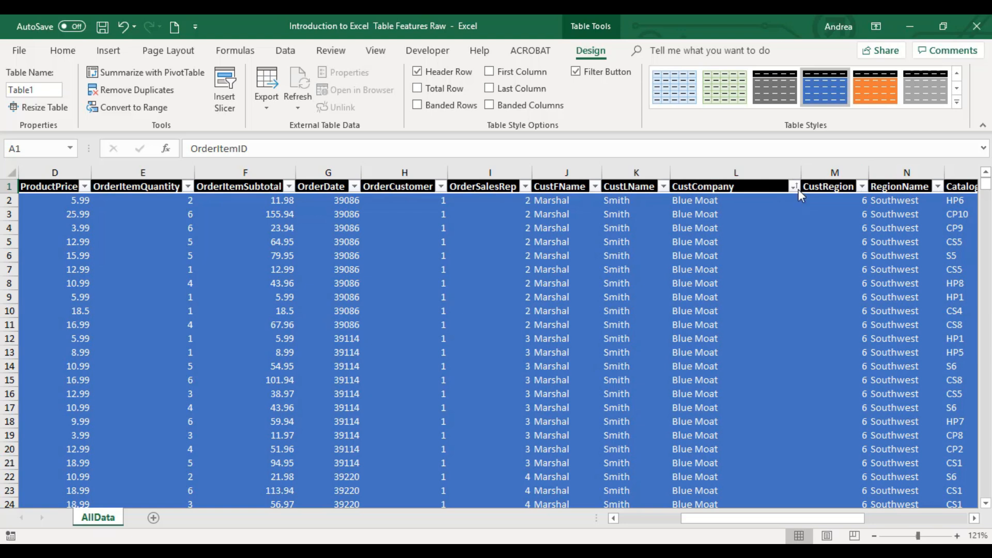
pyautogui.click(795, 186)
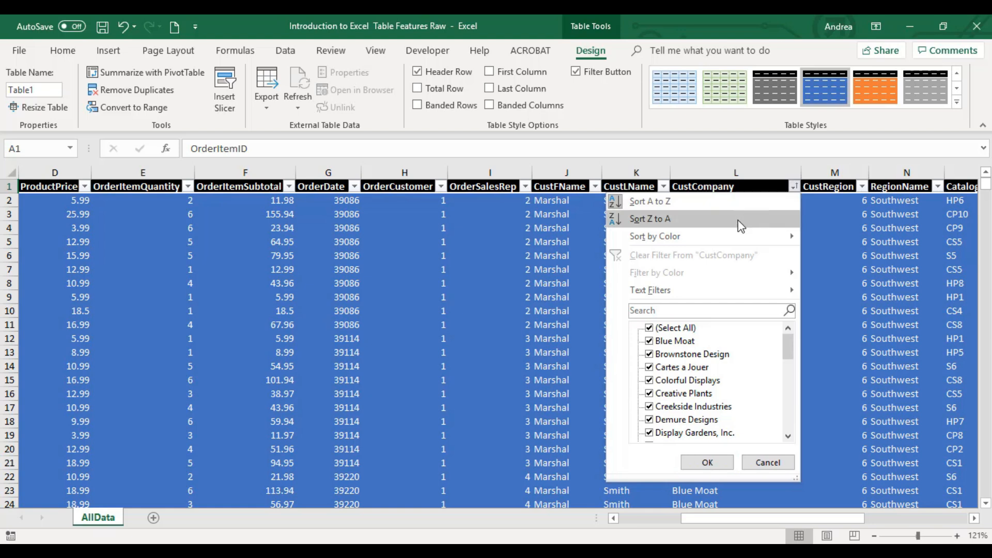
pyautogui.moveTo(753, 356)
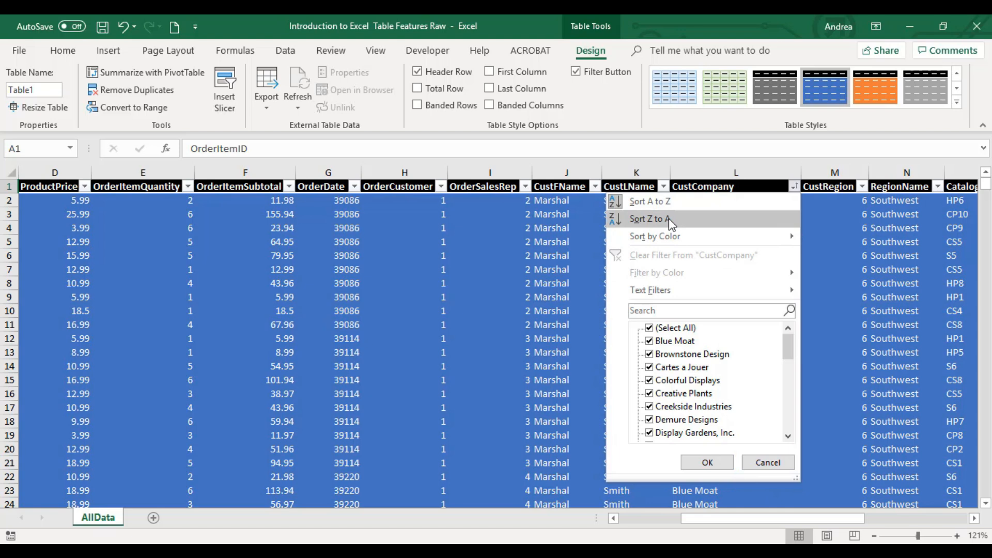
pyautogui.click(648, 218)
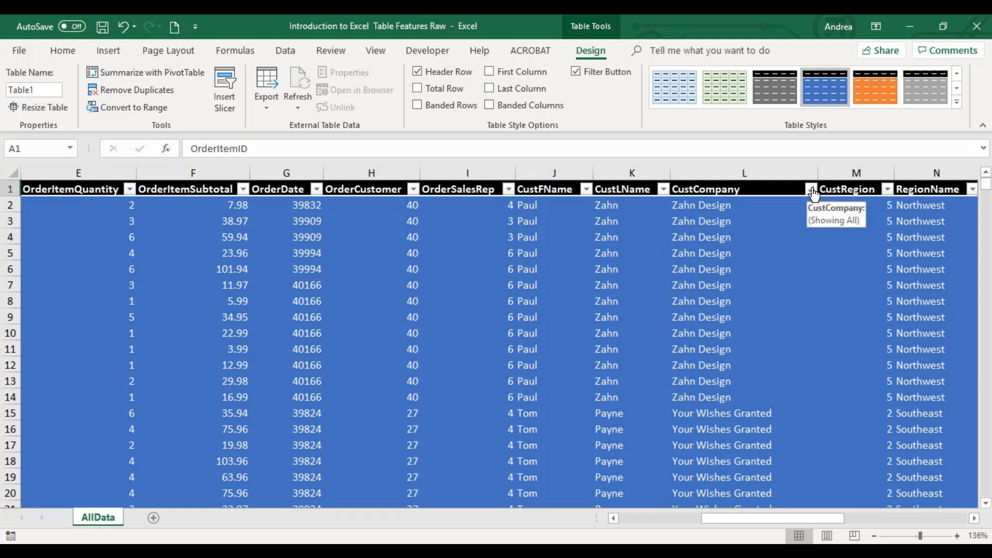
# Step: Filter CustCompany to show only Blue Moat orders
pyautogui.click(812, 188)
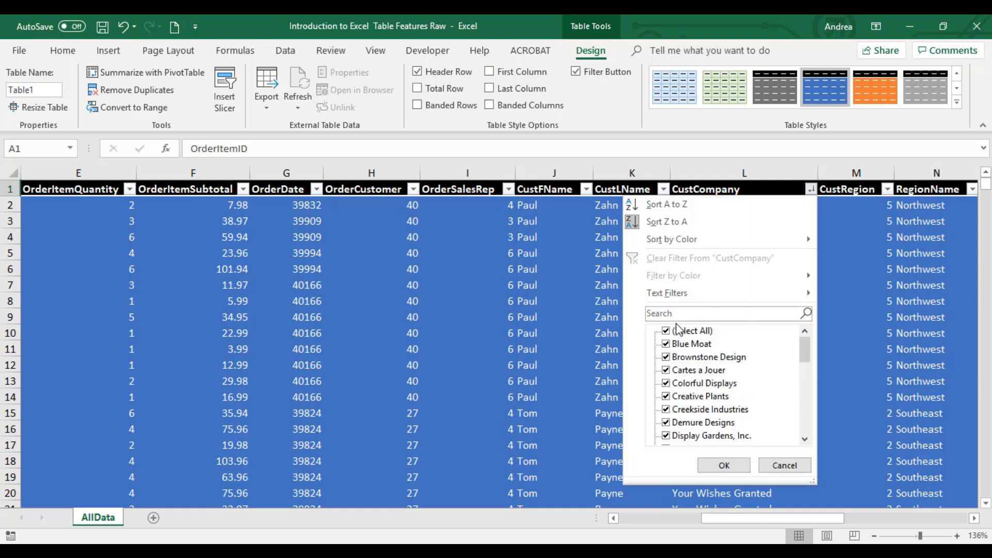
pyautogui.click(666, 330)
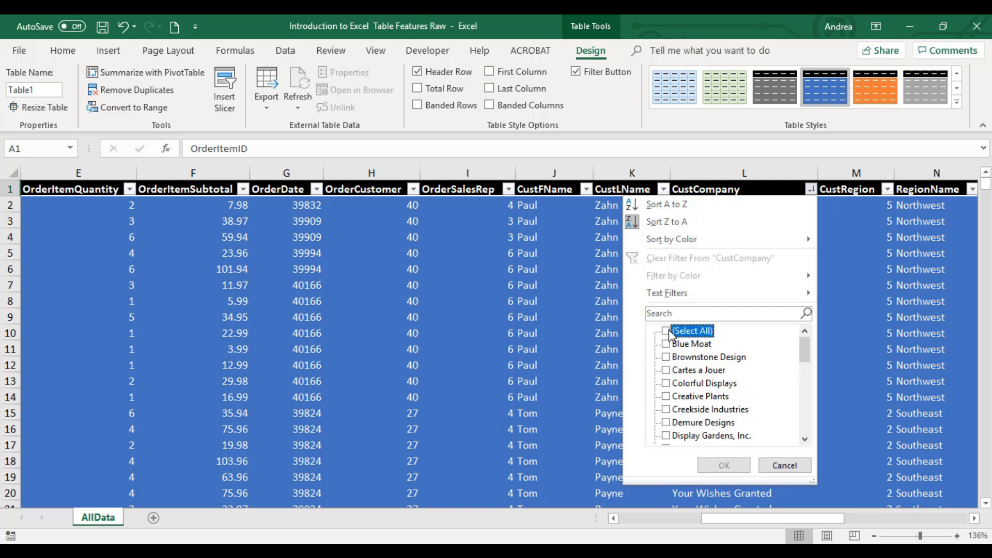
pyautogui.moveTo(686, 395)
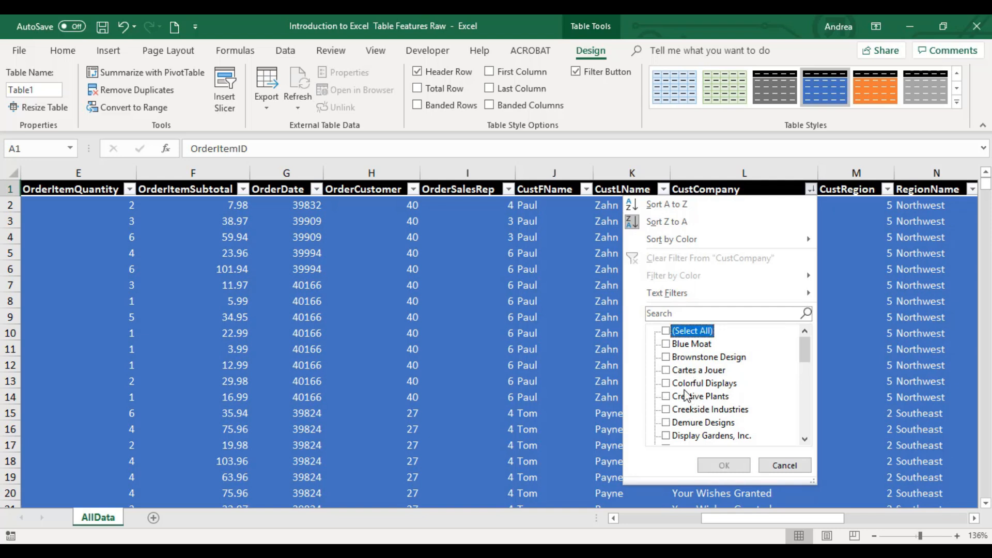
pyautogui.click(666, 343)
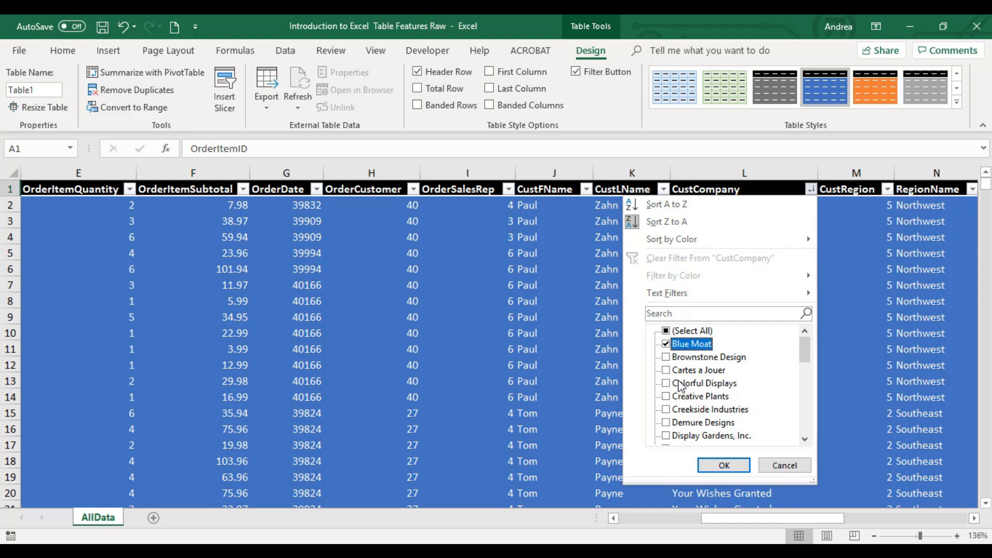
pyautogui.click(722, 465)
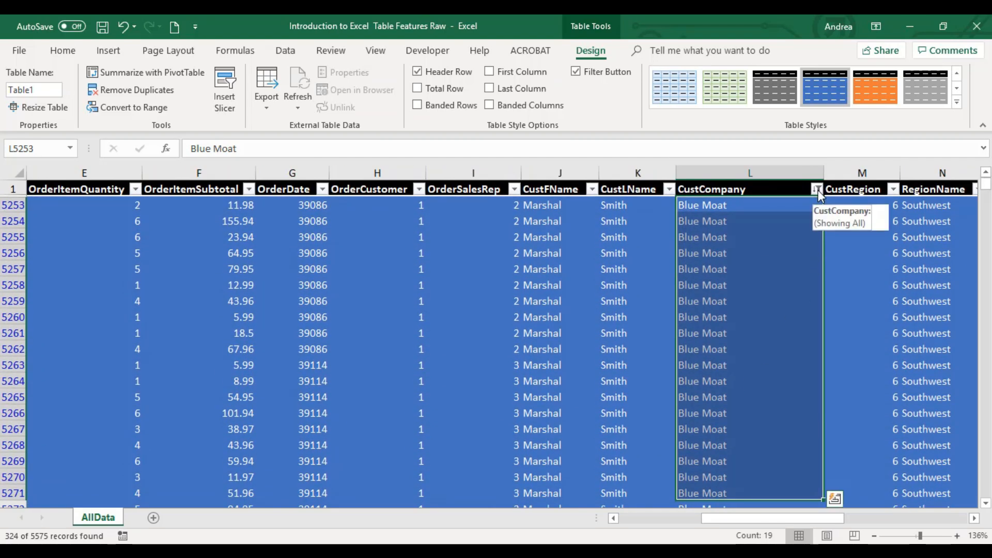
# Step: Change the CustCompany filter to Colorful Displays, Creekside Industries and Demure Designs, then clear it
pyautogui.click(819, 188)
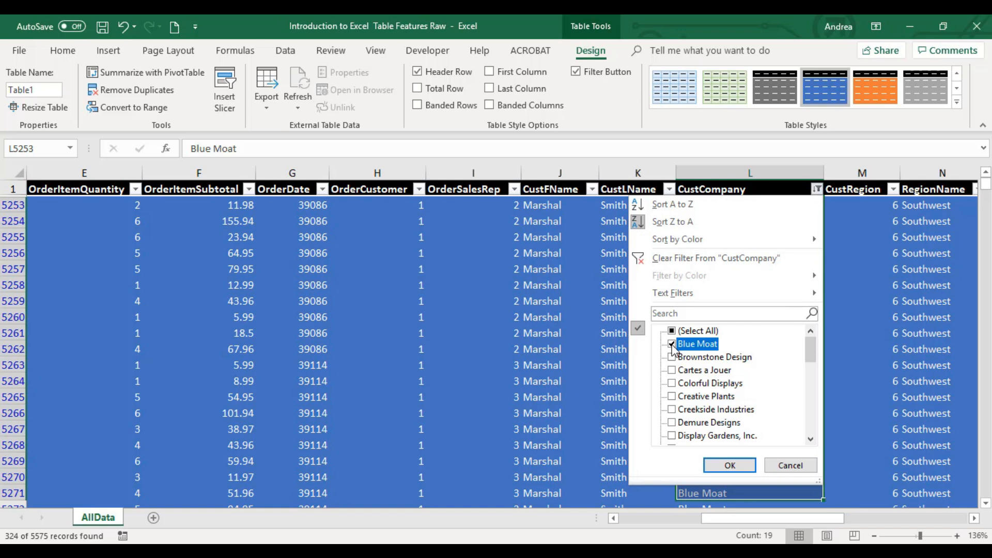
pyautogui.click(671, 343)
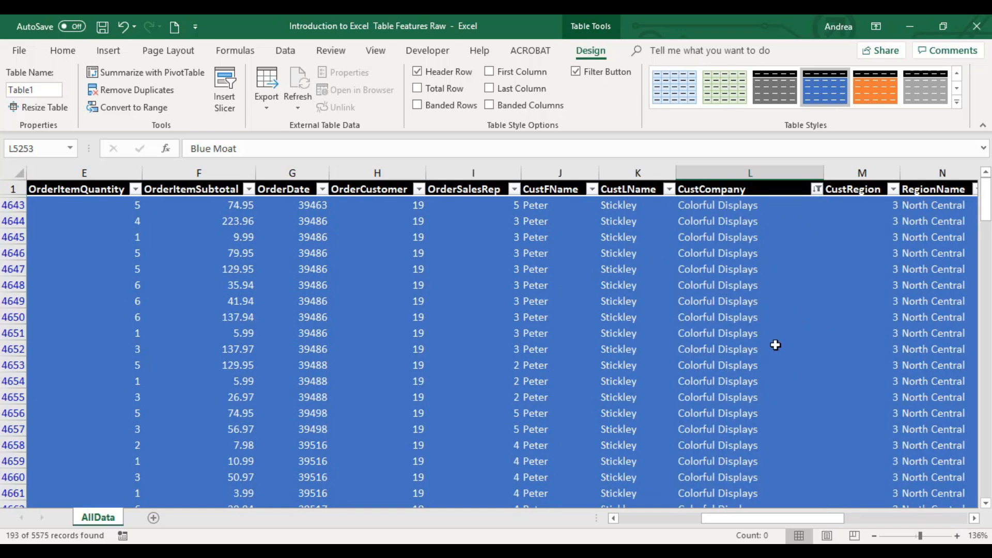
pyautogui.click(817, 188)
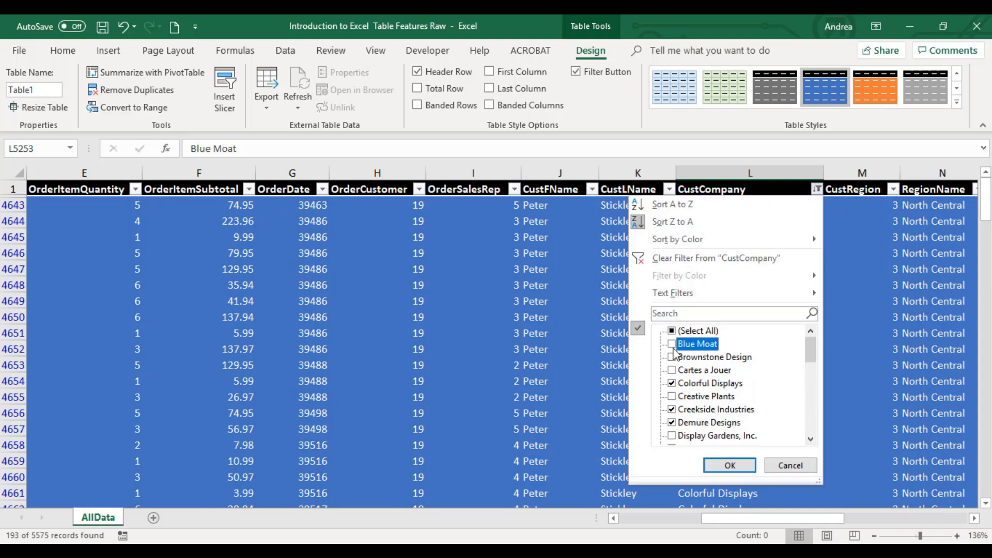
pyautogui.click(728, 465)
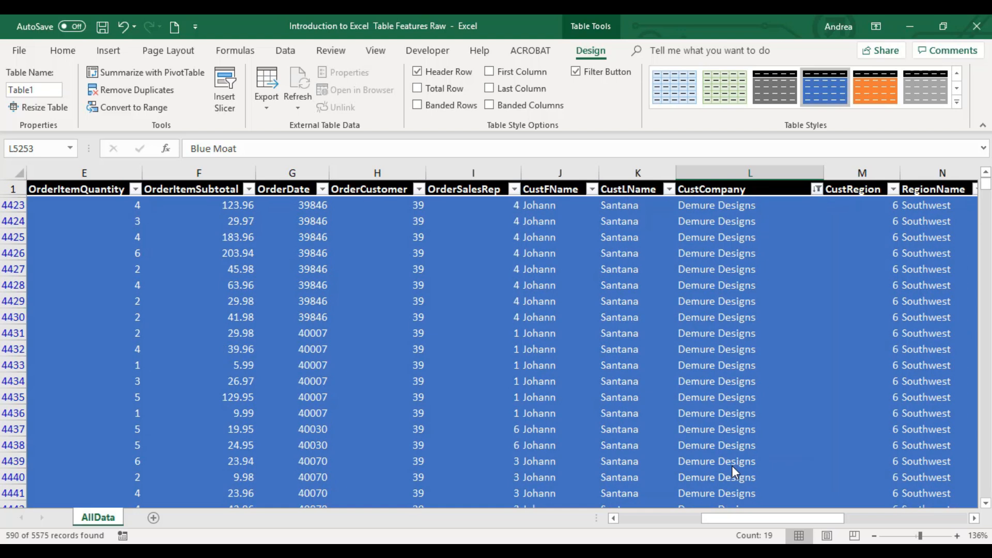
pyautogui.scroll(-3)
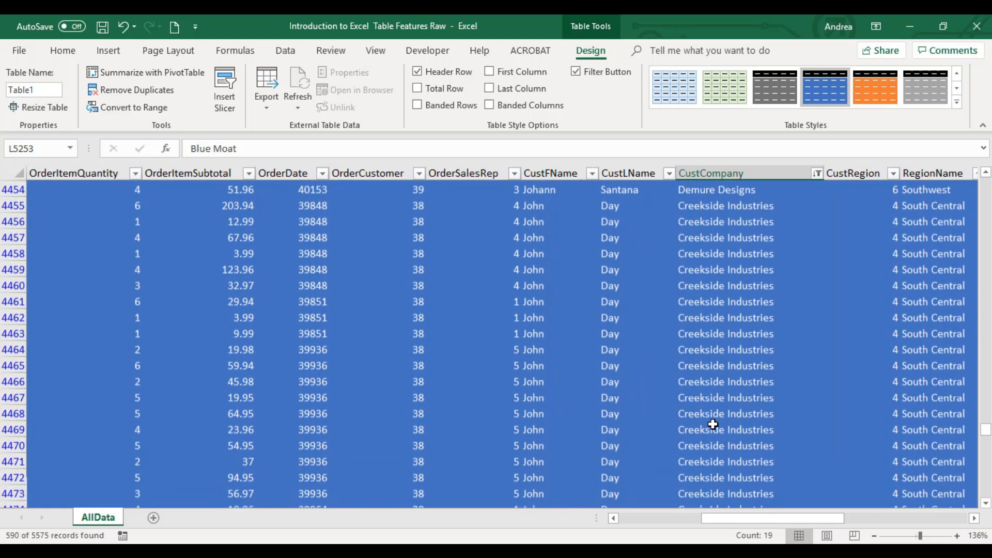
pyautogui.click(817, 172)
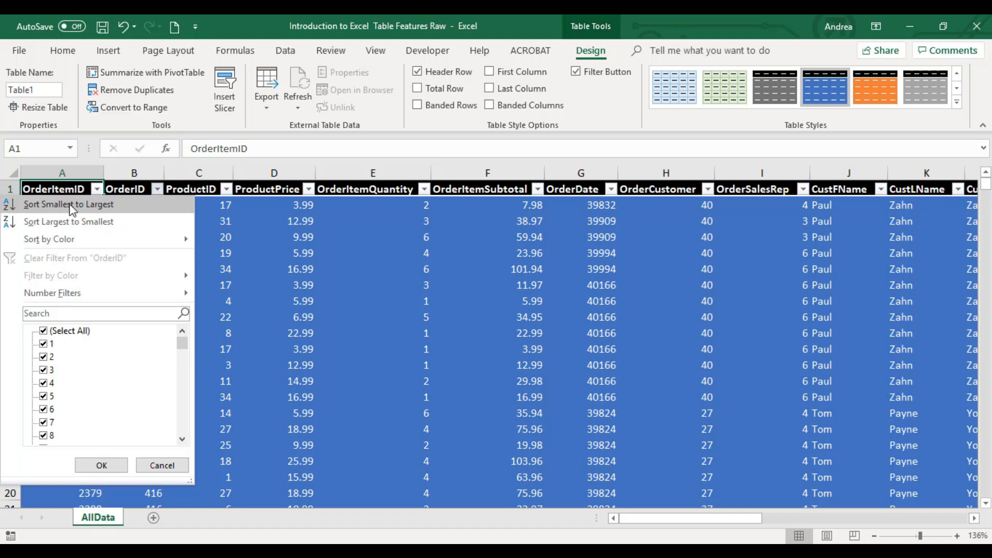
# Step: Sort the table by OrderID smallest to largest and explore its number filters
pyautogui.click(68, 204)
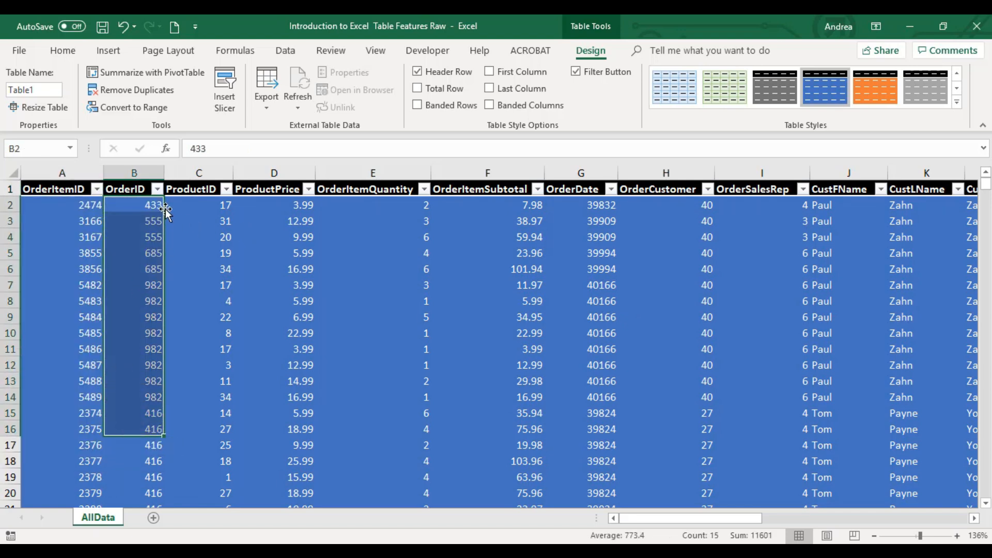
pyautogui.click(157, 188)
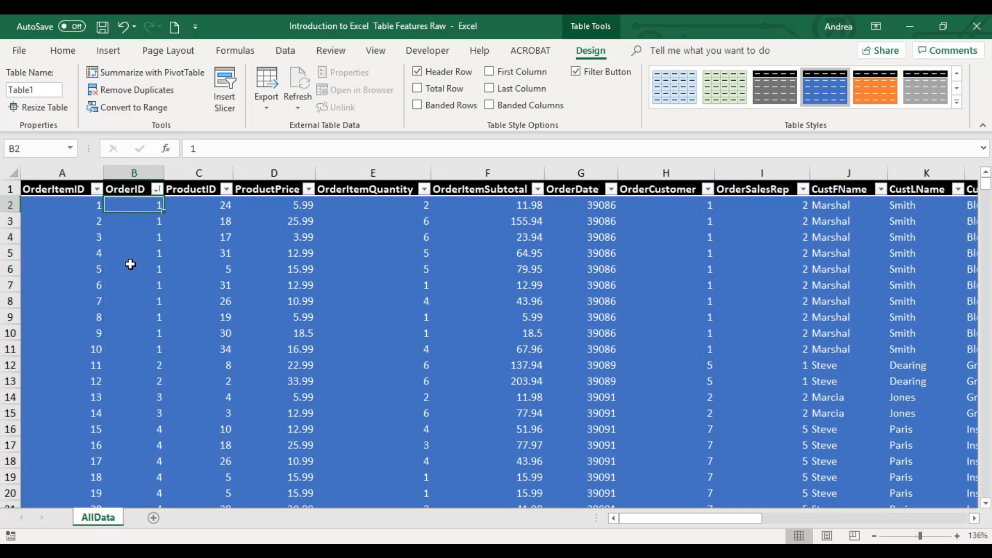
pyautogui.click(272, 348)
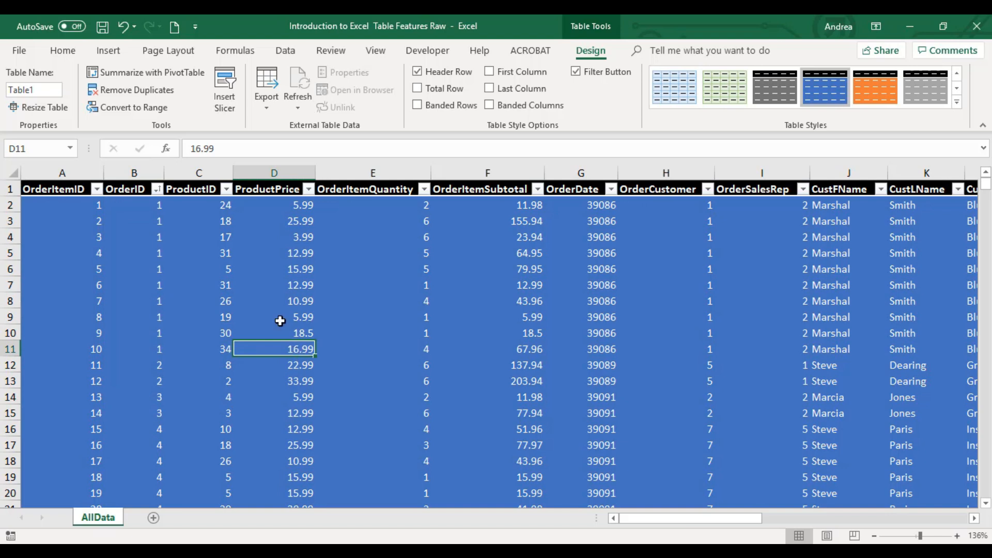
pyautogui.click(157, 188)
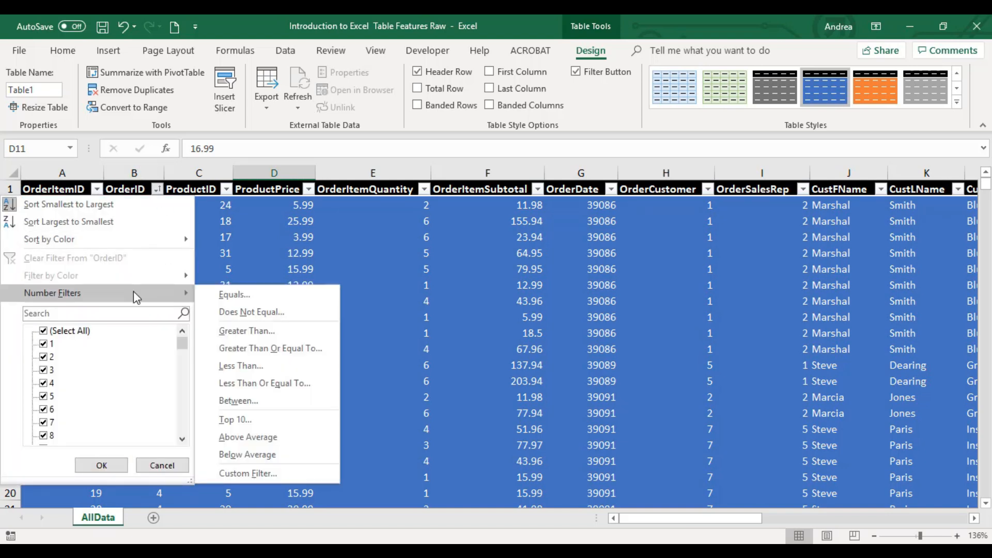
pyautogui.moveTo(271, 303)
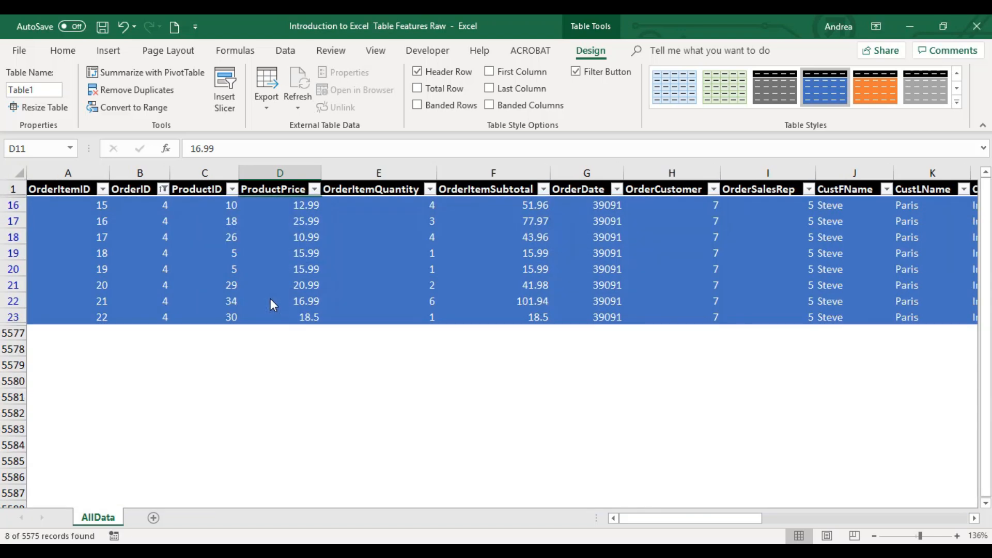
pyautogui.click(163, 188)
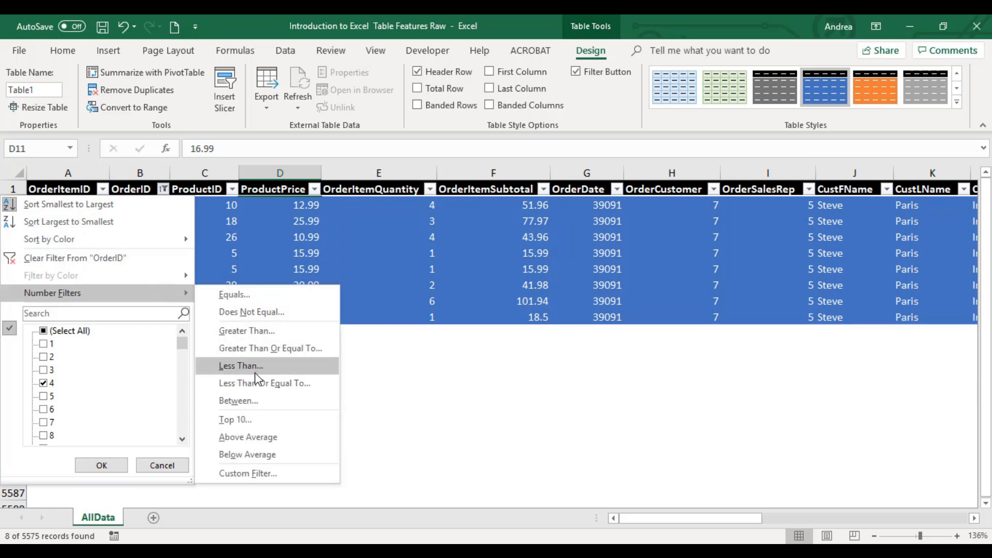
pyautogui.moveTo(272, 331)
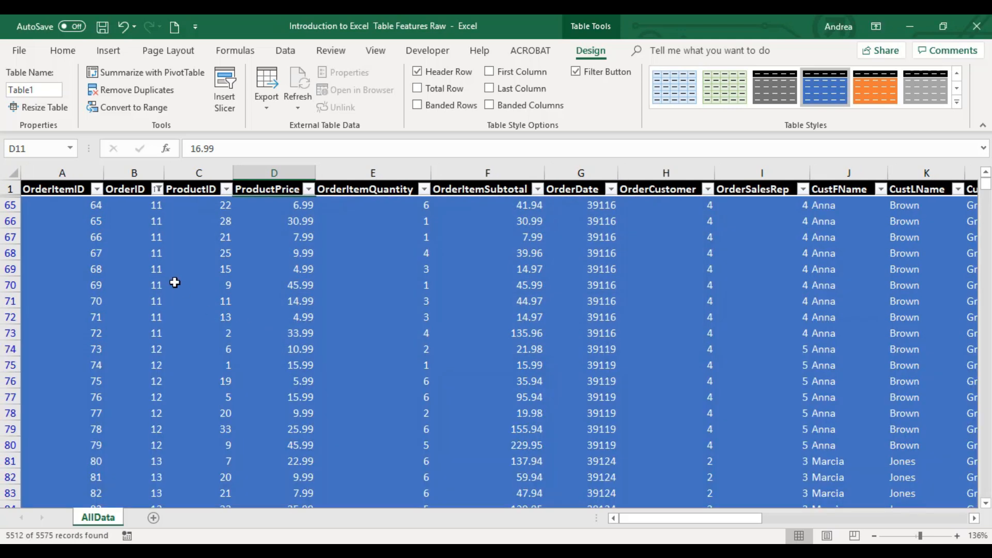
pyautogui.click(133, 204)
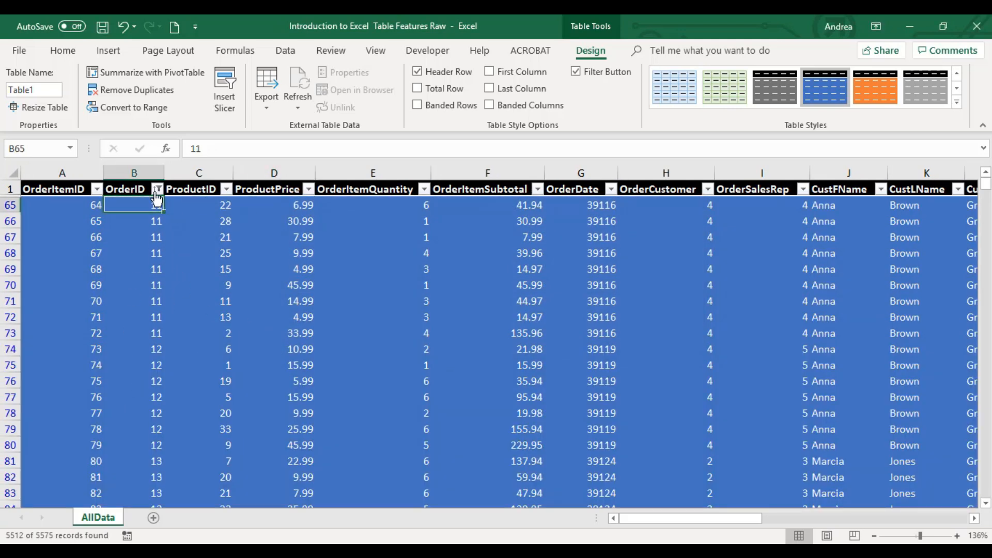
# Step: Filter OrderID to values greater than 9, check the OrderID 10 rows, then clear the filter
pyautogui.click(156, 188)
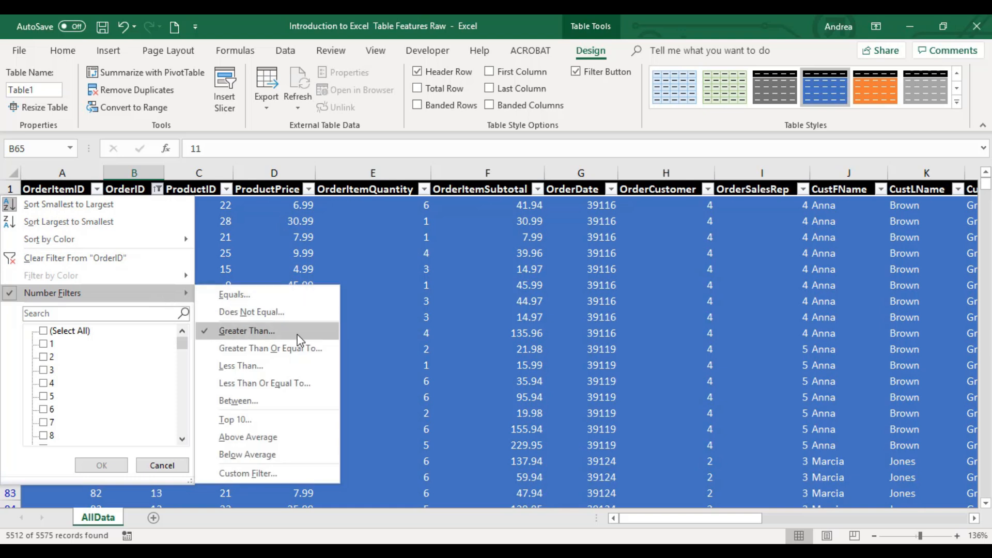
pyautogui.click(270, 348)
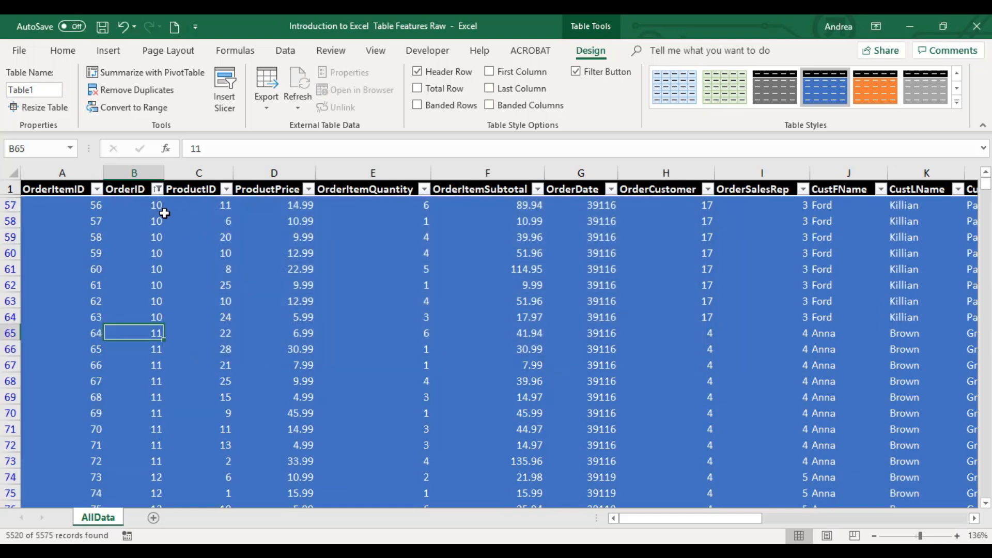
pyautogui.moveTo(134, 205); pyautogui.dragTo(134, 316)
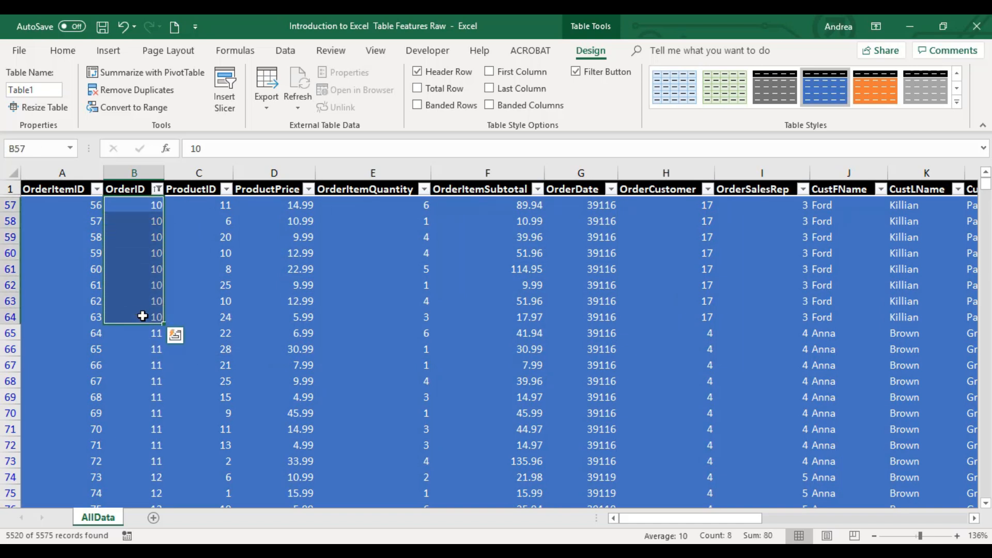
pyautogui.click(157, 188)
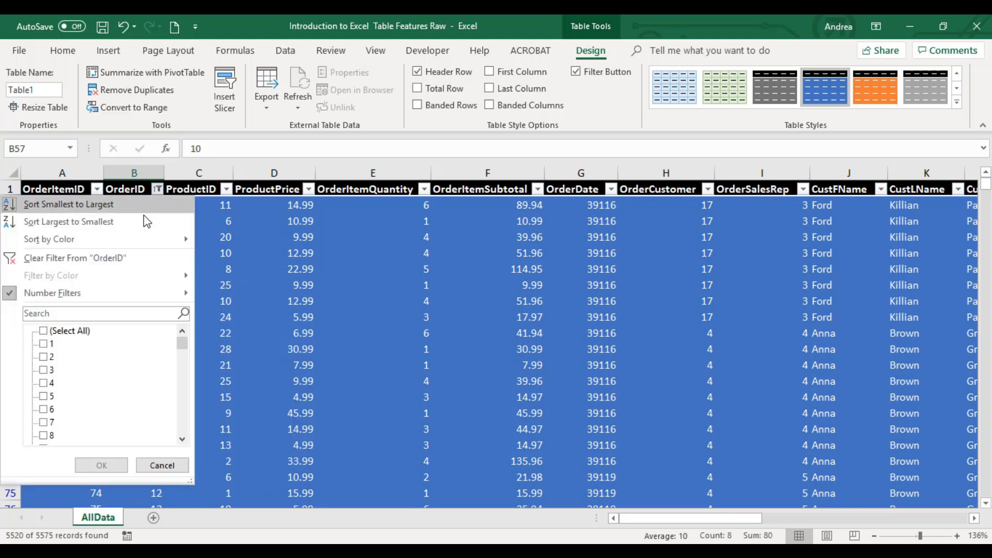
pyautogui.click(68, 204)
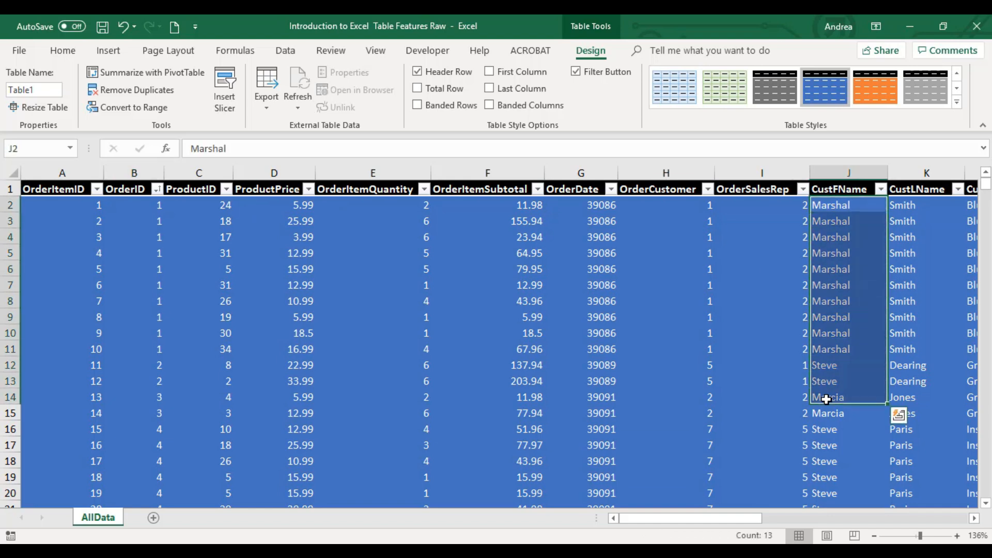
# Step: Filter CustFName to names containing 'is' and review the matching Curtis records
pyautogui.click(878, 188)
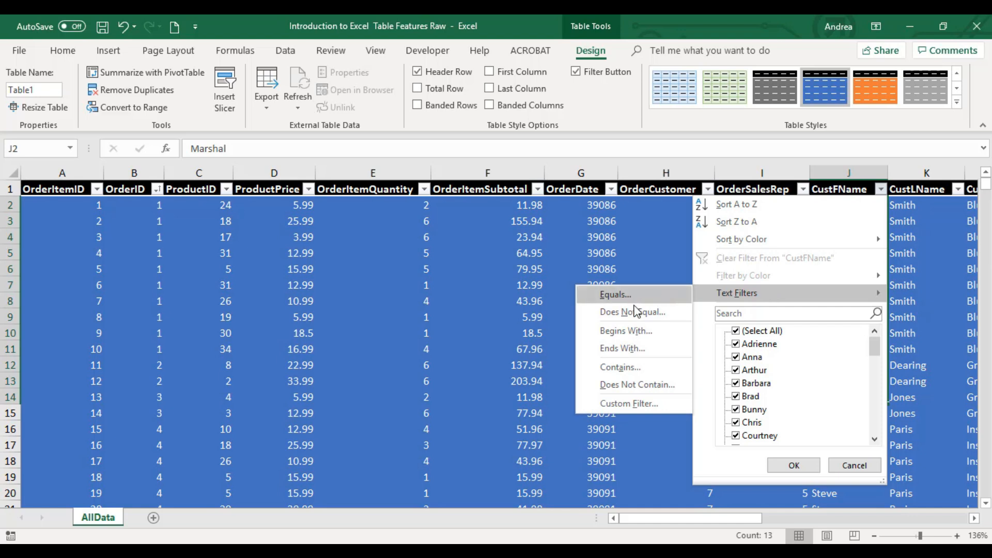
pyautogui.moveTo(632, 311)
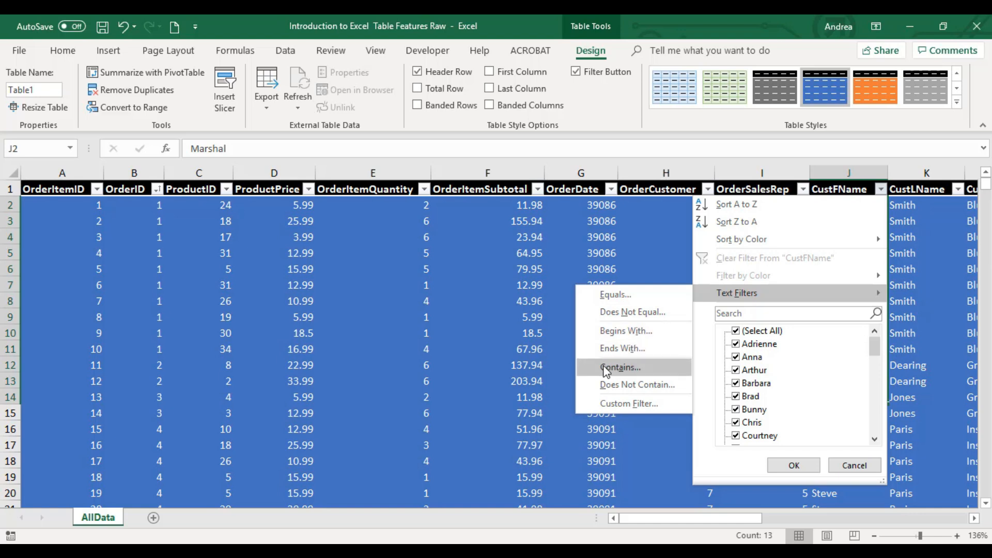
pyautogui.moveTo(634, 374)
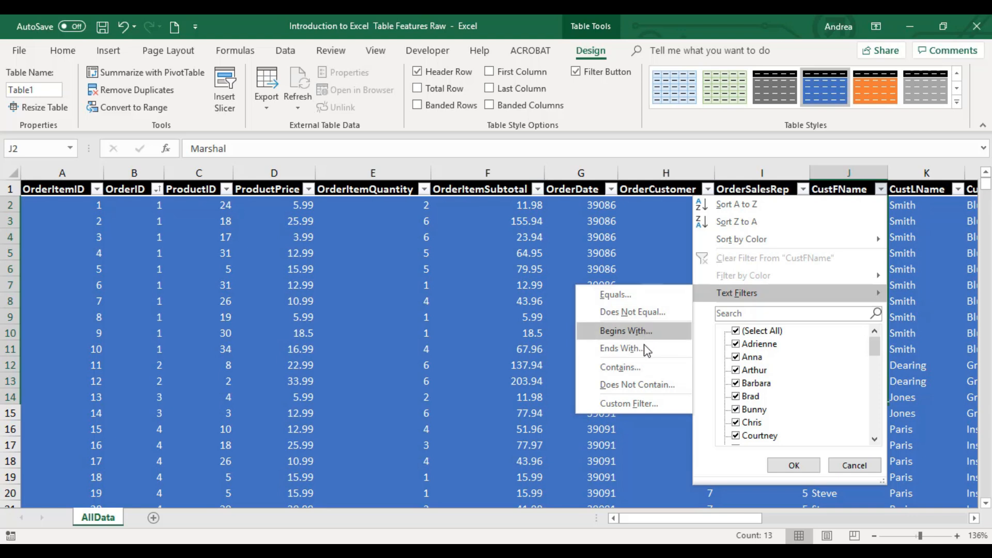
pyautogui.moveTo(645, 374)
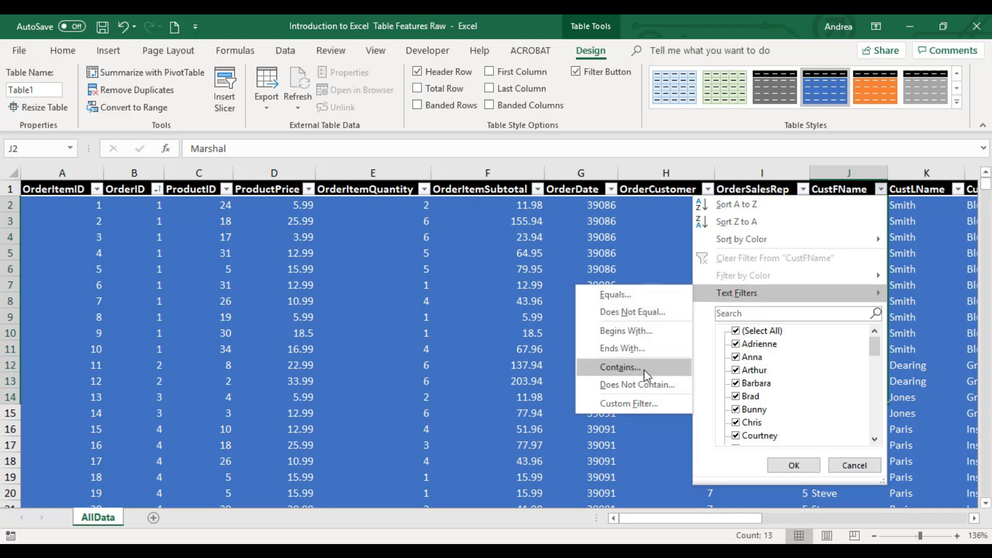
pyautogui.click(619, 367)
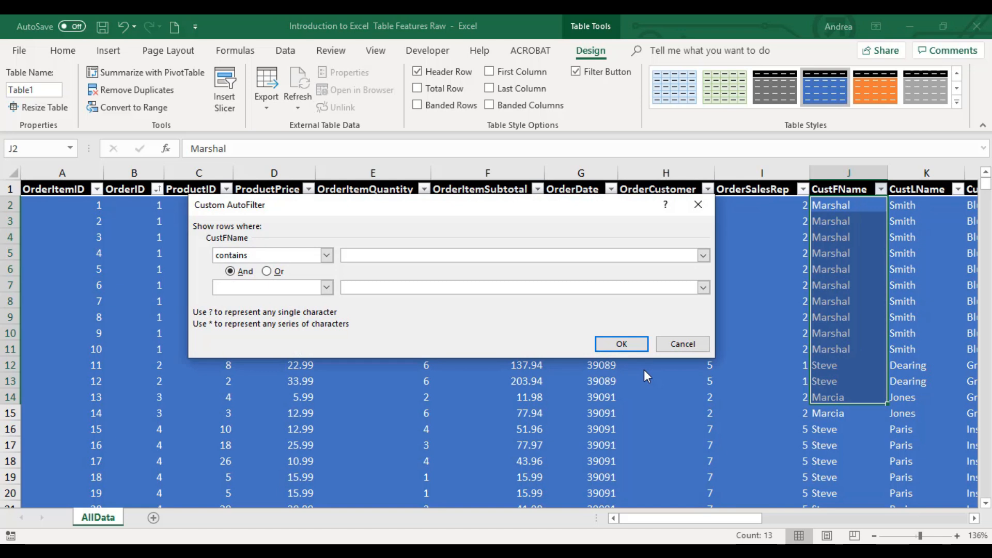
pyautogui.write('is')
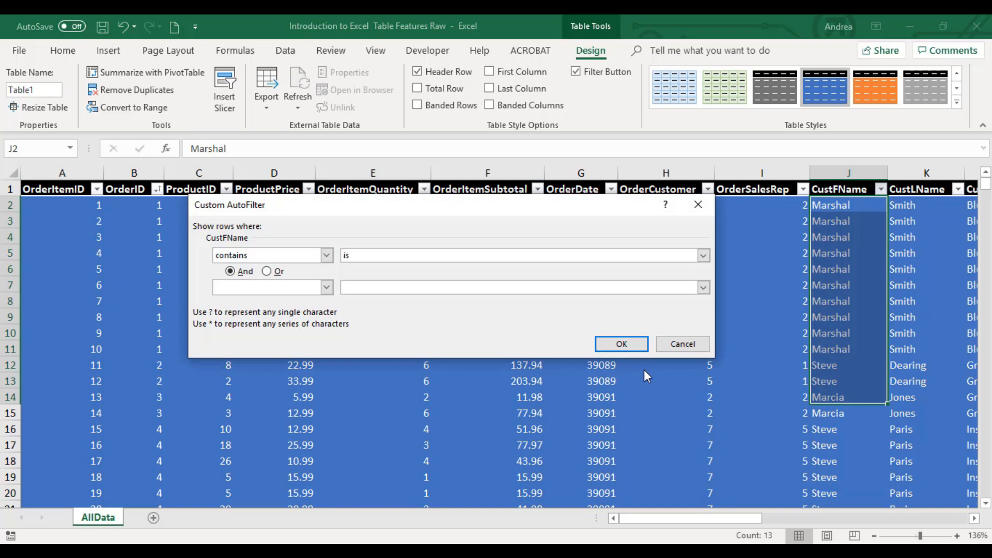
pyautogui.click(620, 343)
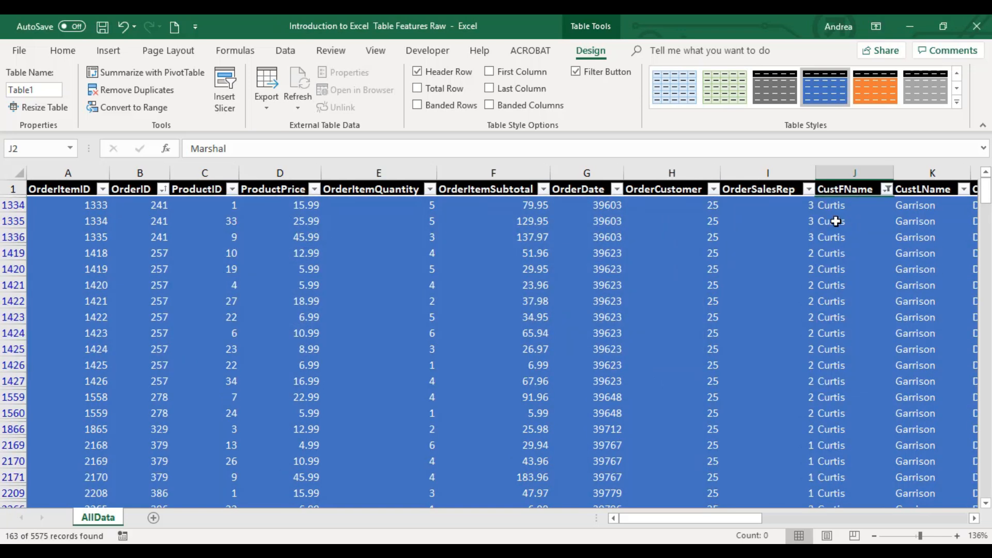
pyautogui.moveTo(853, 221); pyautogui.dragTo(853, 445)
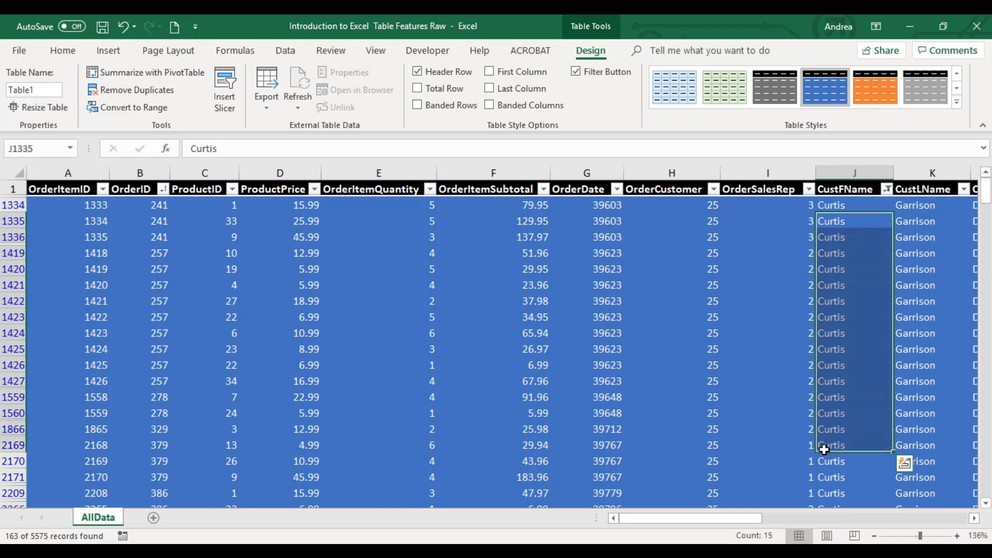
pyautogui.moveTo(864, 205)
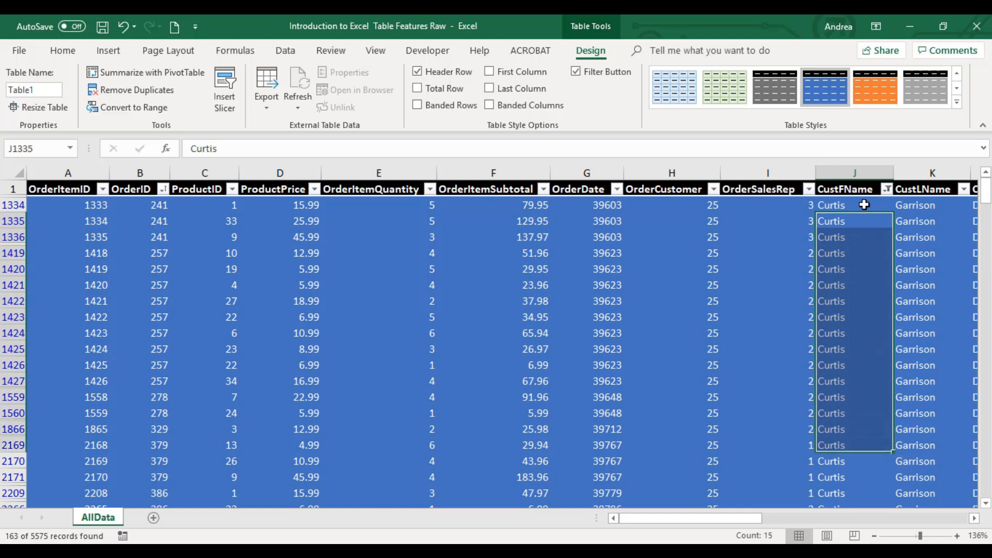
# Step: Clear the CustFName filter and return to cell A1
pyautogui.click(892, 189)
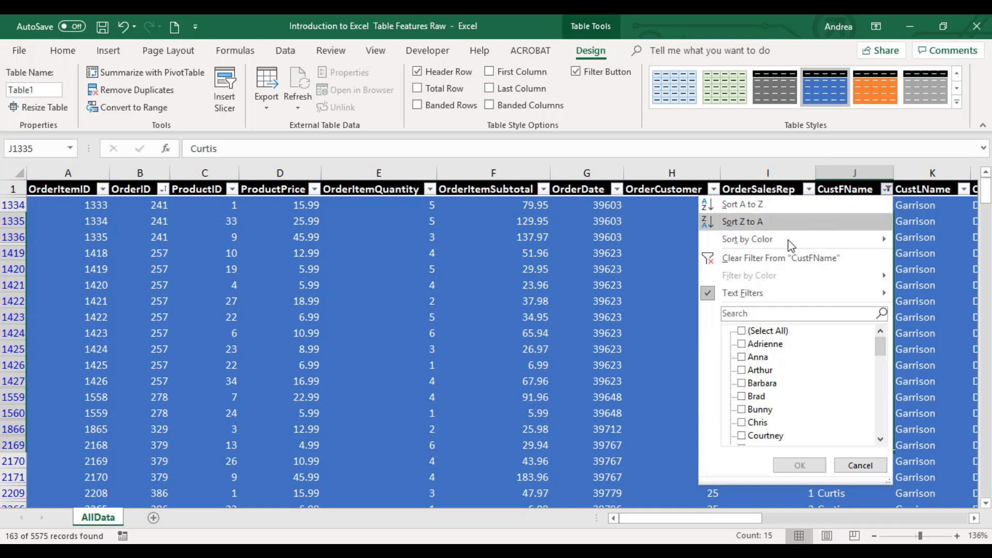
pyautogui.click(779, 257)
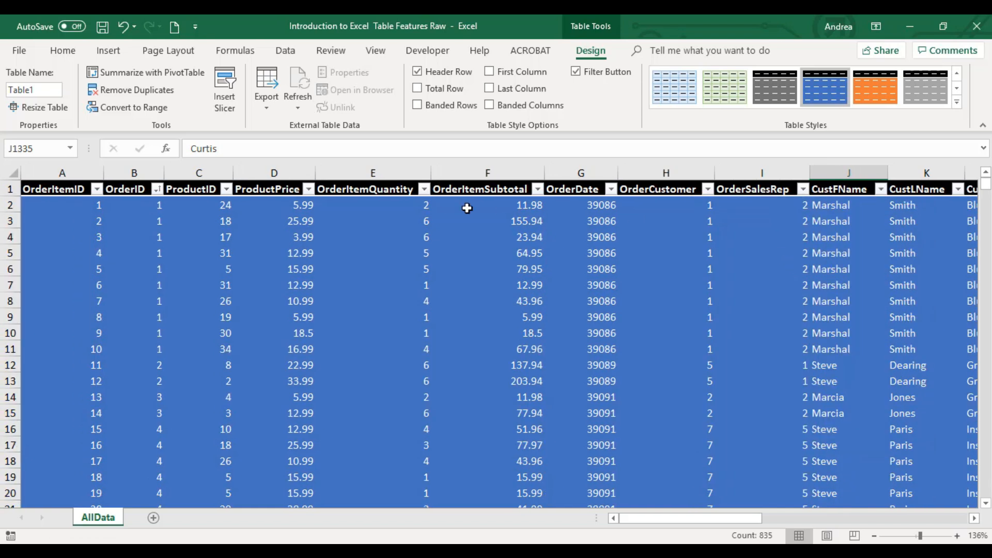
pyautogui.click(61, 188)
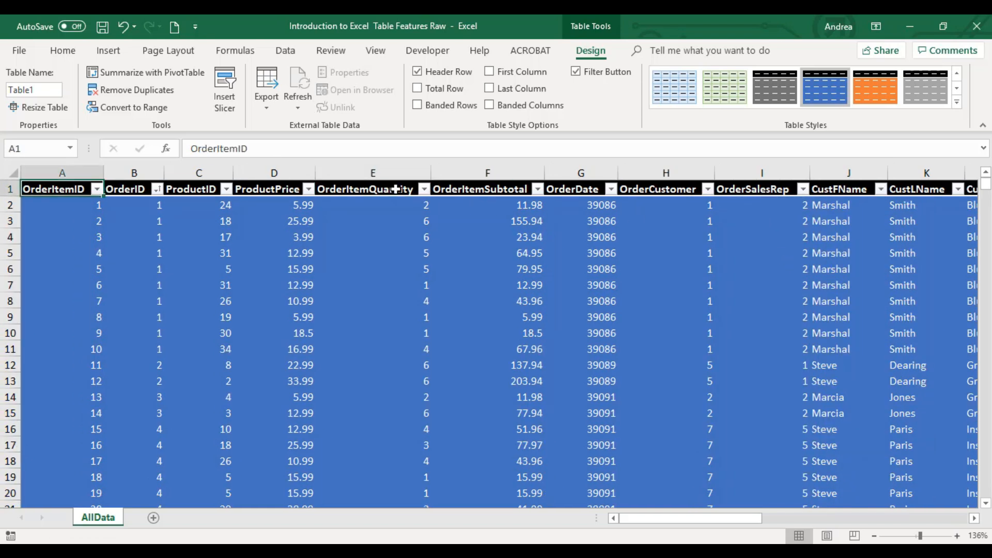
pyautogui.moveTo(425, 354)
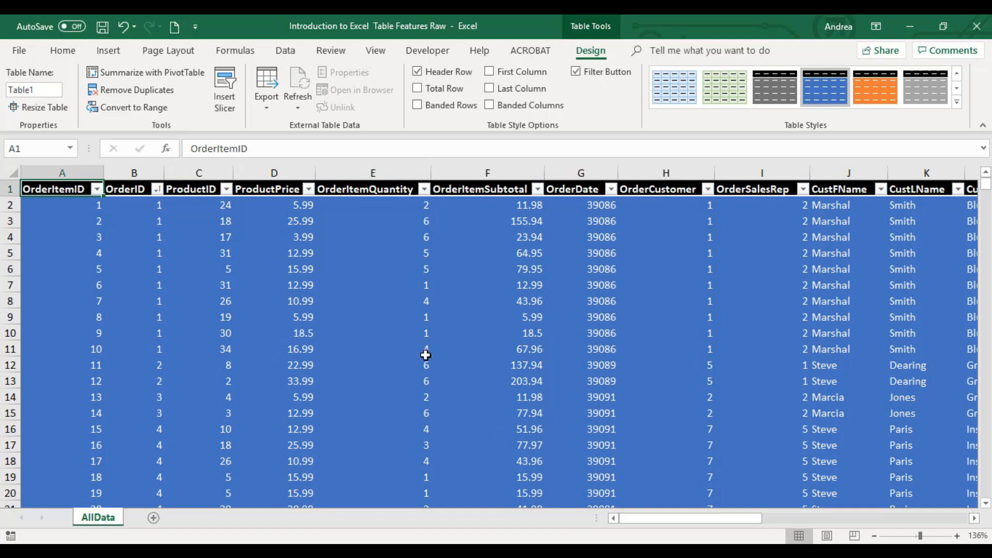
pyautogui.moveTo(78, 202)
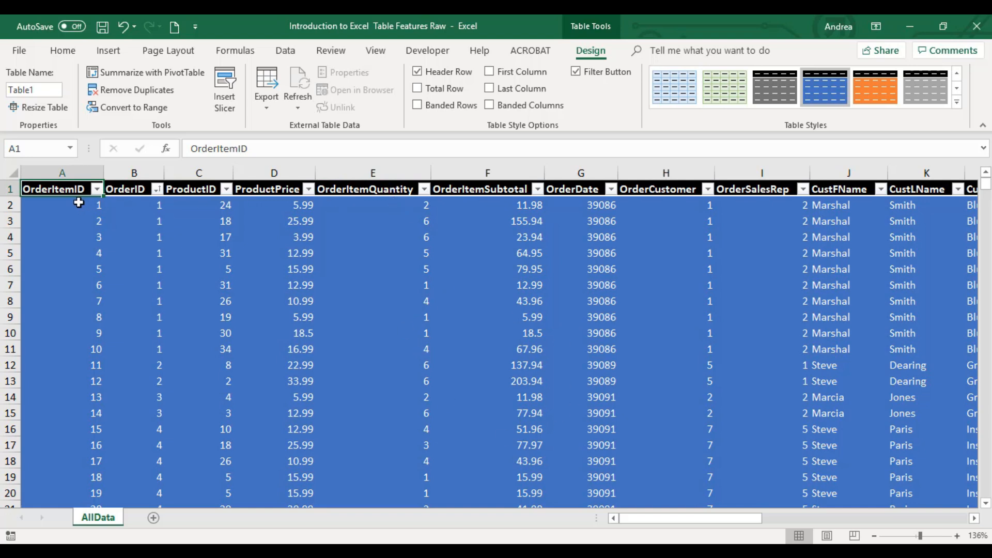
# Step: Scroll to see headers replace column letters, then jump to the blank row below row 5576
pyautogui.click(61, 205)
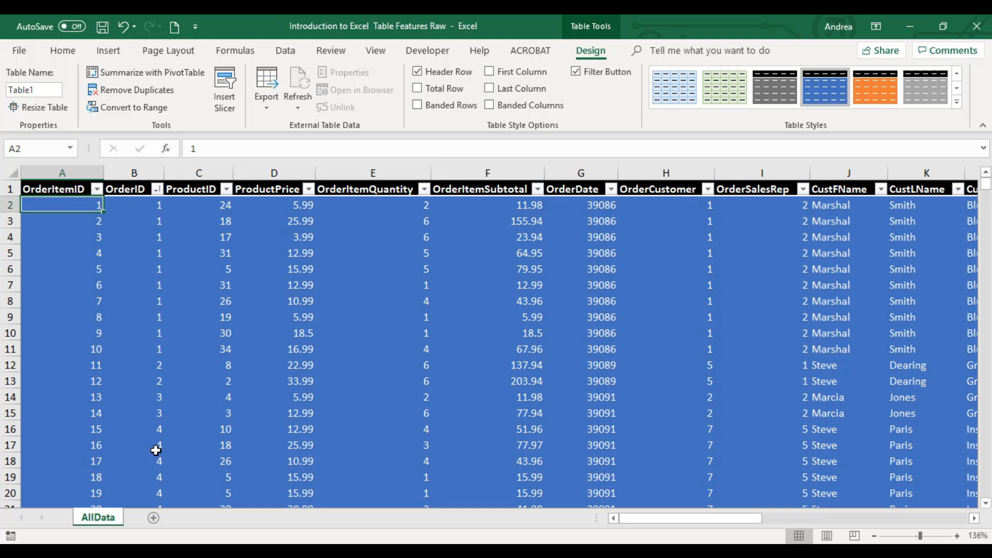
pyautogui.moveTo(483, 300)
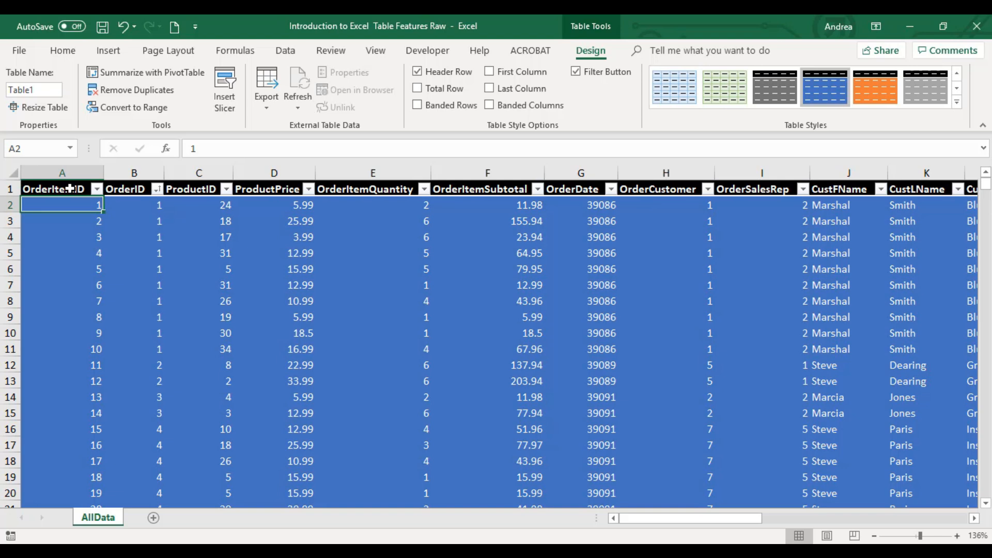
pyautogui.moveTo(510, 425)
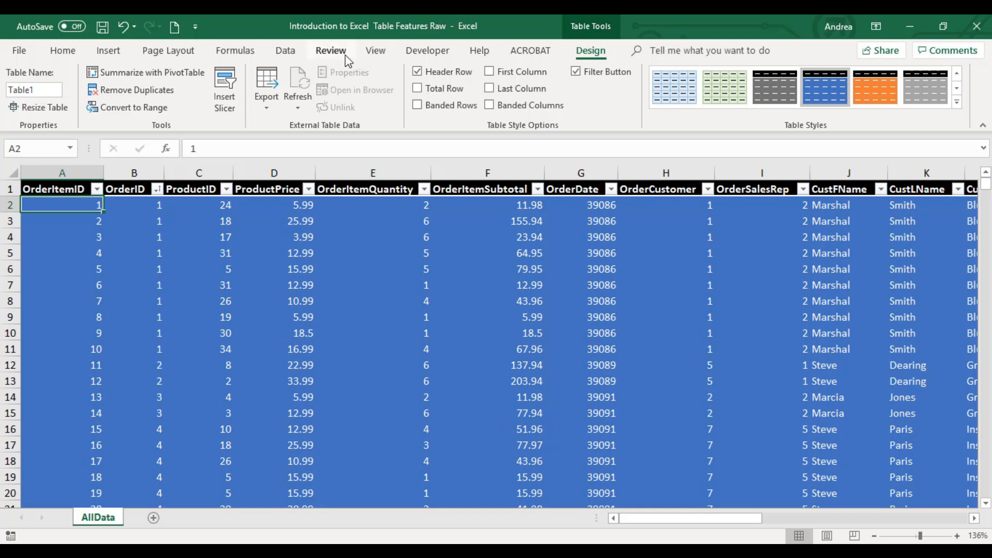
pyautogui.click(488, 89)
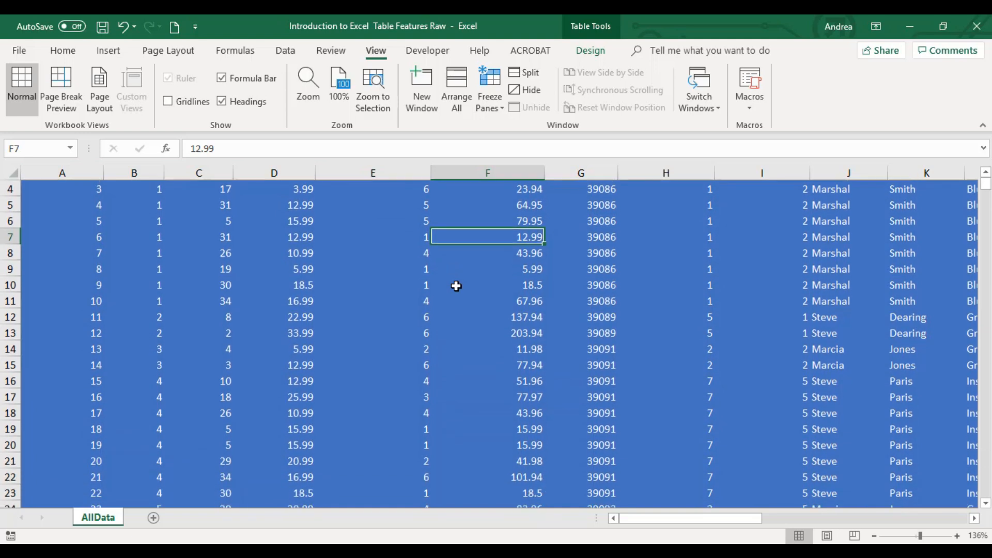
pyautogui.scroll(-3)
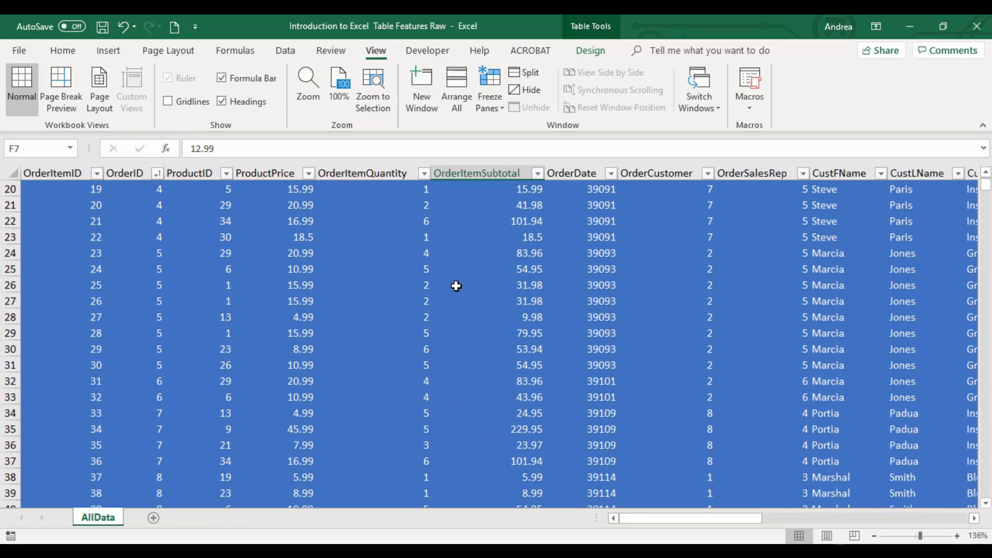
pyautogui.moveTo(438, 190)
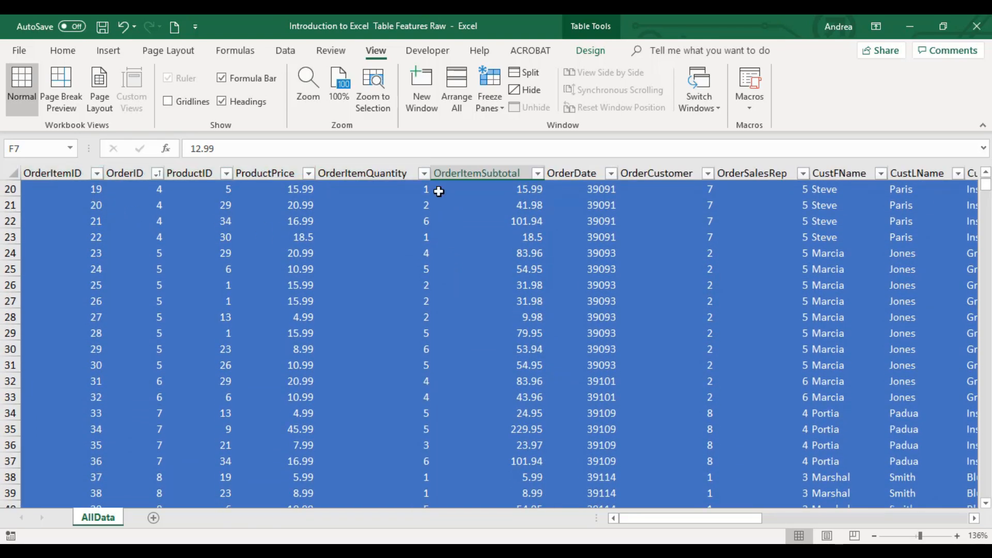
pyautogui.click(656, 173)
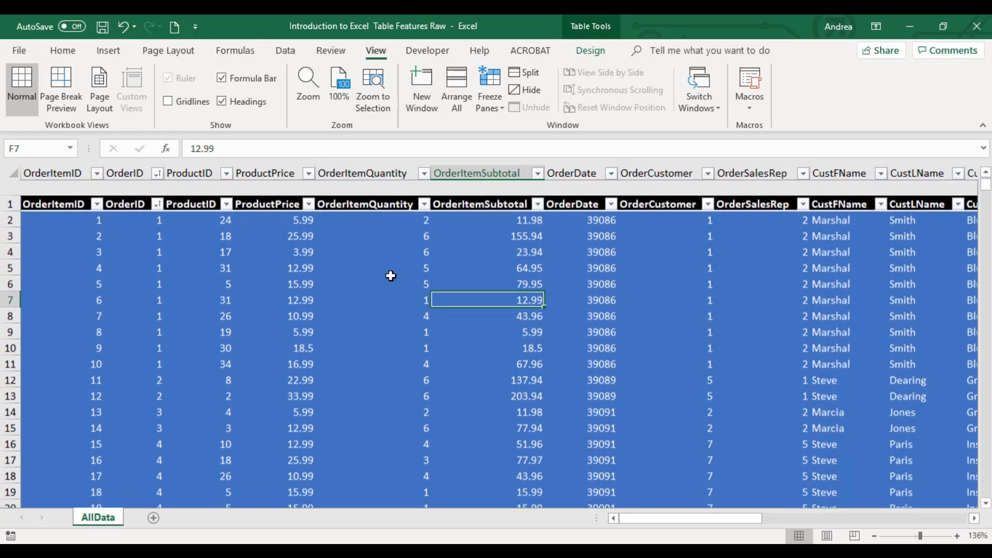
pyautogui.scroll(-3)
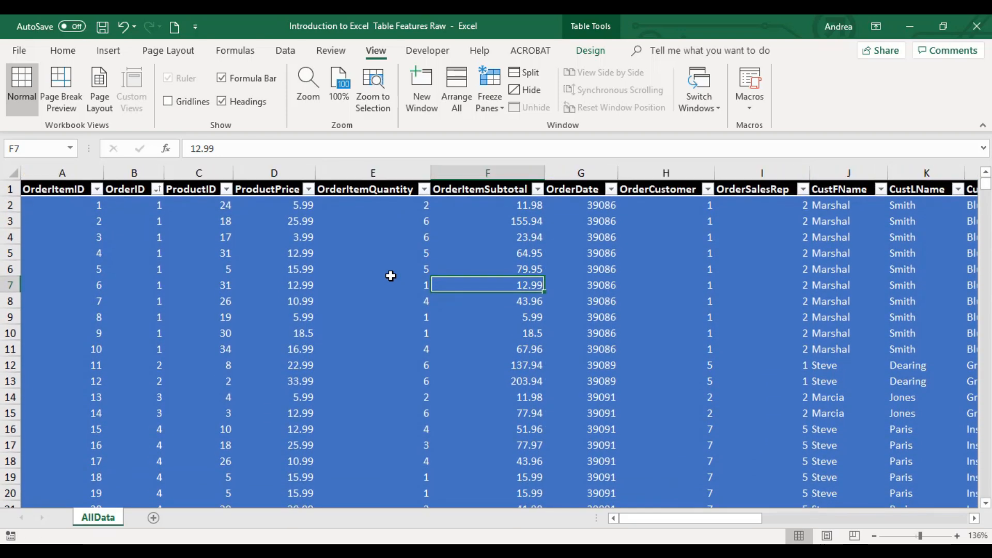
pyautogui.click(372, 268)
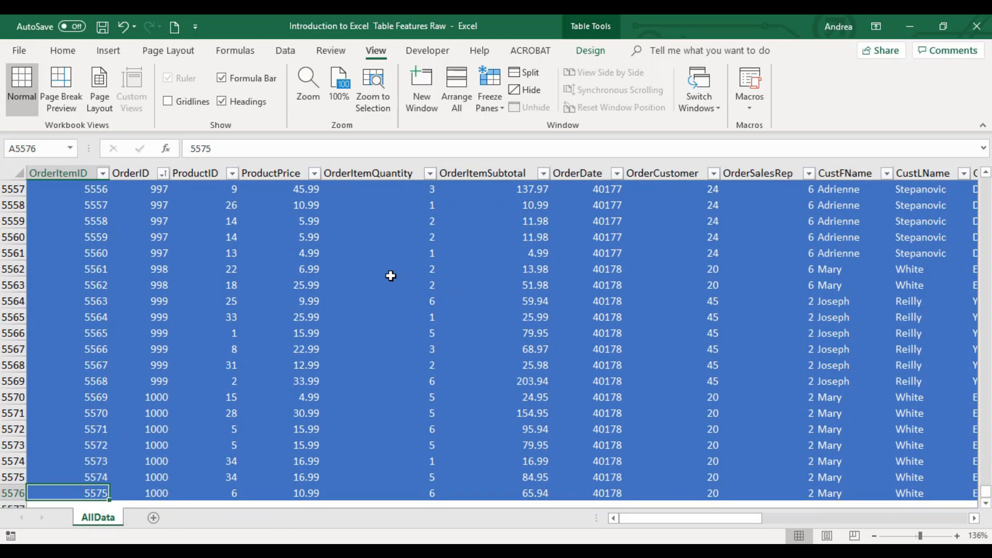
pyautogui.scroll(-3)
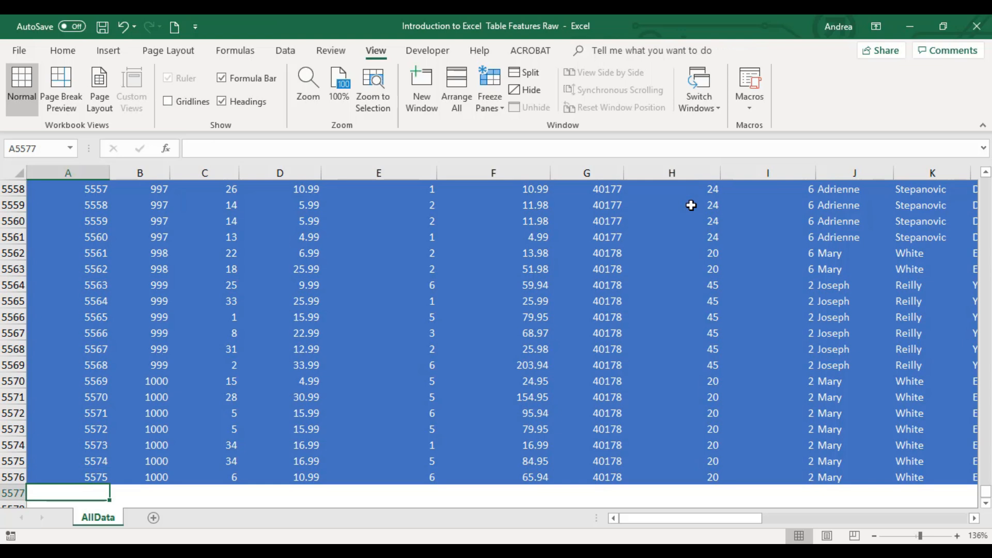
pyautogui.moveTo(227, 361)
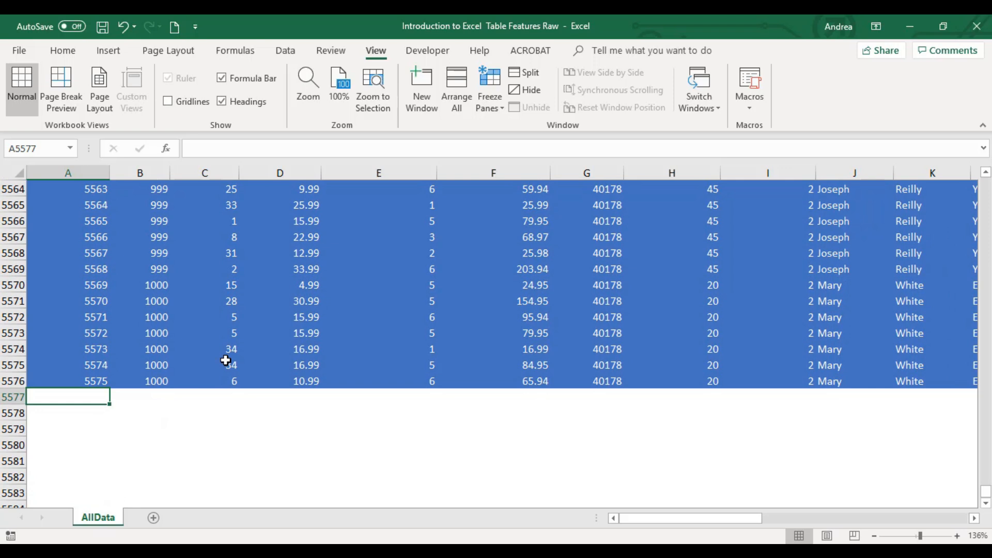
# Step: Enter OrderItemID 5576 below the table so it auto-expands, then return to the top
pyautogui.write('5576')
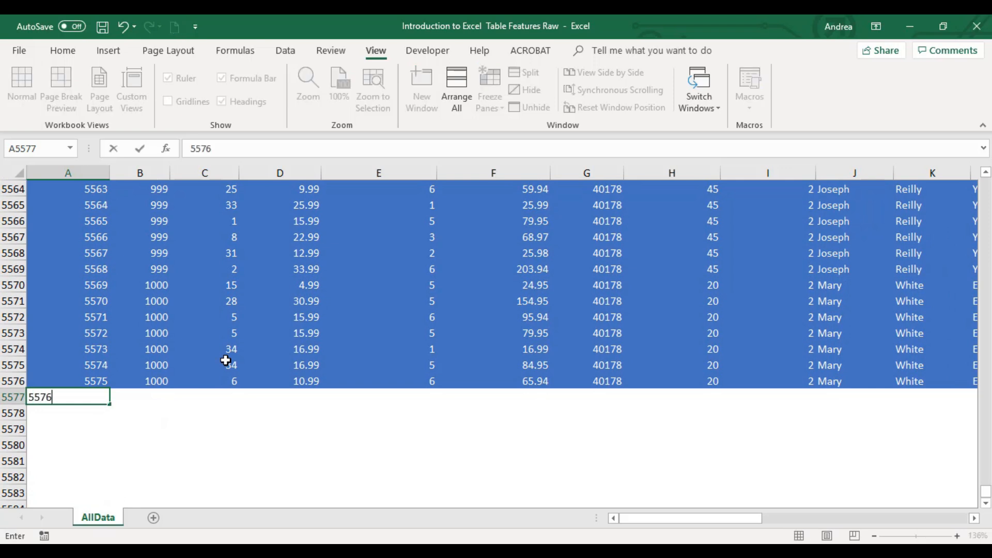
pyautogui.press('enter')
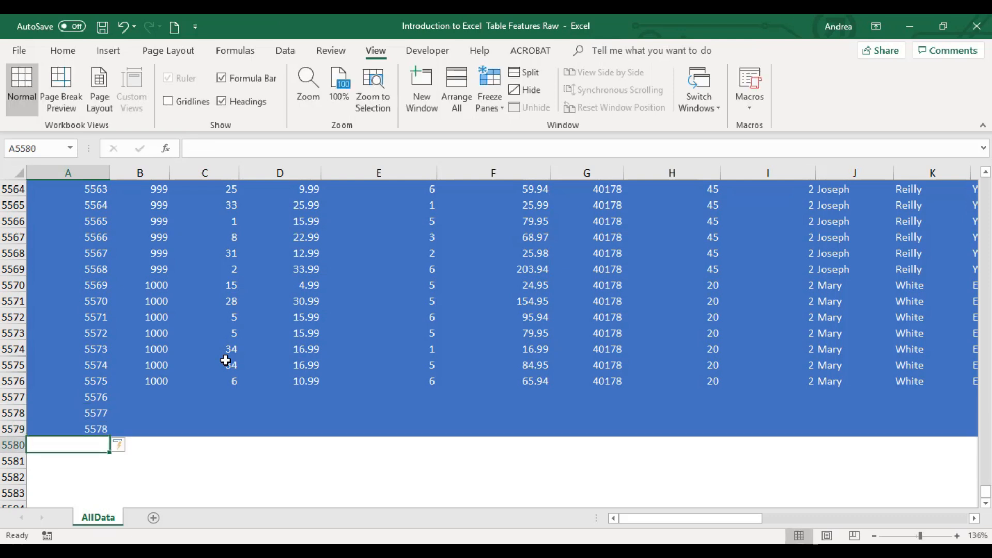
pyautogui.press('Down')
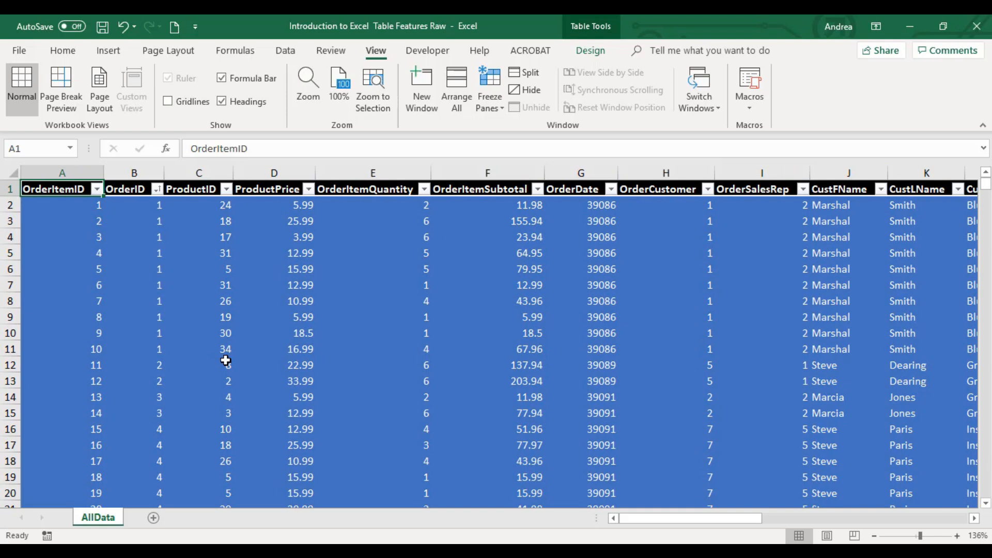
# Step: Enter Revenue, Month and Year headers in R1:T1 so the table widens to include them
pyautogui.write('Revenue')
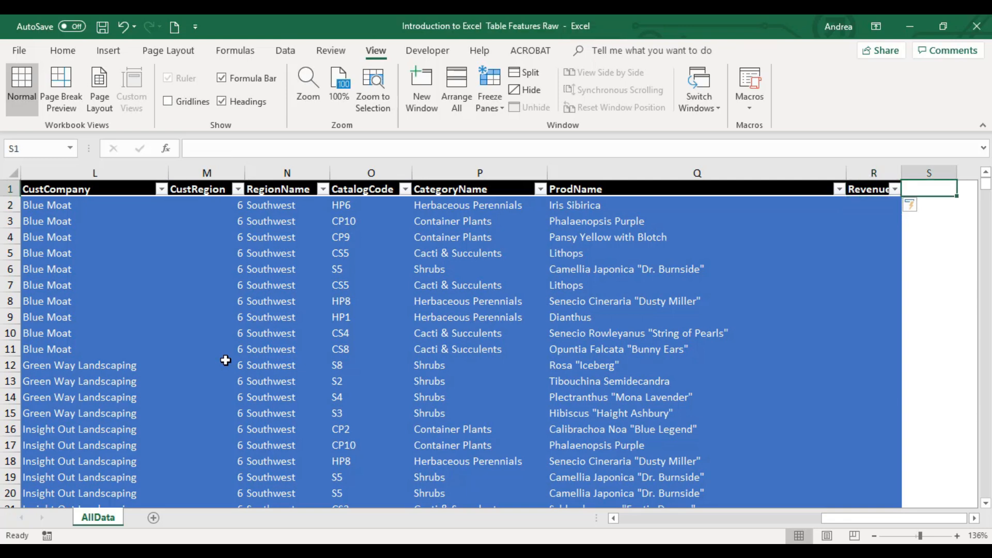
pyautogui.write('Month')
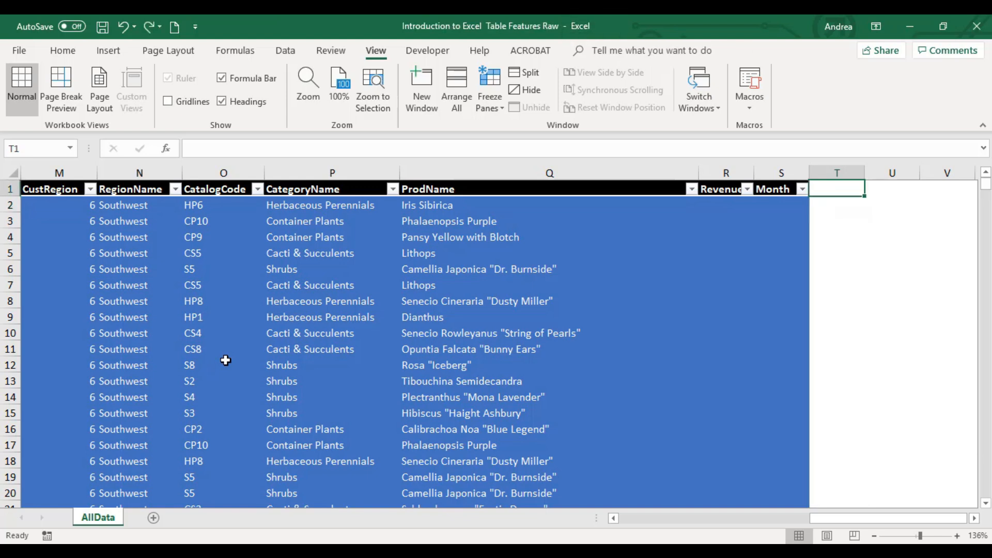
pyautogui.write('Year')
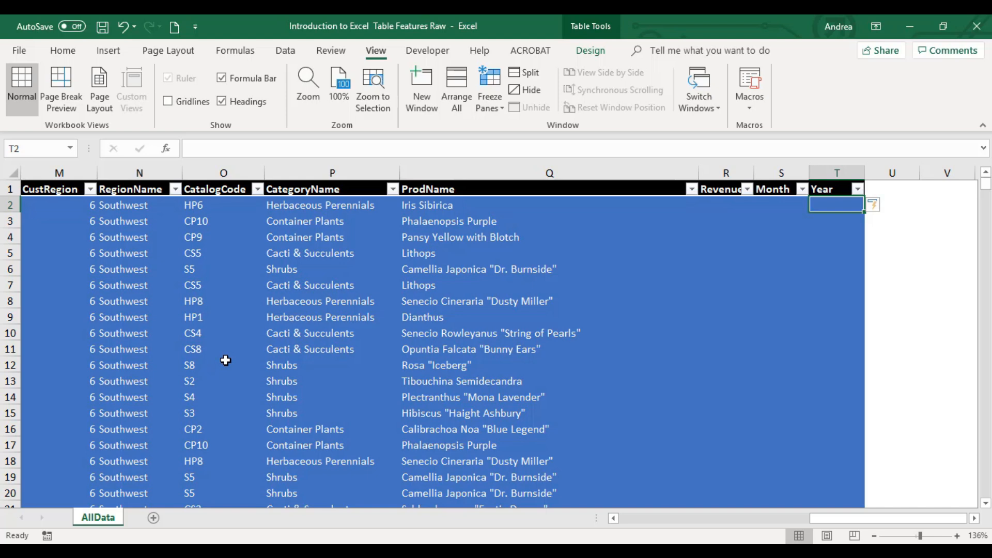
pyautogui.click(725, 220)
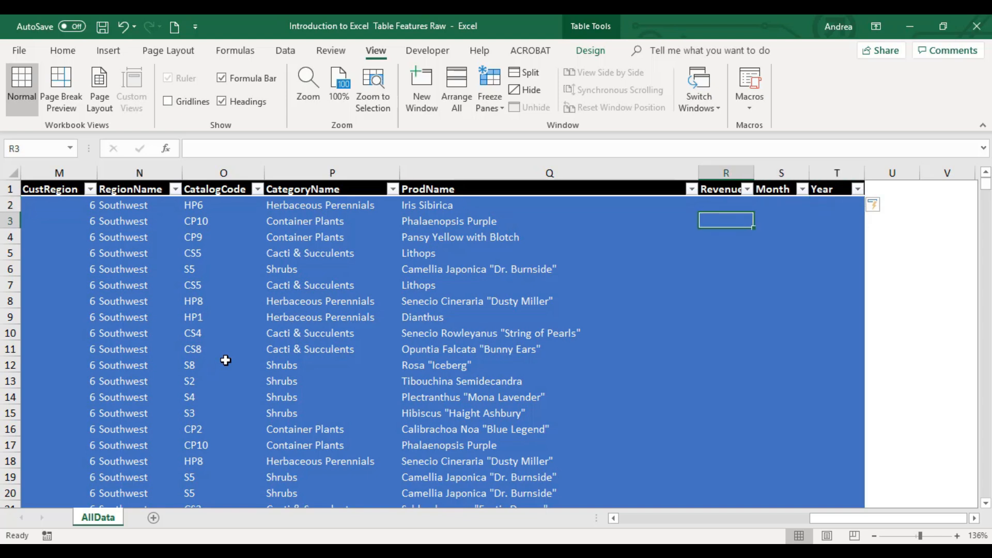
pyautogui.click(332, 188)
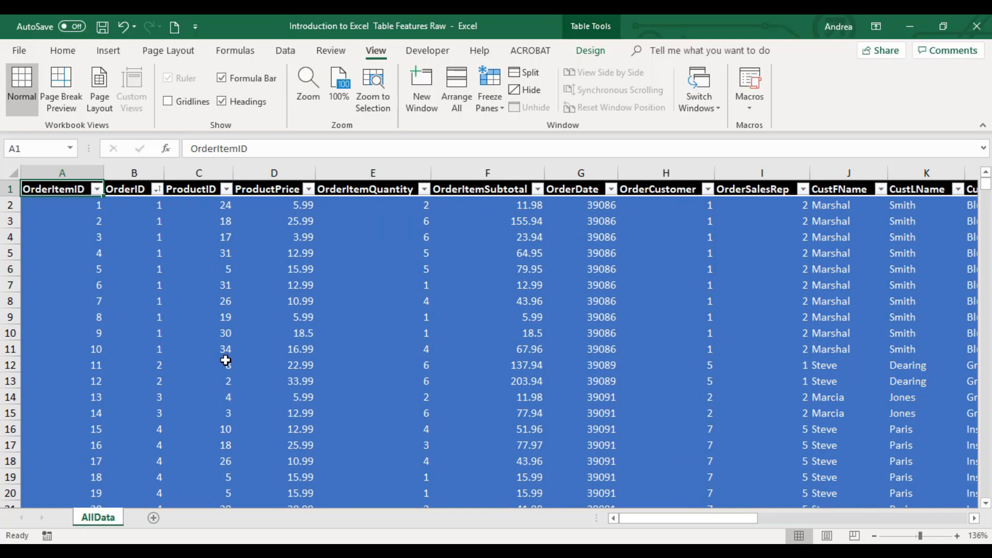
pyautogui.click(589, 51)
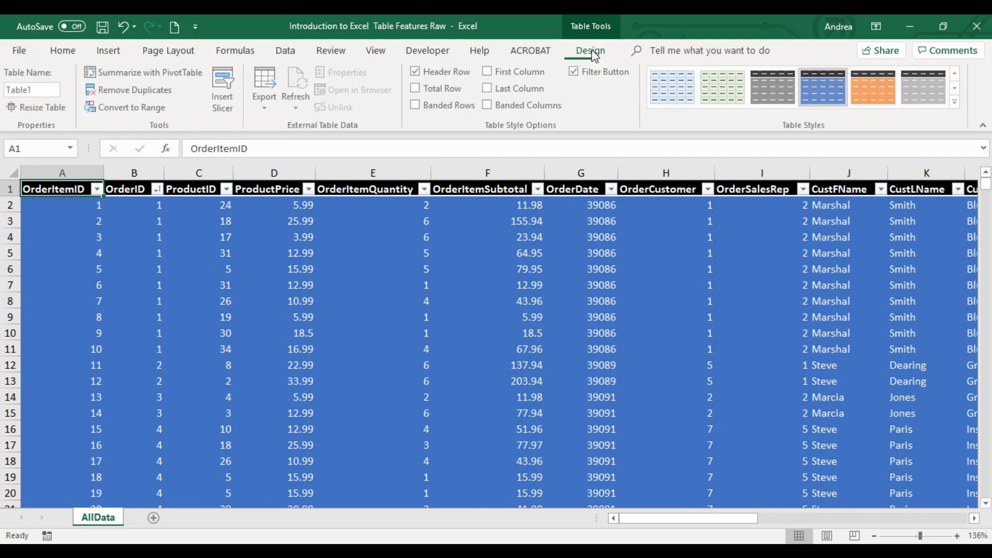